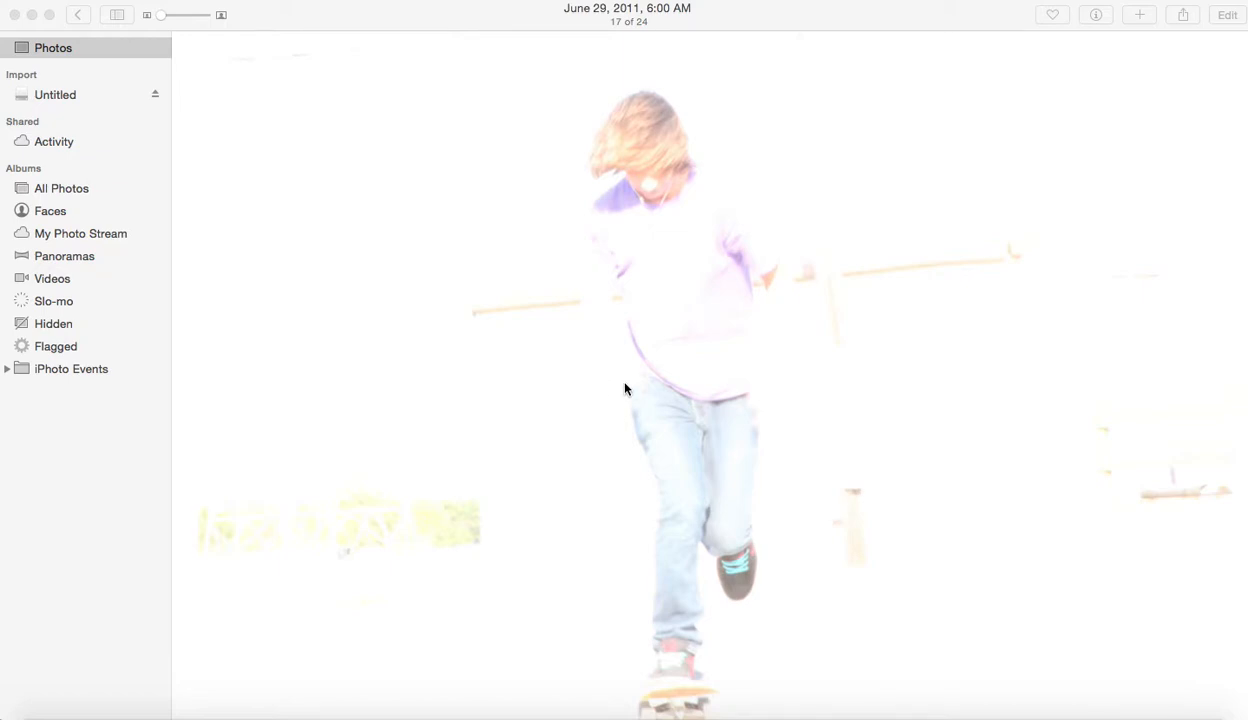
mouse_move(224, 298)
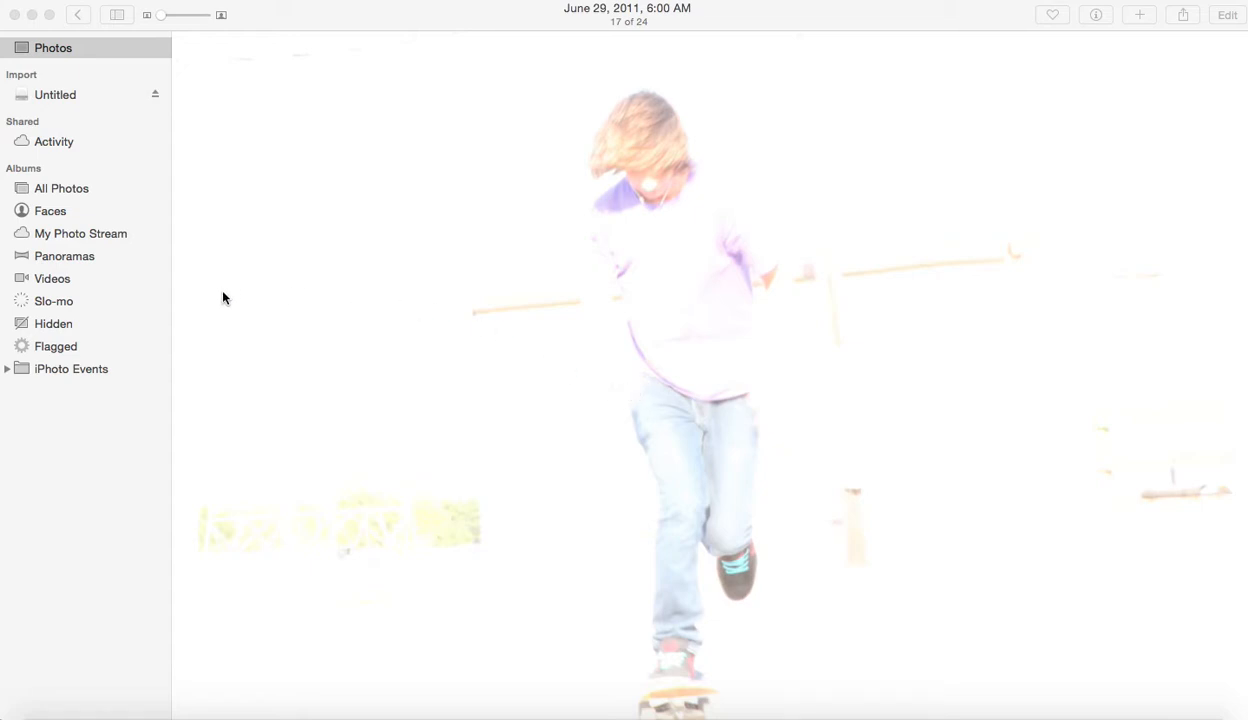
mouse_move(490, 632)
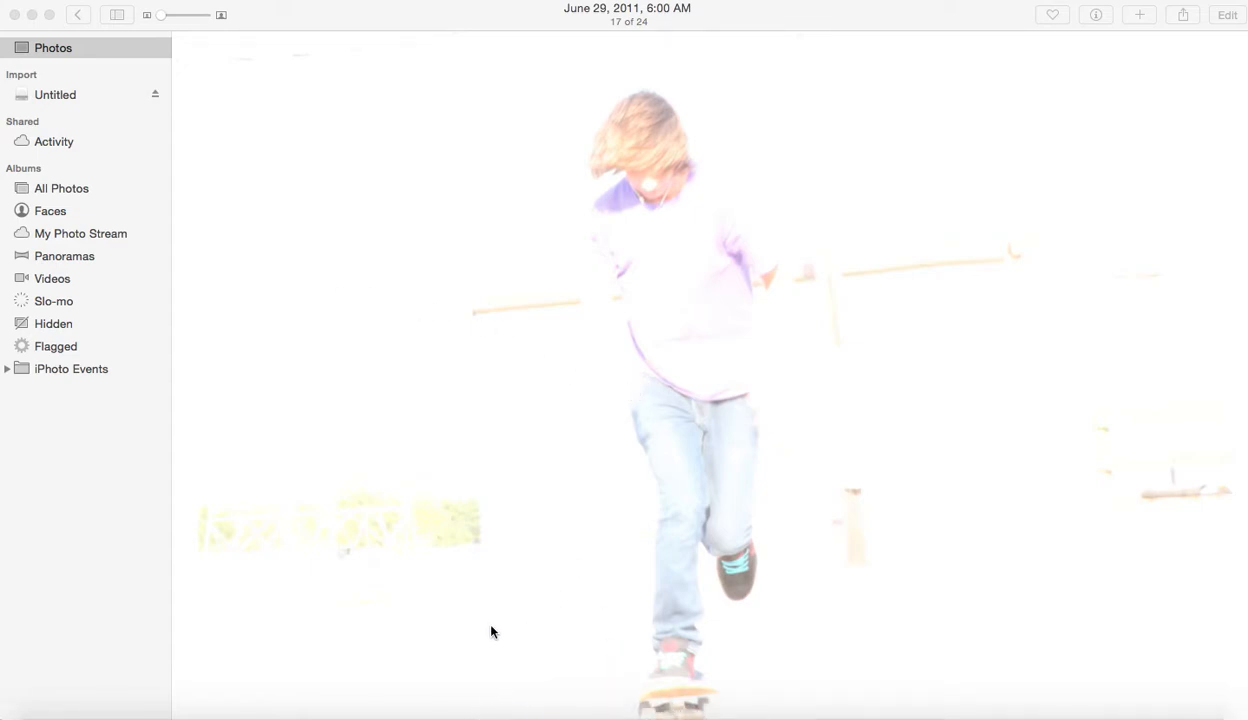
mouse_move(766, 520)
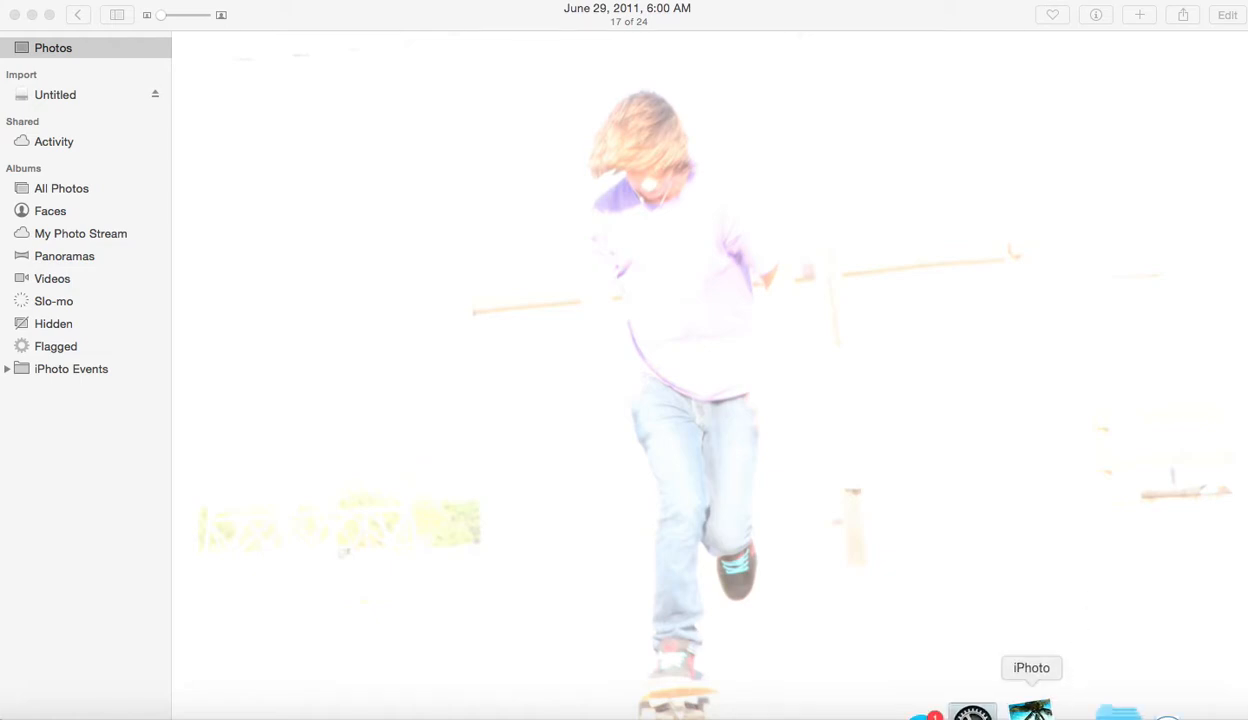
Show the Recently Deleted album, which lists no deleted items
click(1030, 710)
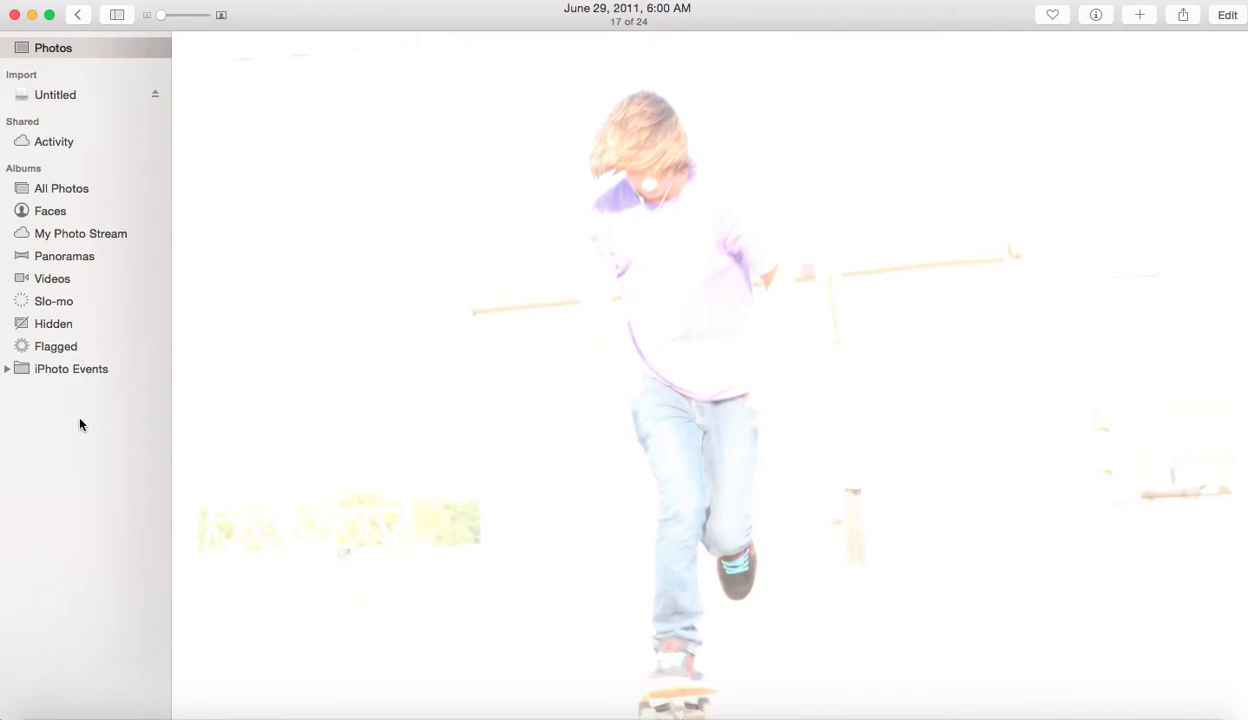
mouse_move(92, 52)
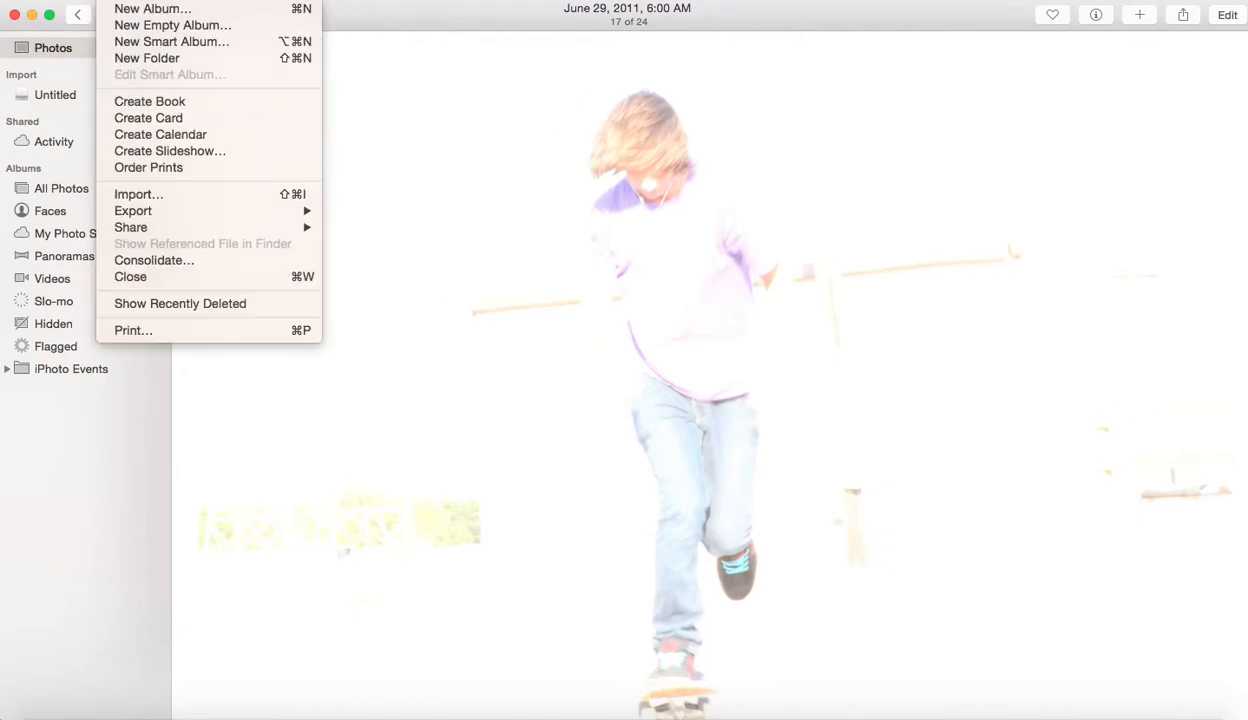
mouse_move(180, 304)
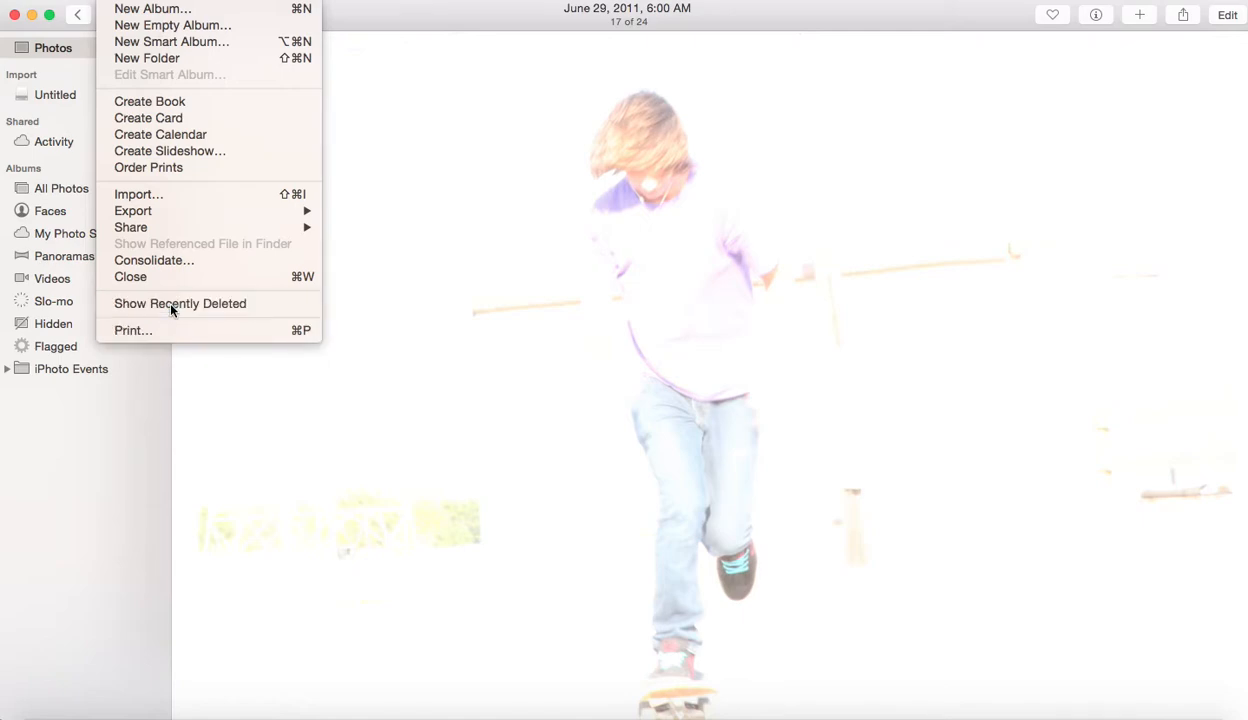
click(180, 304)
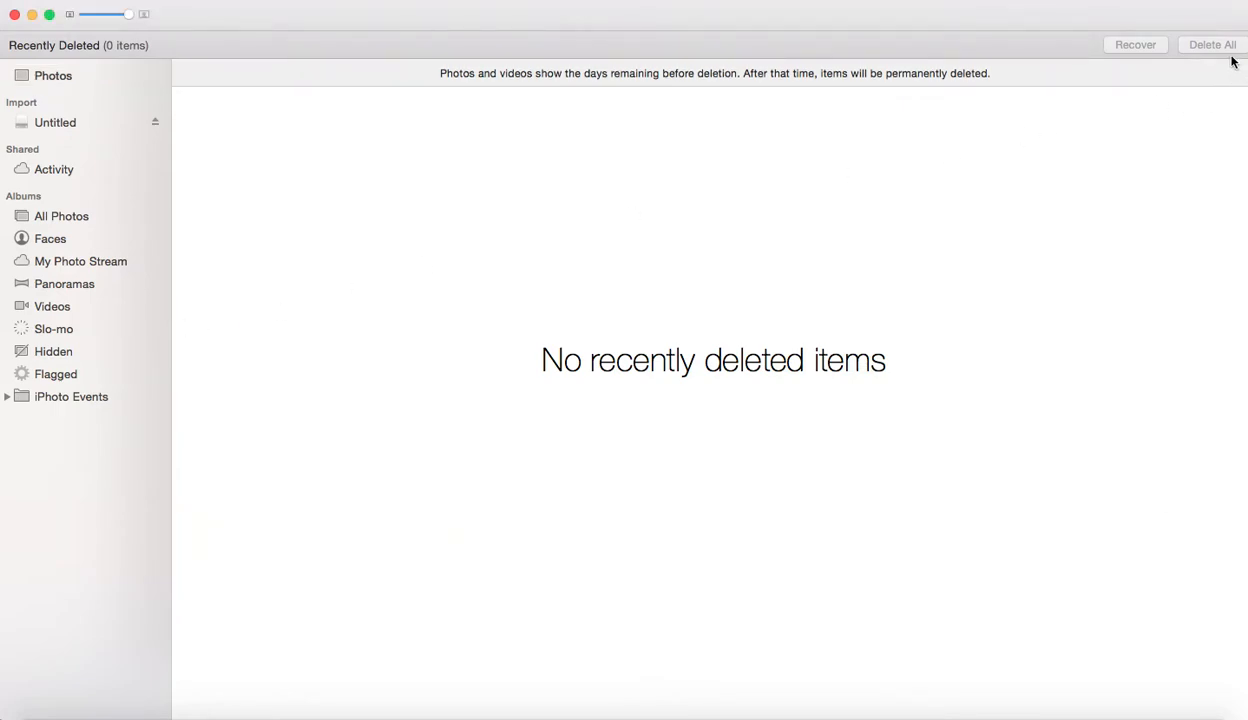
mouse_move(1220, 62)
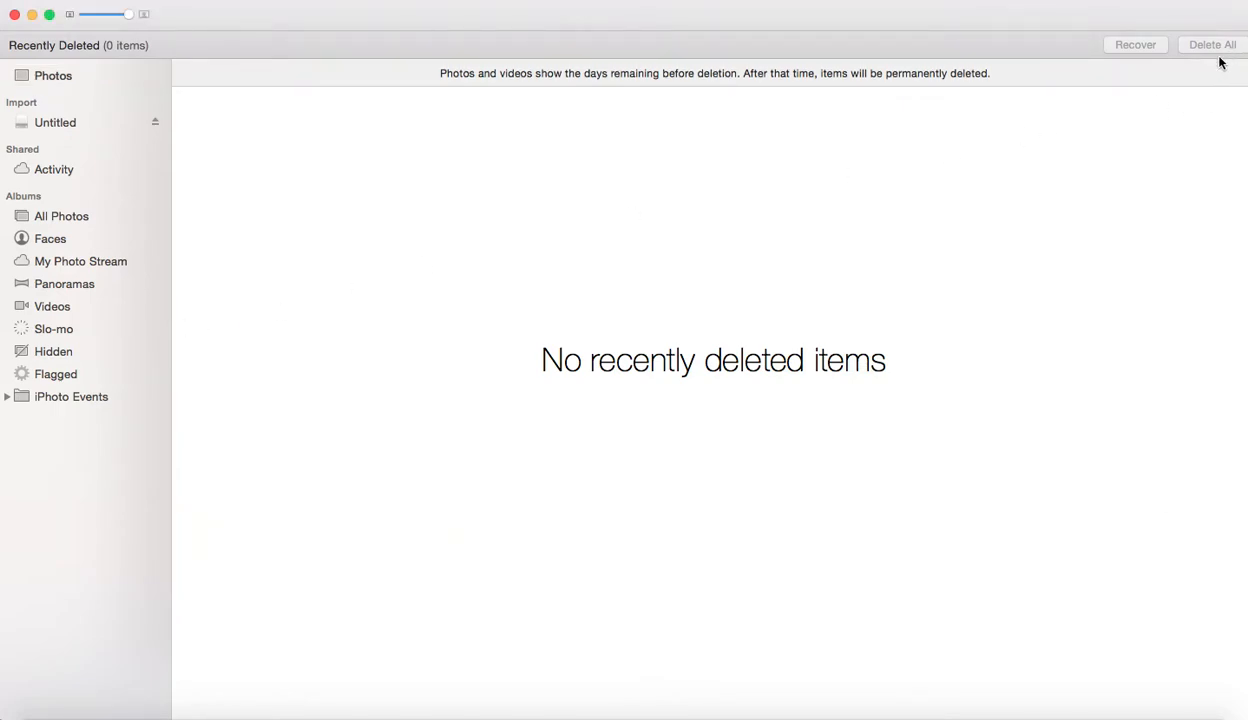
mouse_move(1190, 76)
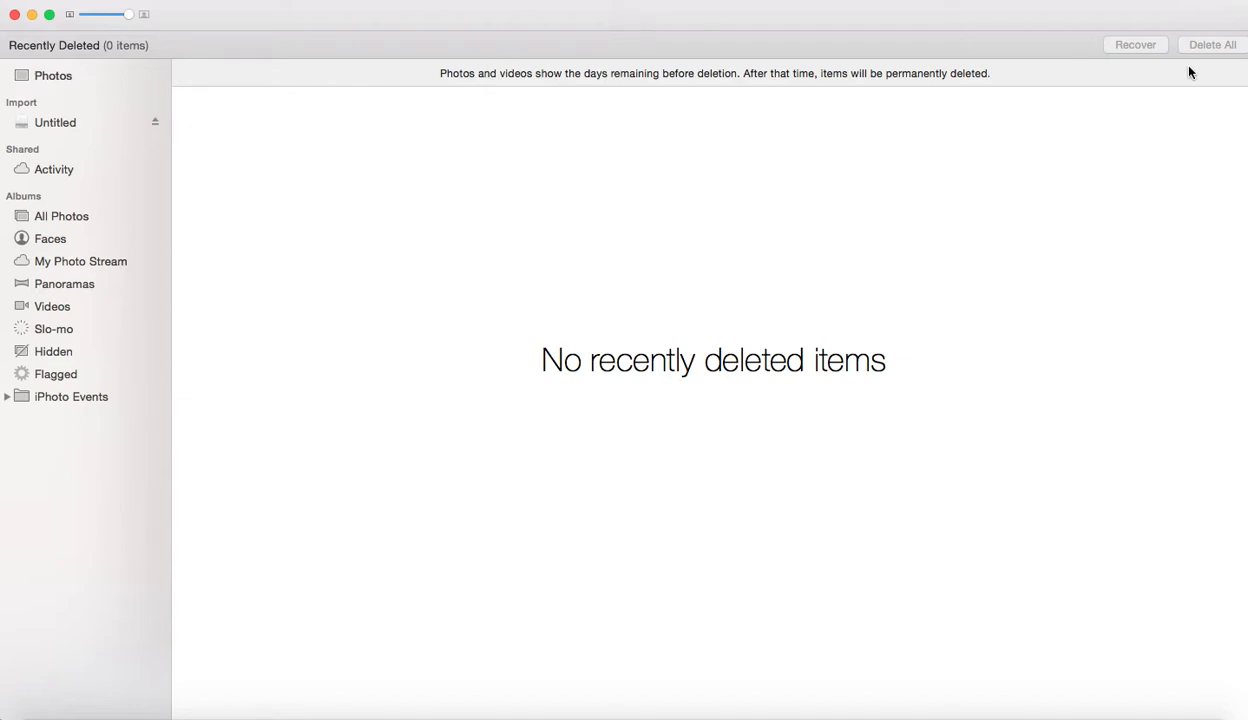
mouse_move(218, 228)
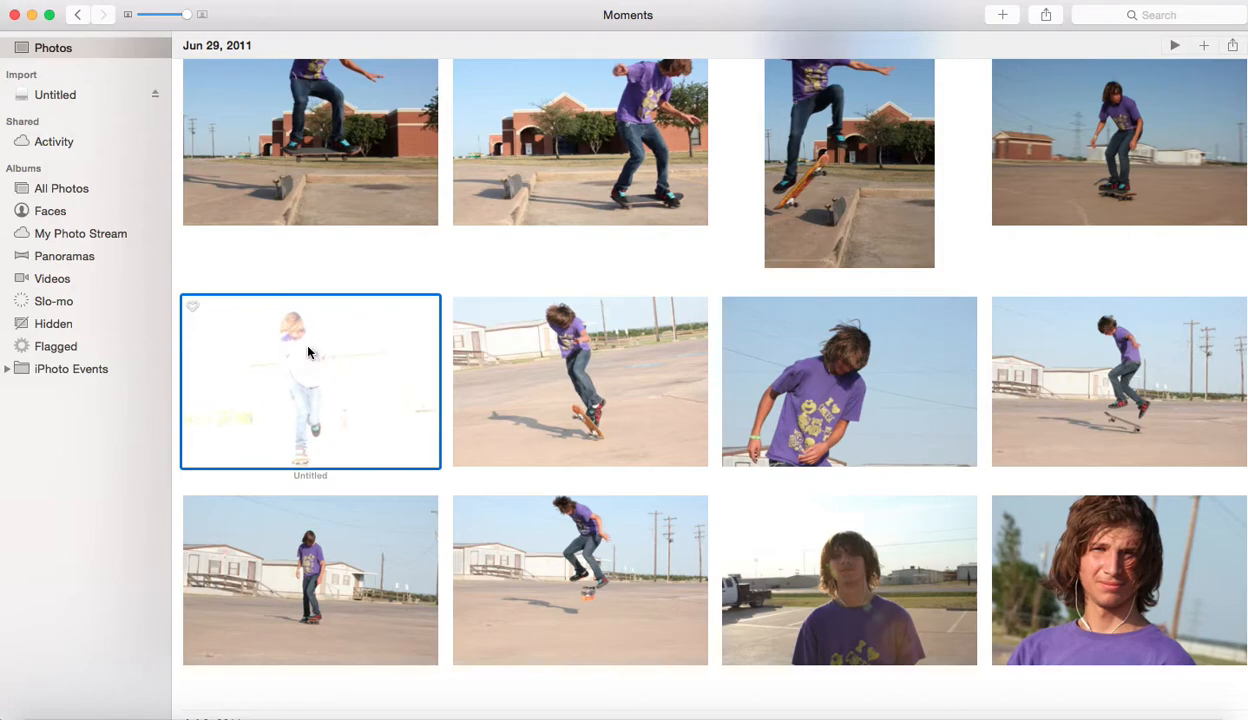
View the washed-out skateboarding photo (17 of 24) full size, dismissing the File menu unused
double_click(310, 380)
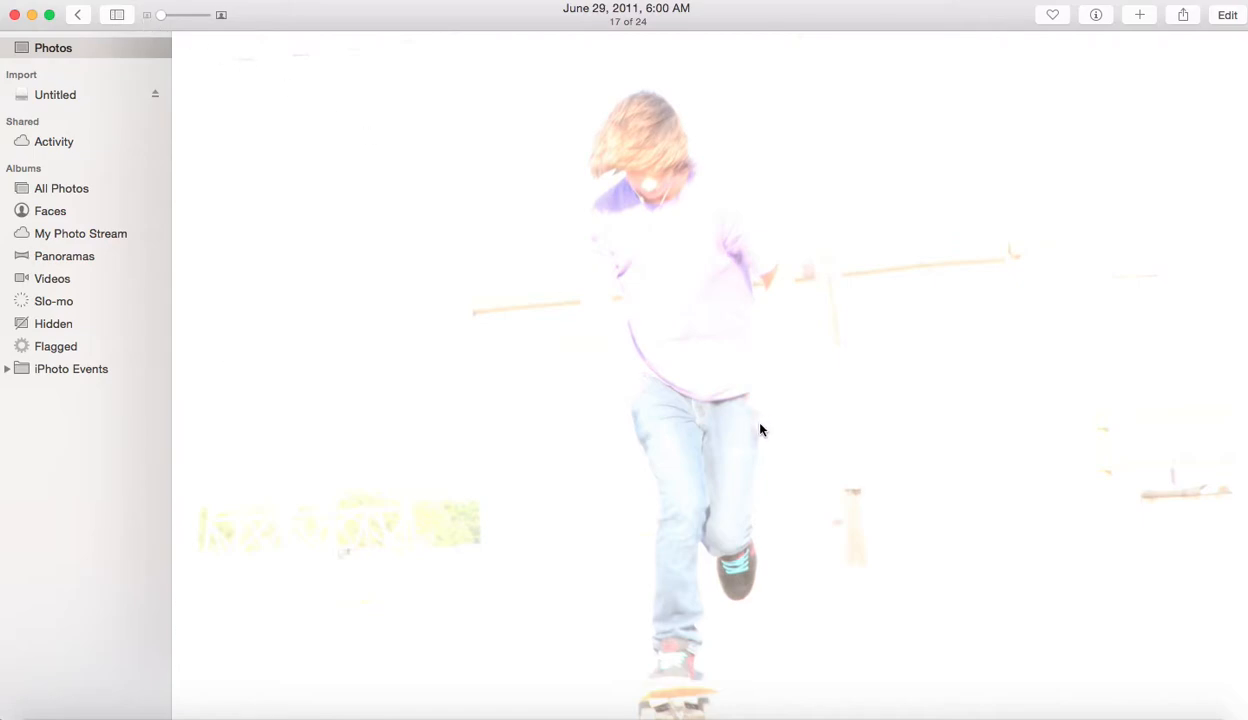
mouse_move(612, 668)
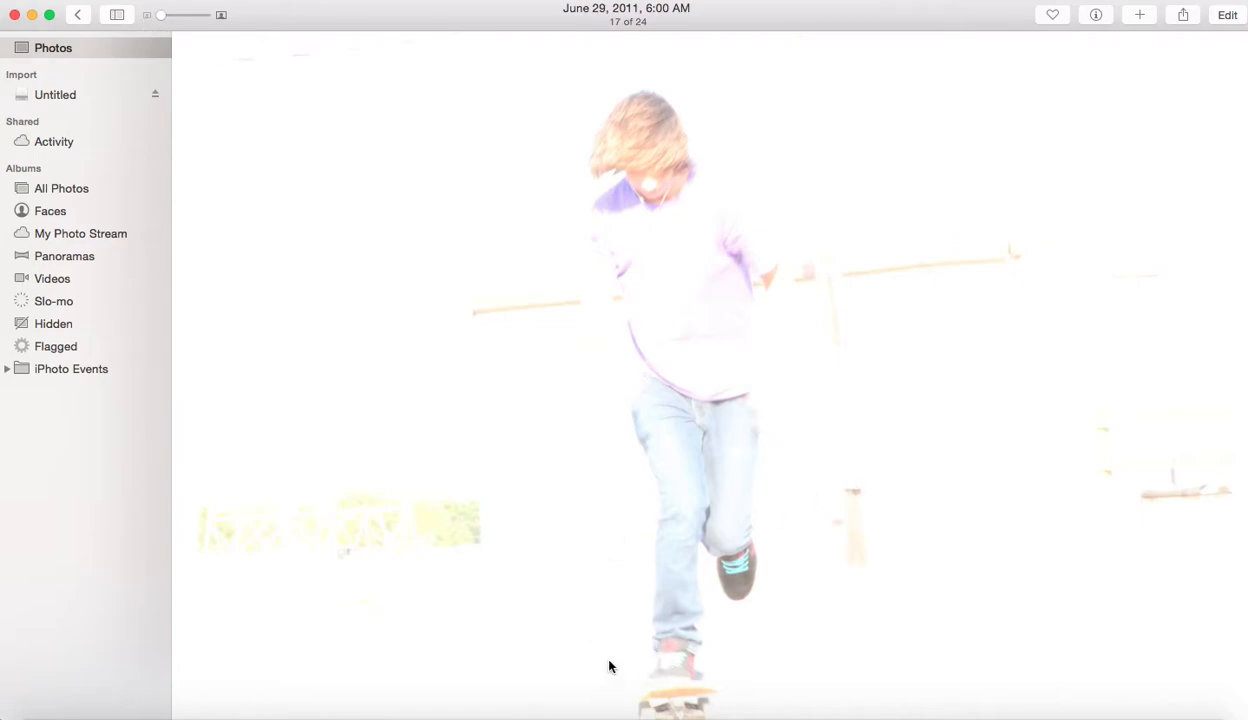
mouse_move(612, 600)
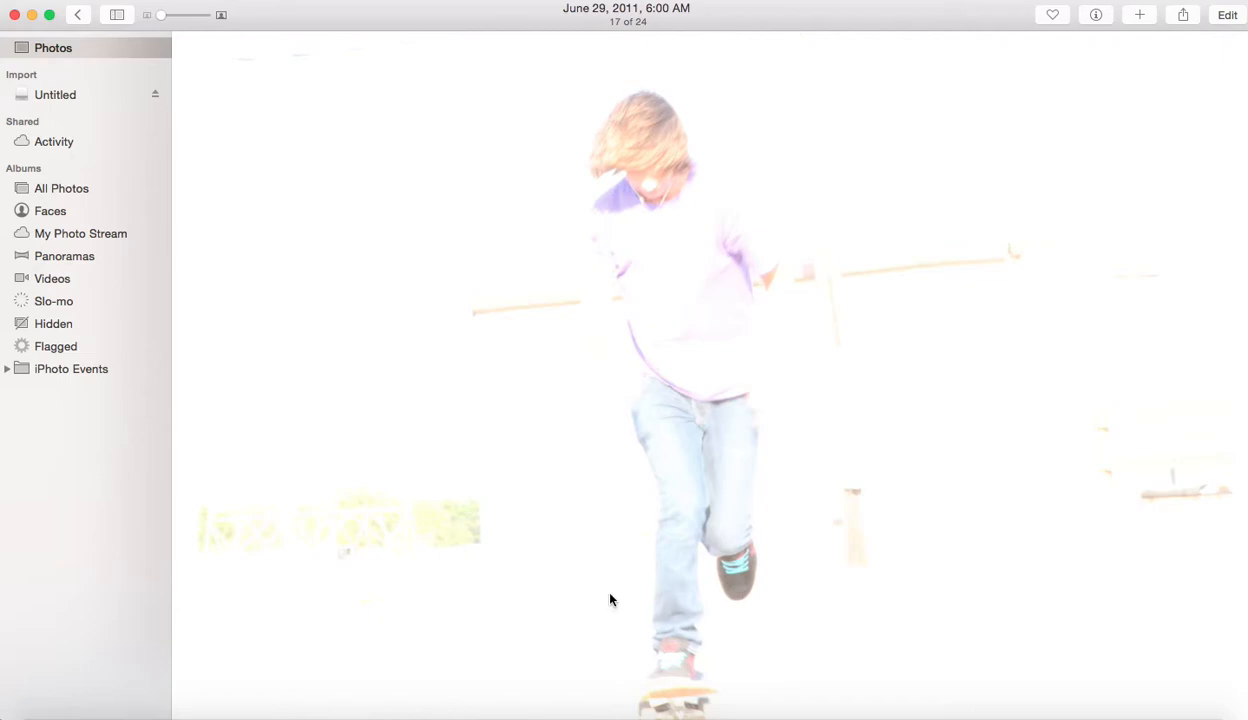
mouse_move(368, 204)
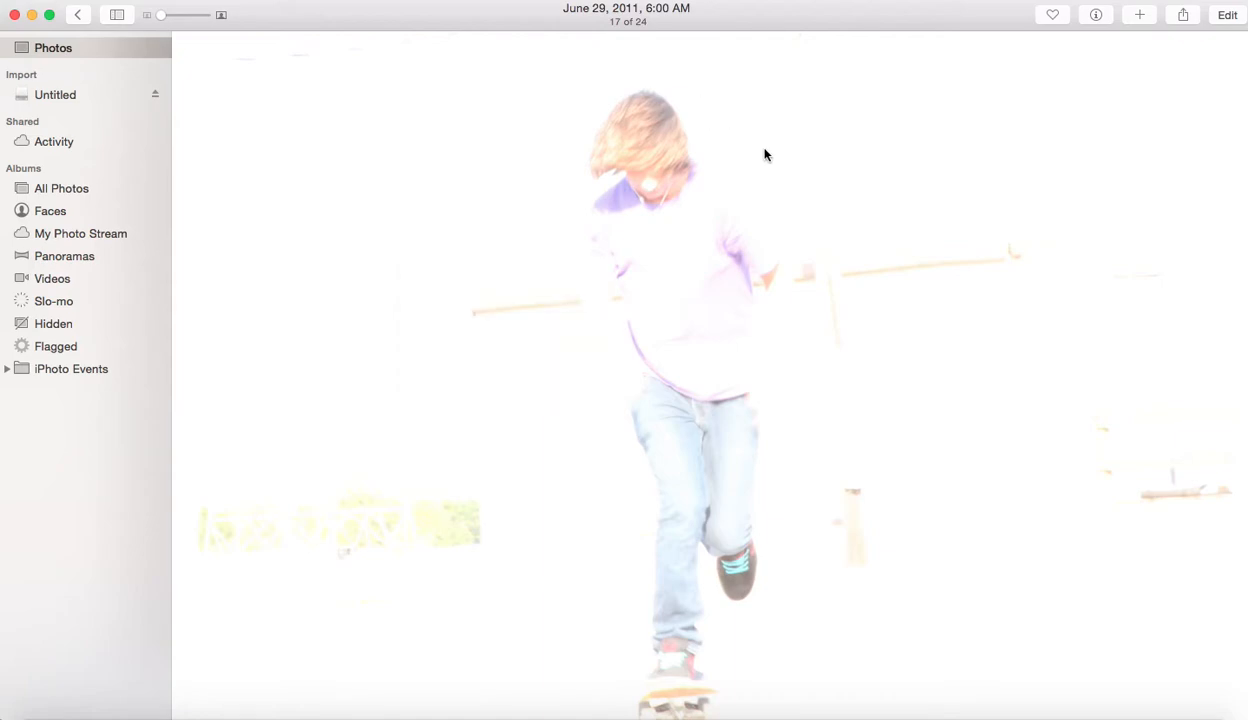
mouse_move(784, 174)
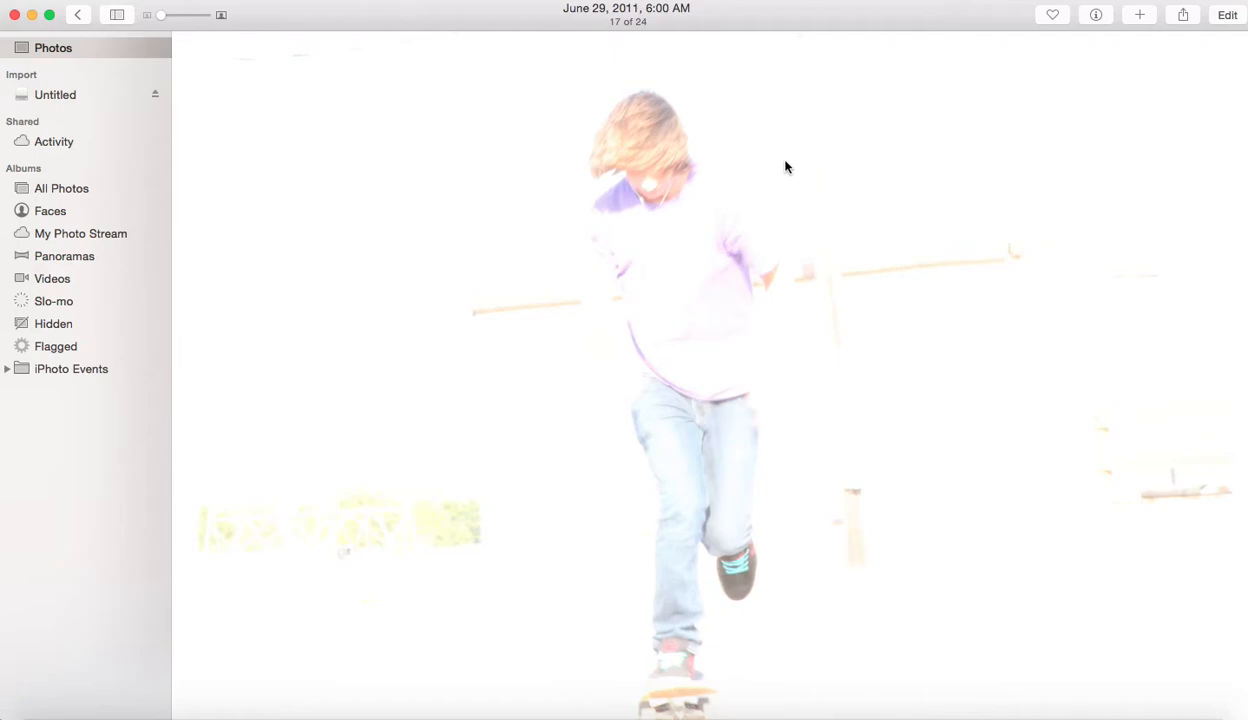
mouse_move(784, 164)
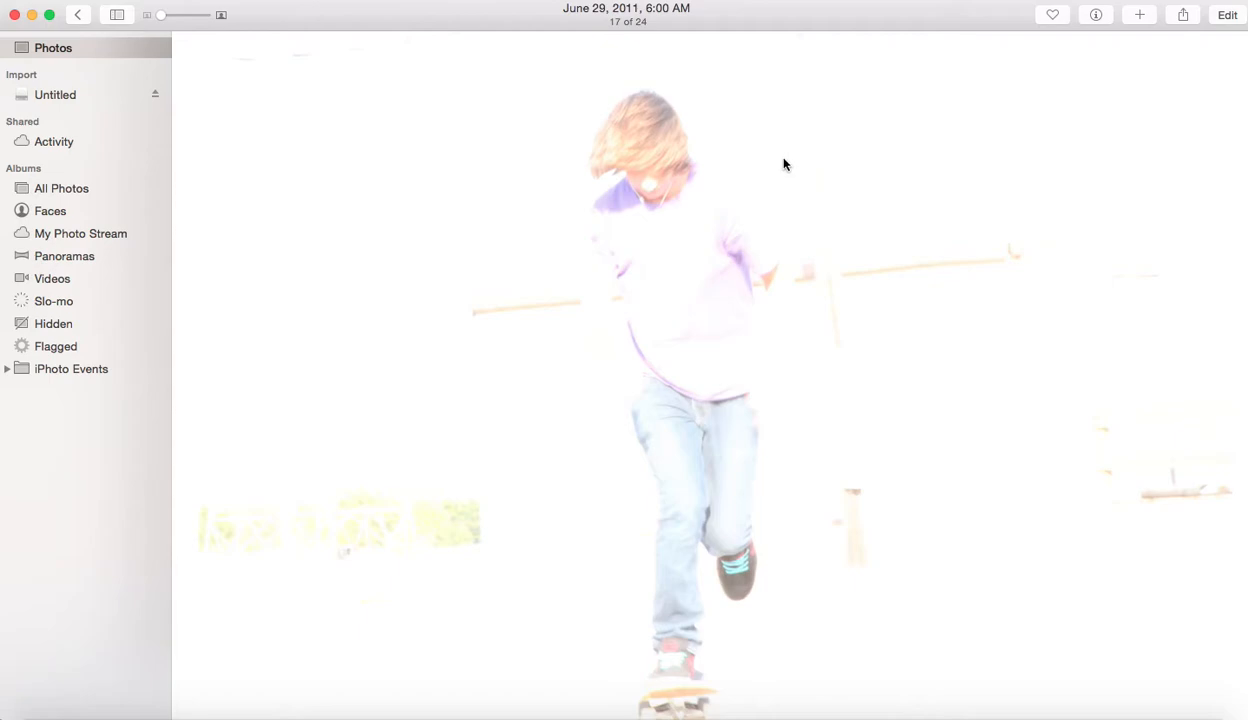
mouse_move(1100, 28)
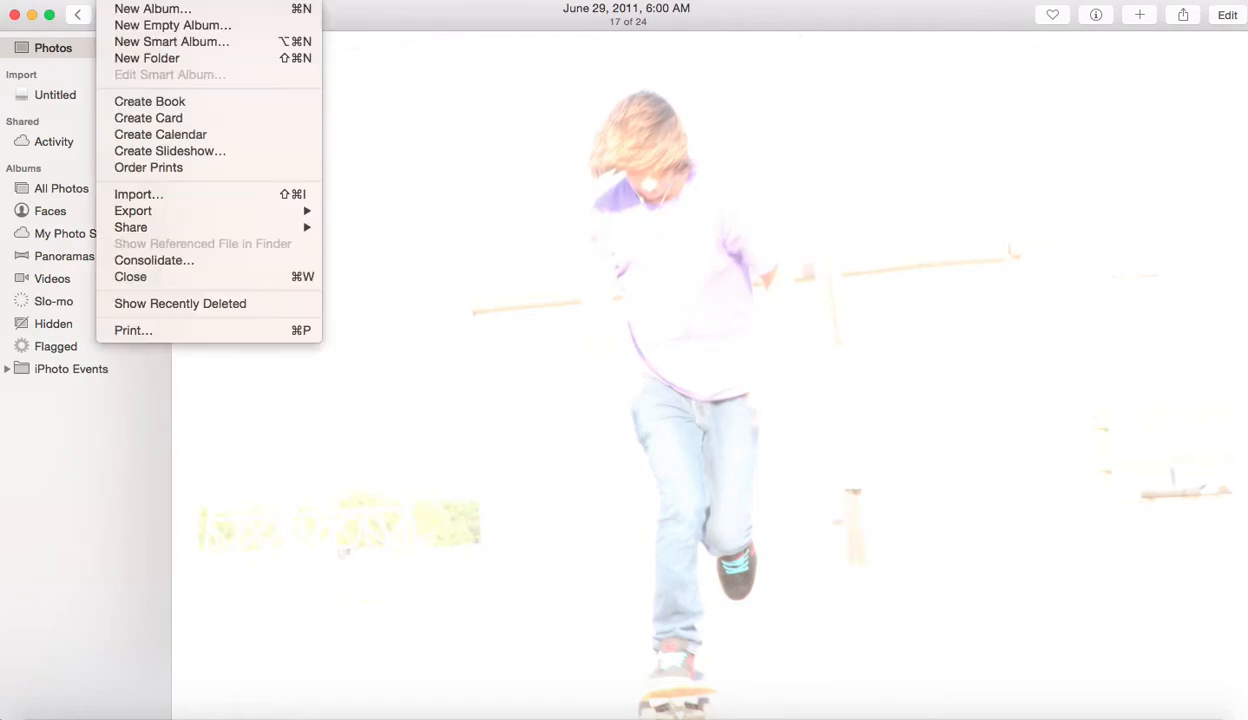
click(602, 216)
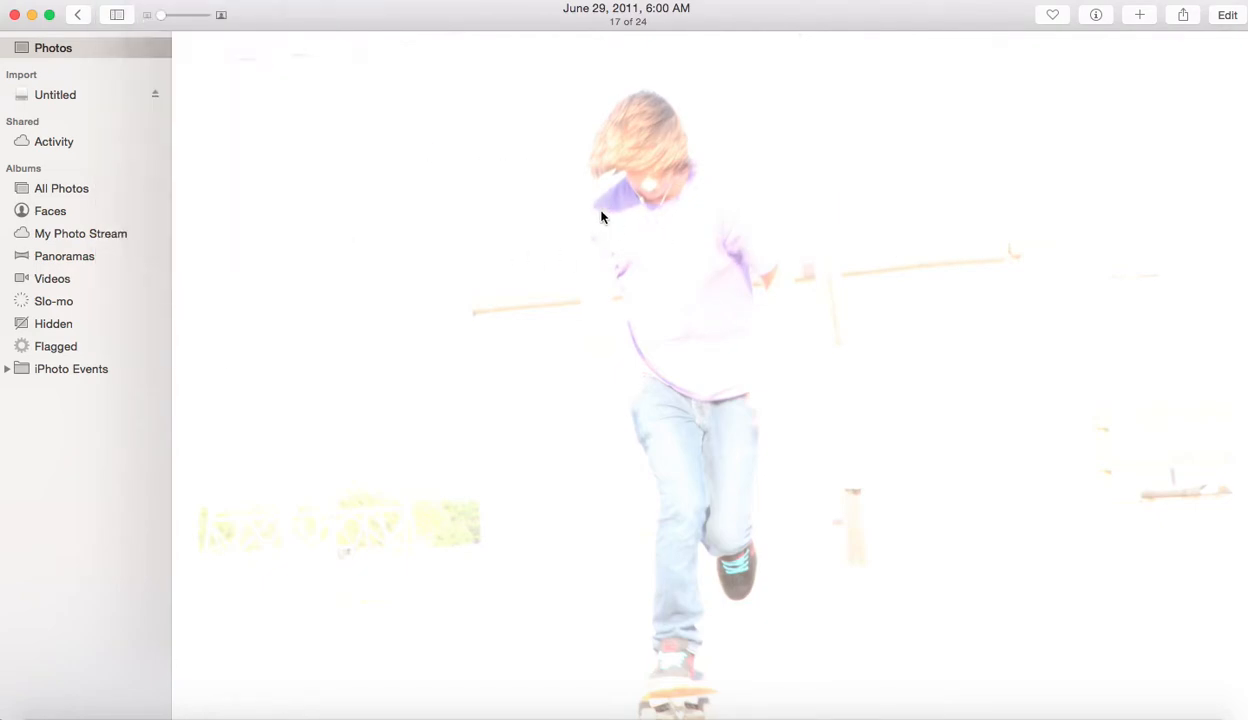
mouse_move(1024, 712)
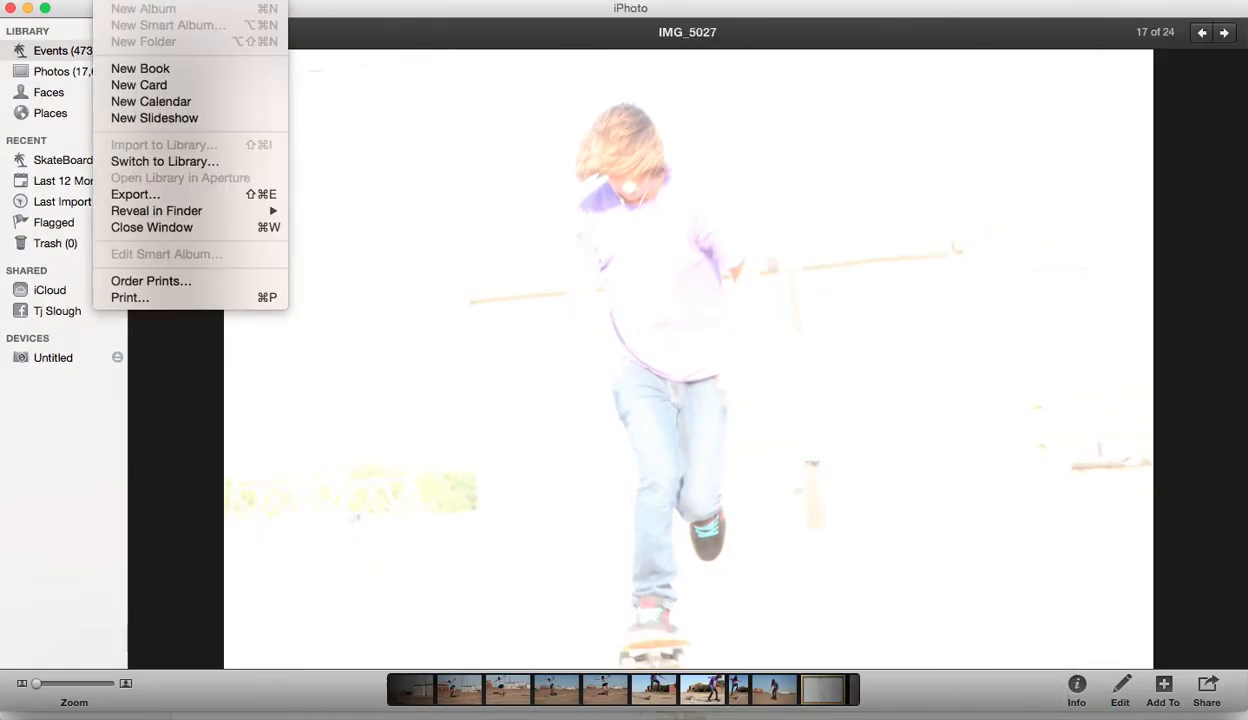
mouse_move(156, 212)
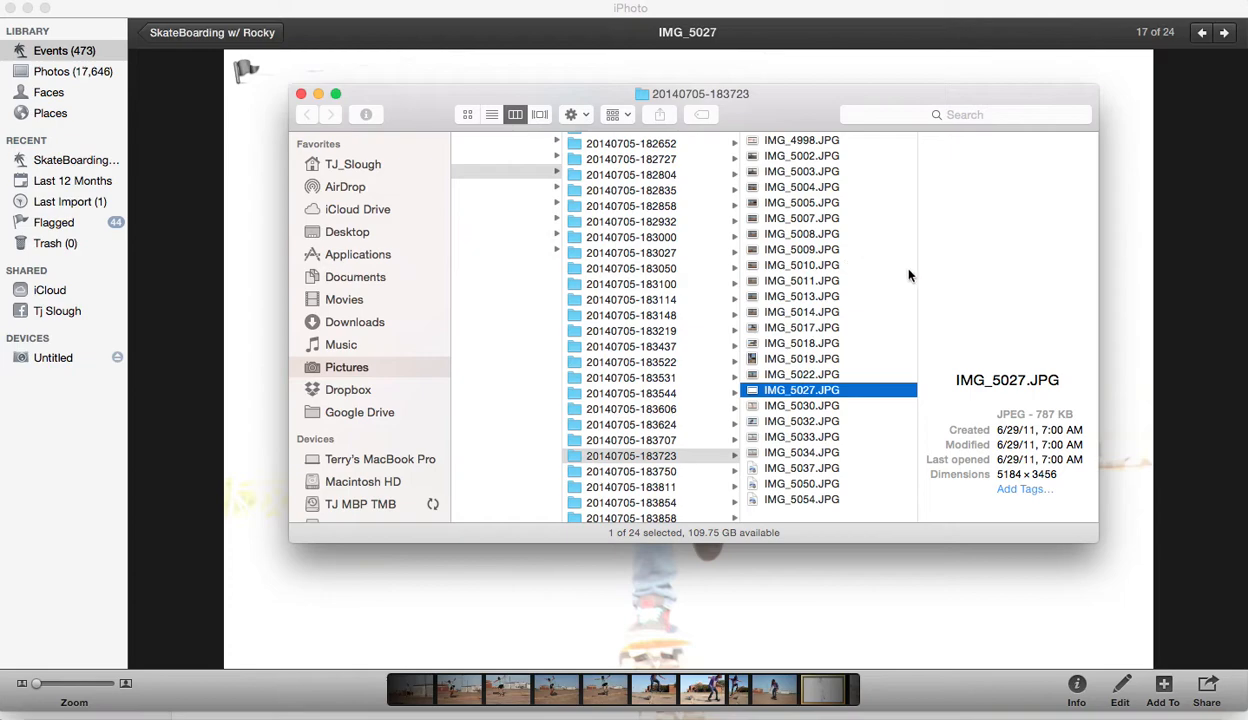
mouse_move(910, 280)
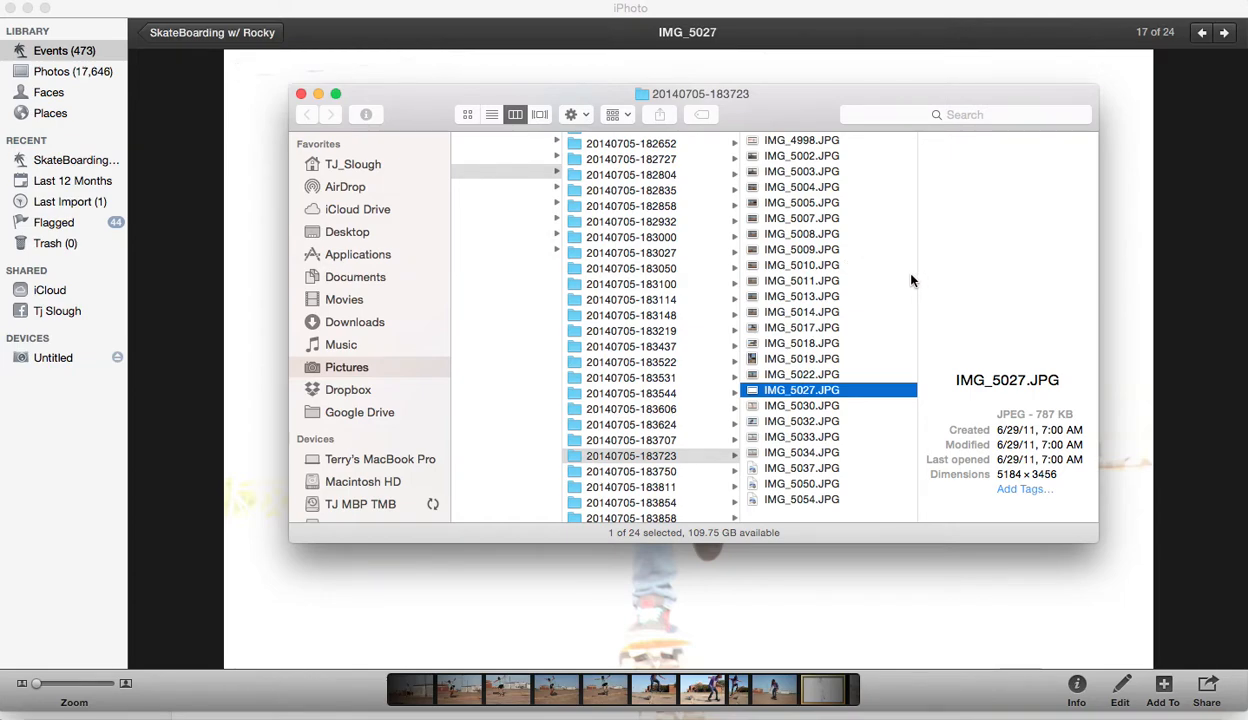
mouse_move(970, 256)
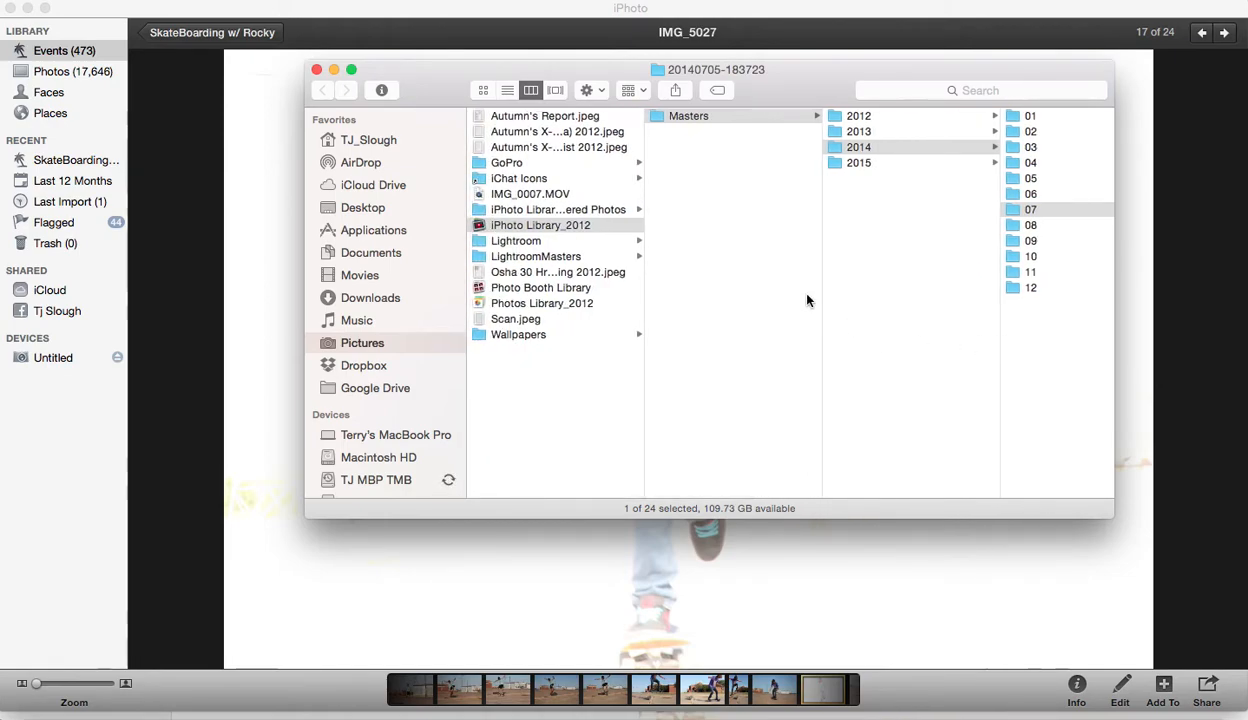
mouse_move(744, 188)
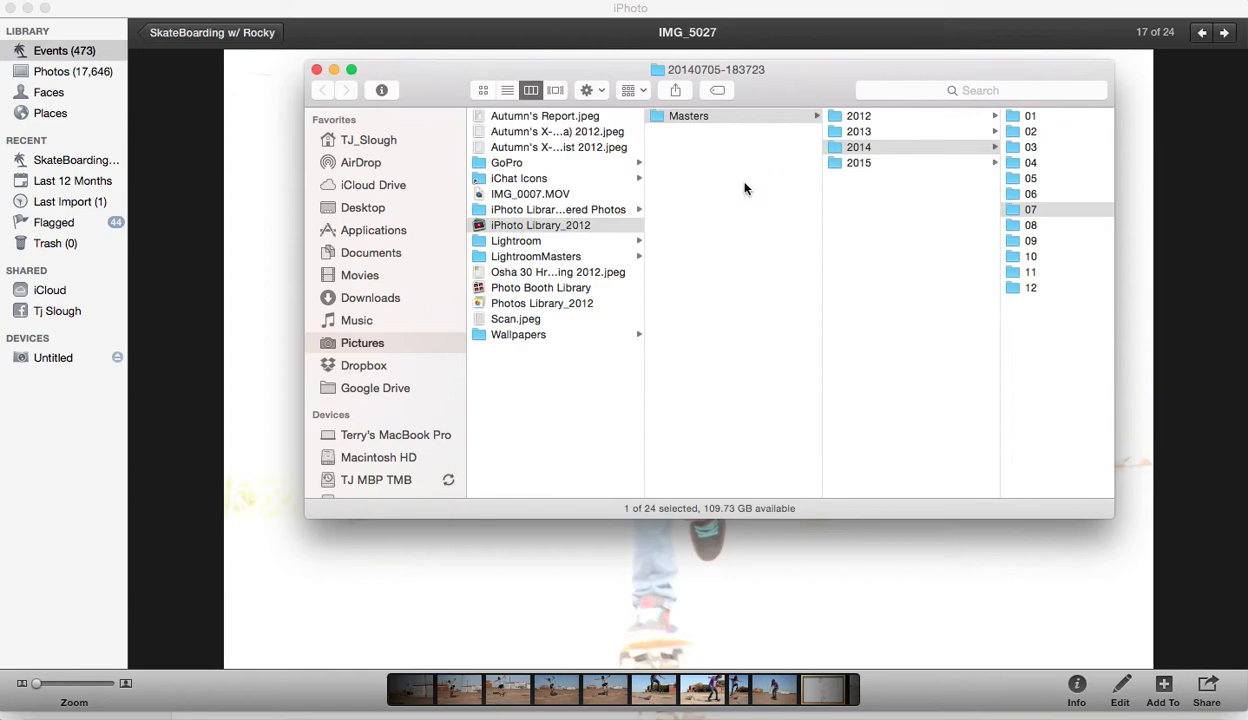
mouse_move(978, 256)
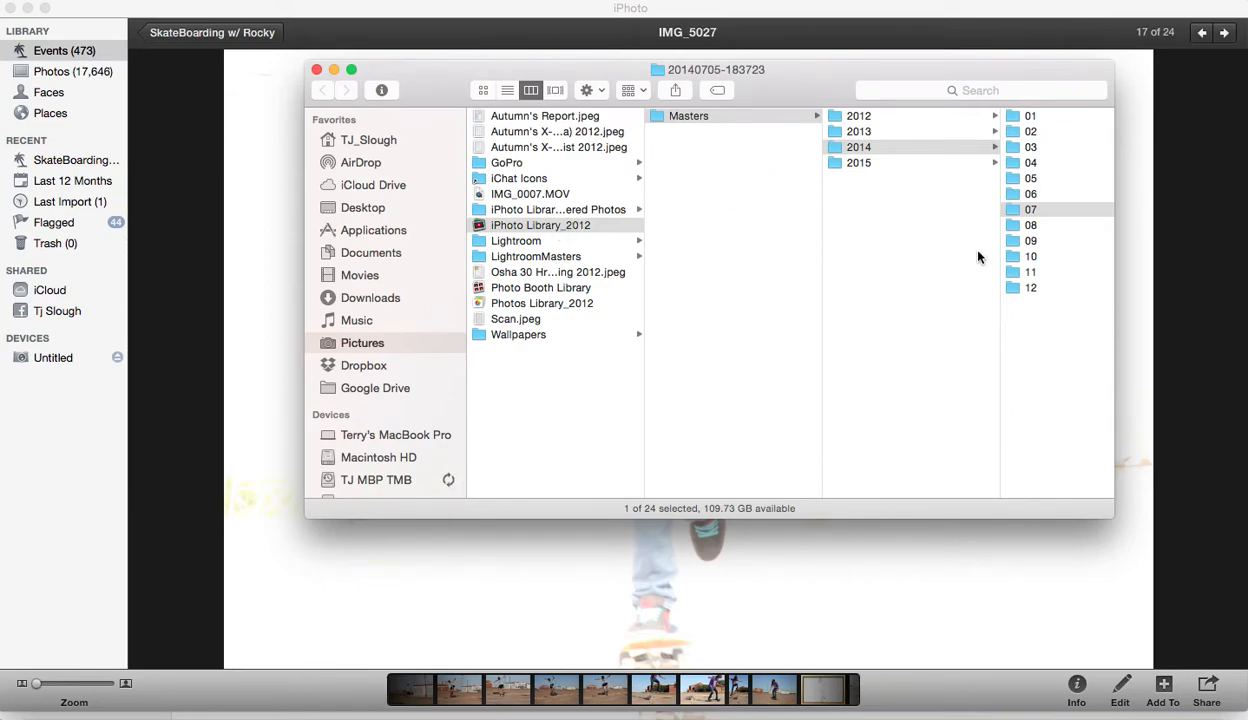
mouse_move(590, 276)
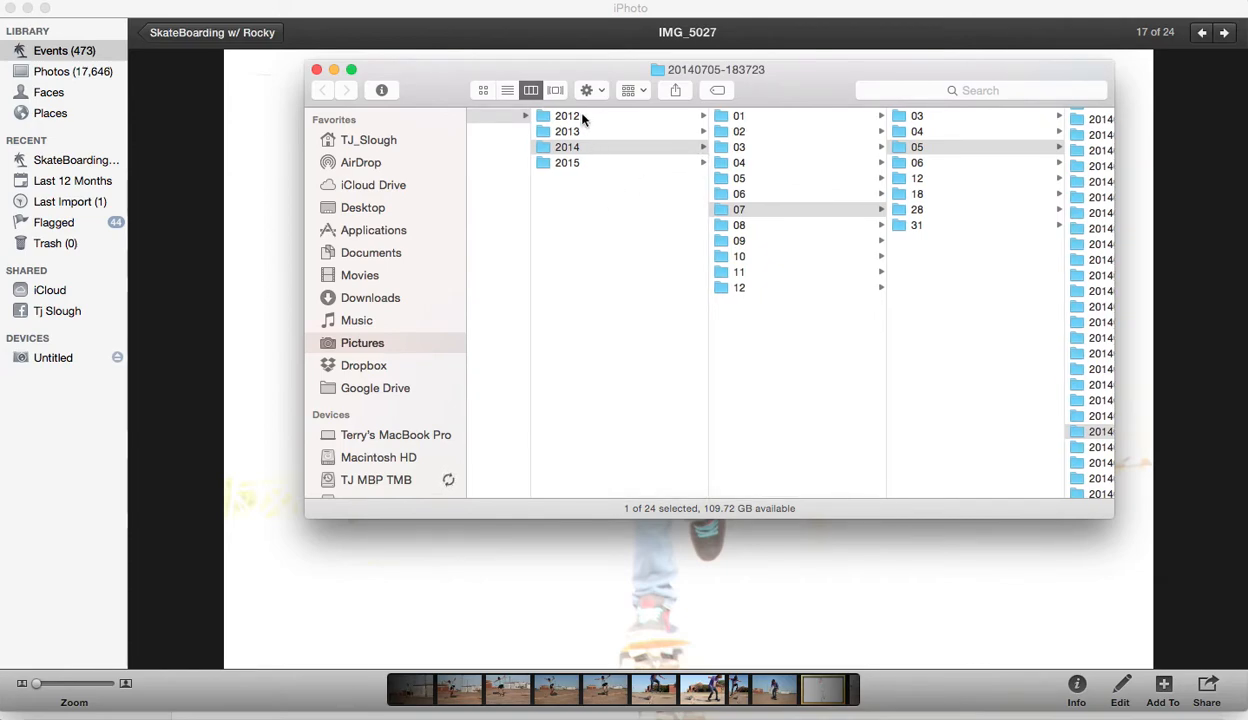
mouse_move(954, 192)
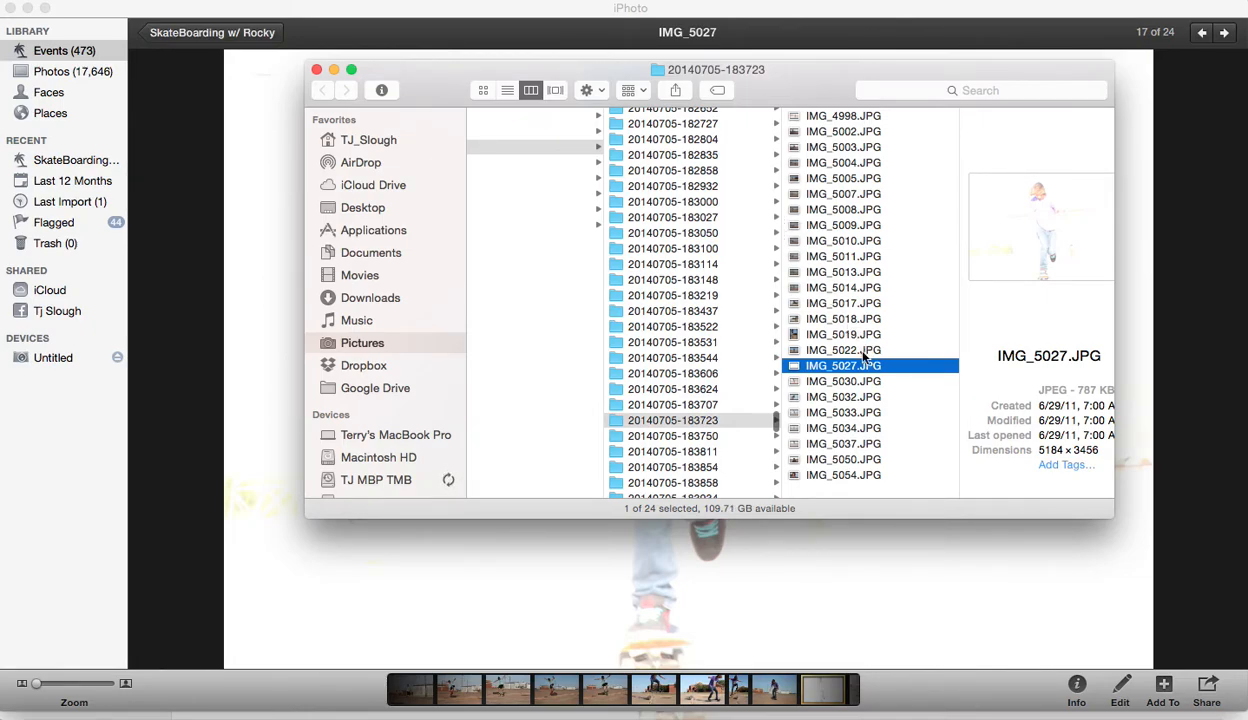
mouse_move(838, 370)
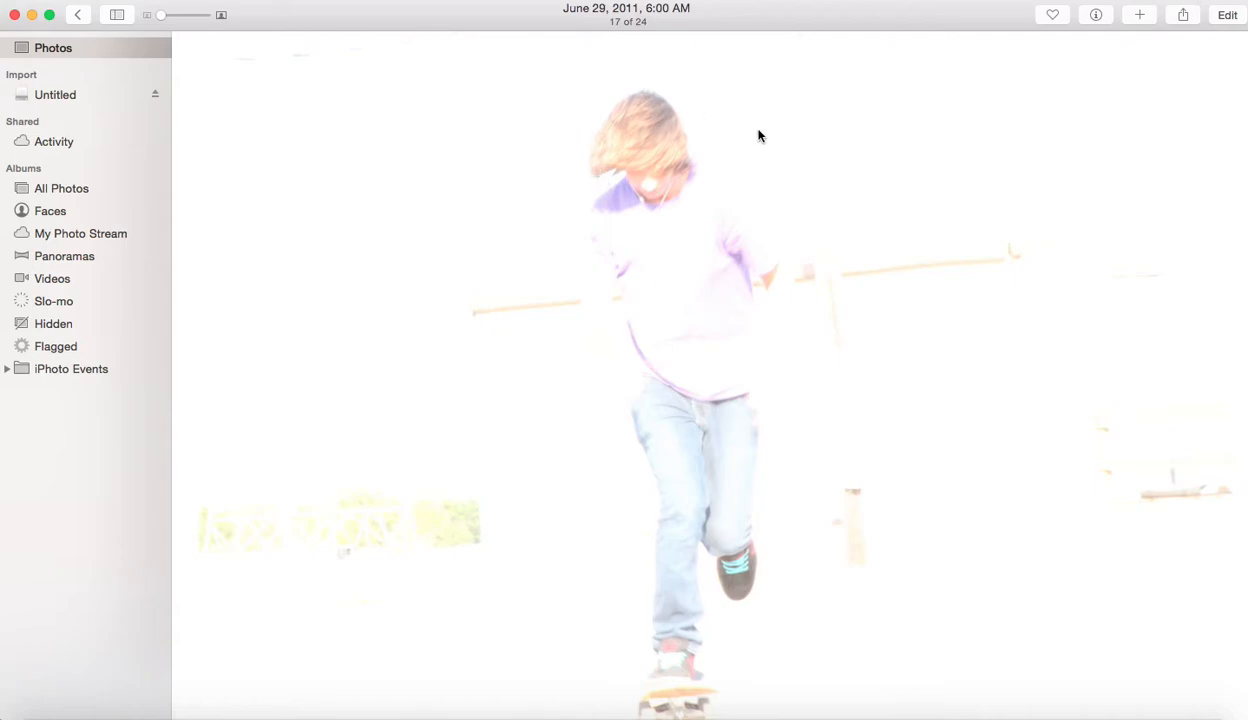
mouse_move(880, 224)
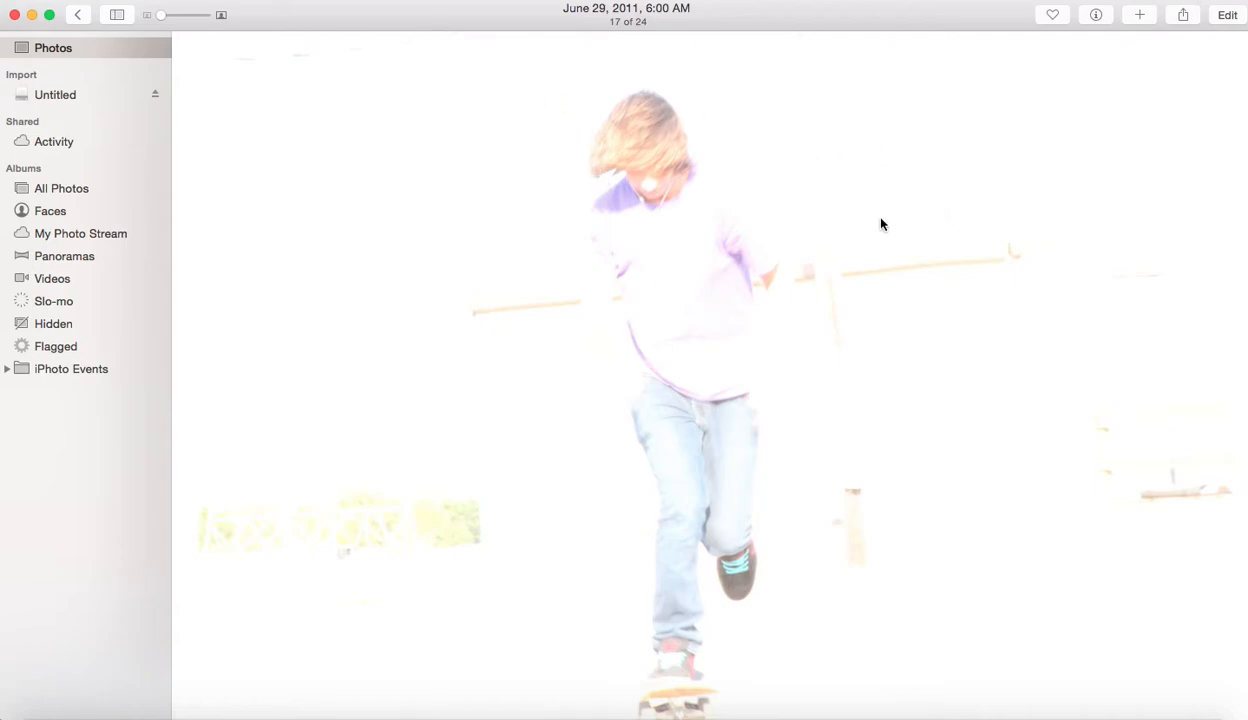
Delete the overexposed photo via its context menu and confirm, leaving 17 of 23
right_click(700, 290)
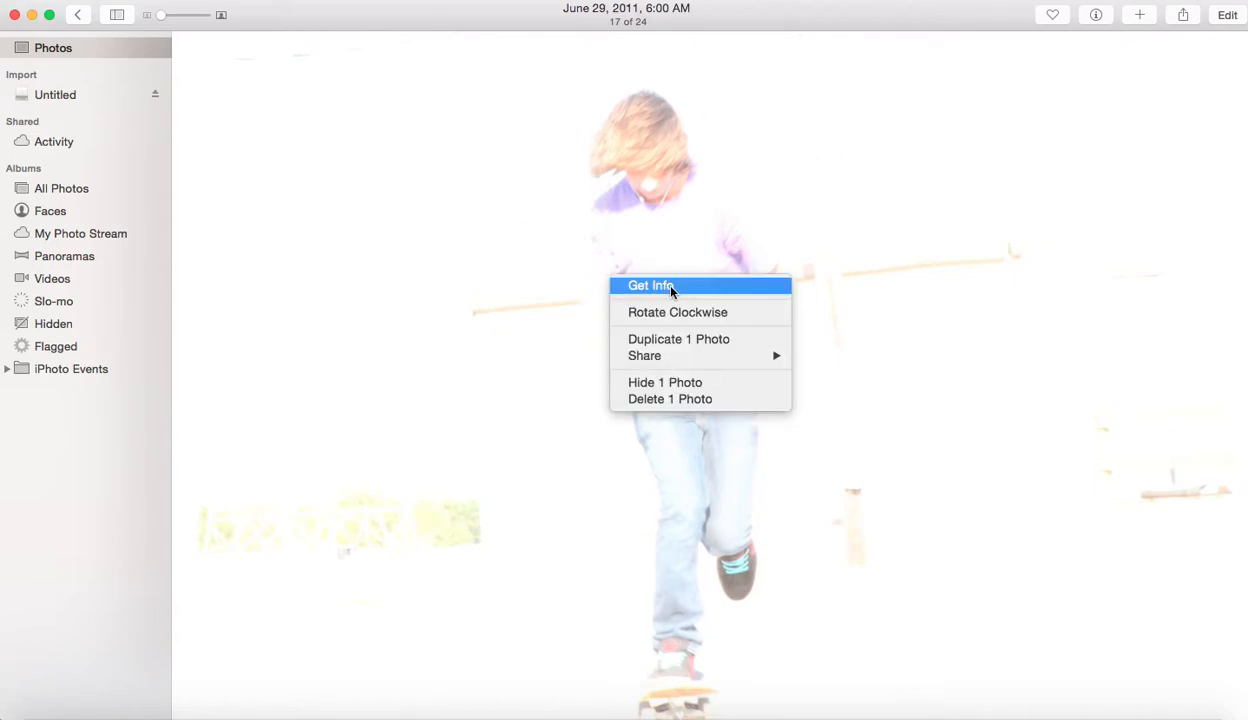
click(670, 398)
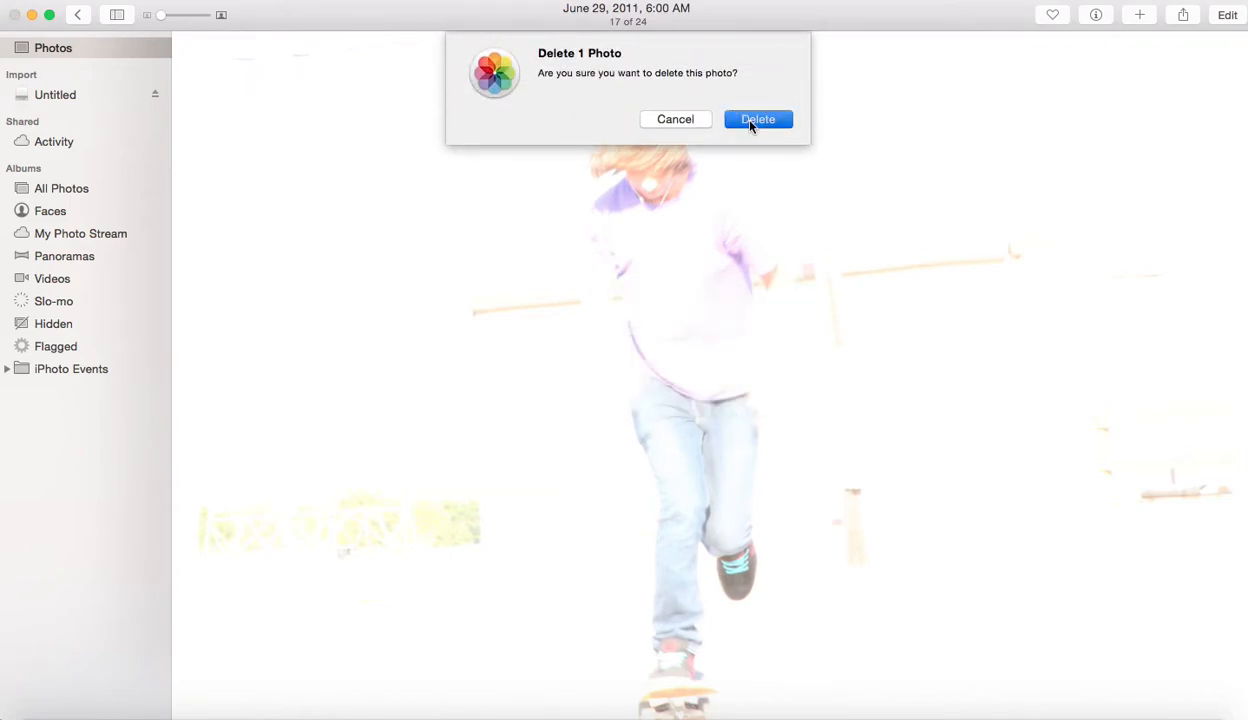
click(758, 120)
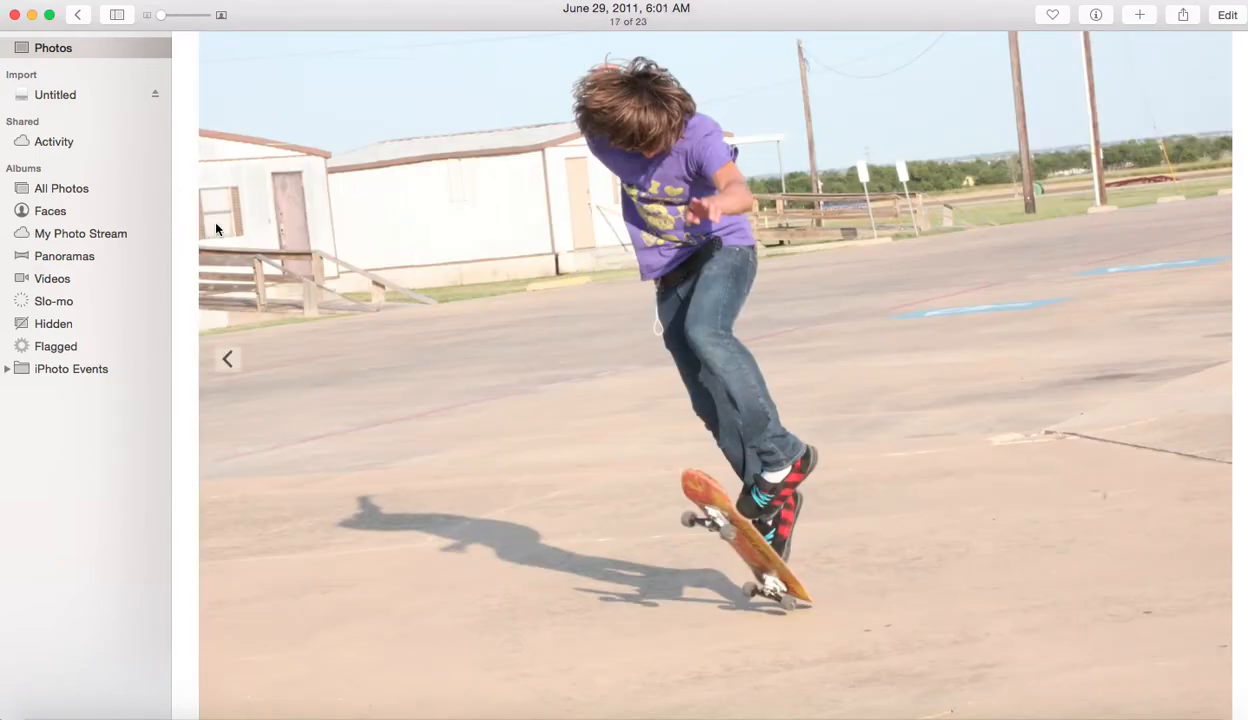
mouse_move(340, 196)
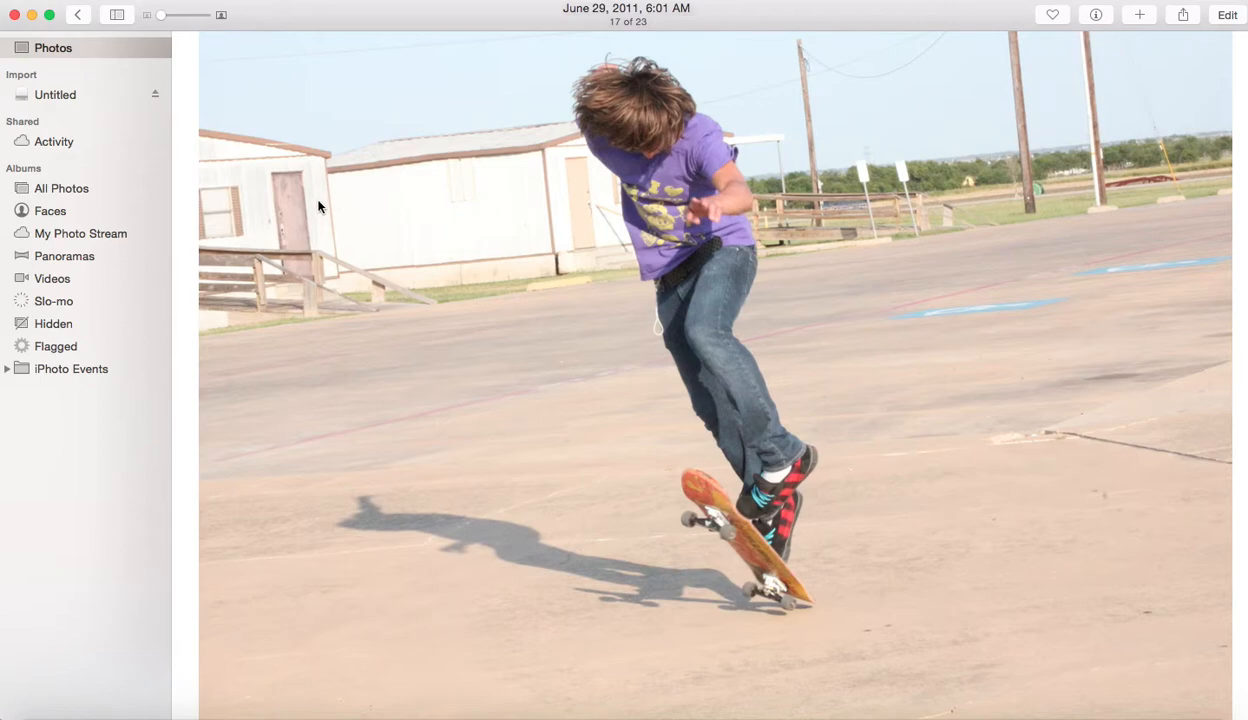
mouse_move(520, 292)
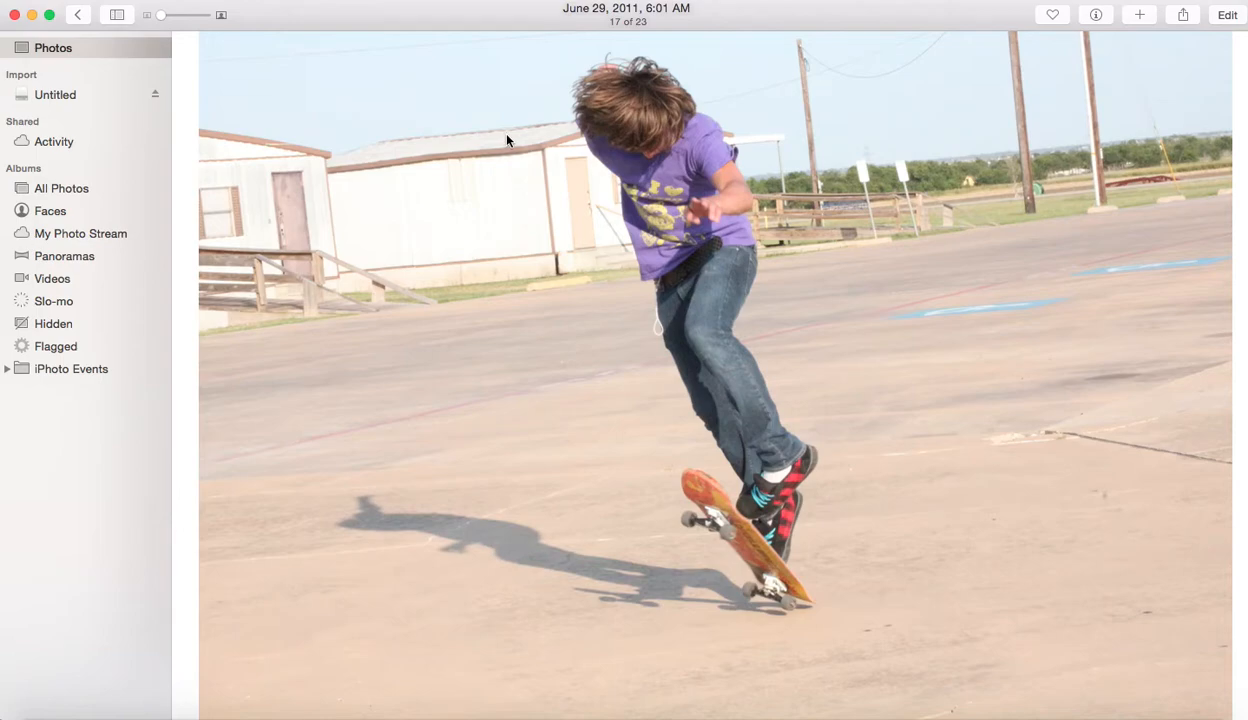
mouse_move(514, 140)
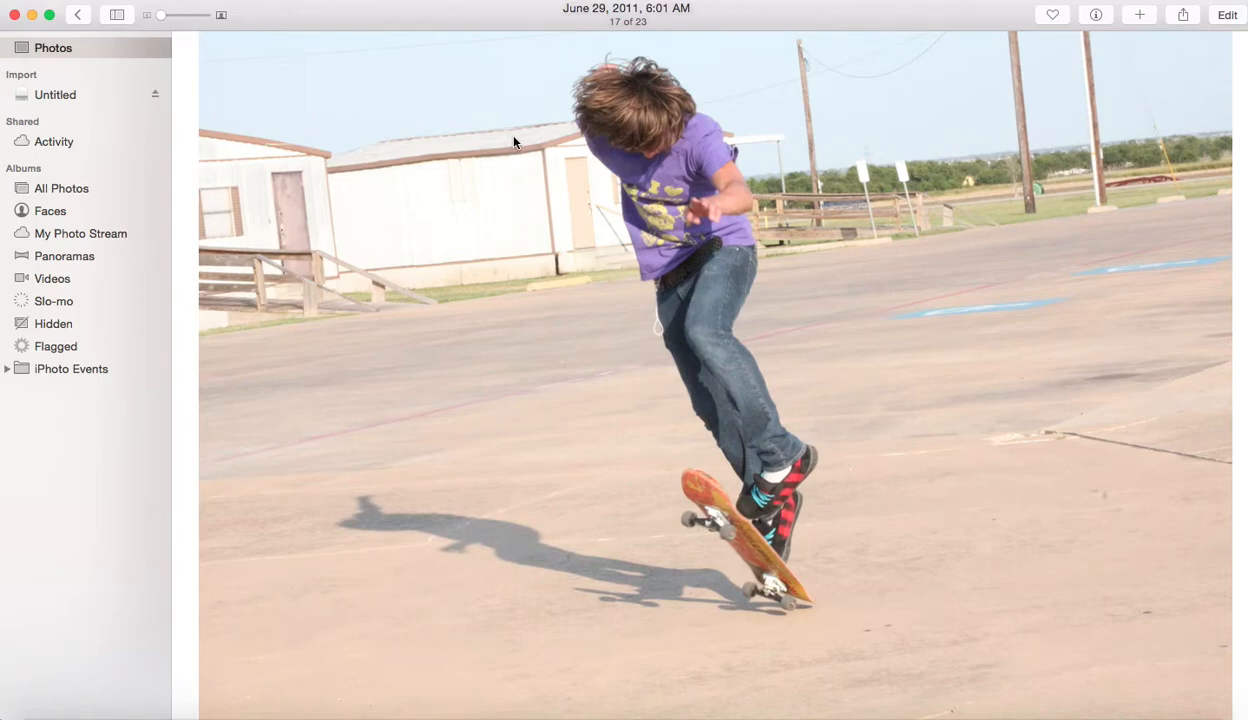
mouse_move(516, 146)
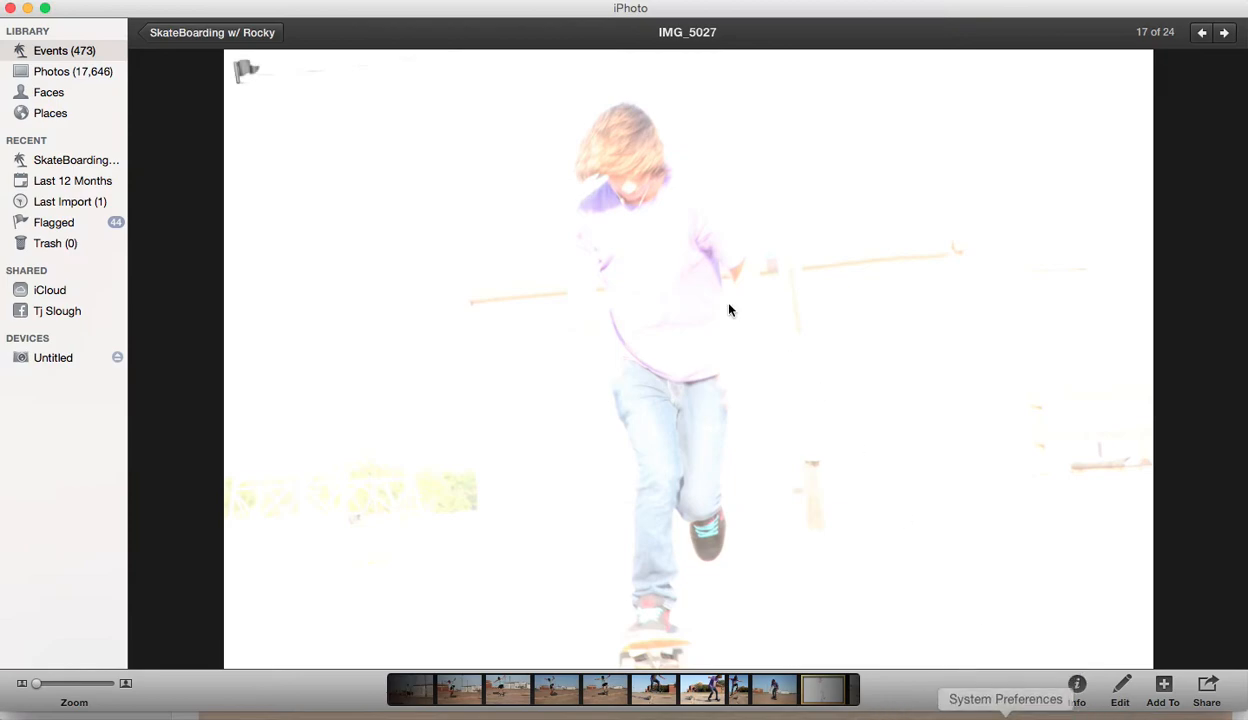
Reveal IMG_5027's original file in Finder from iPhoto's file commands
right_click(730, 310)
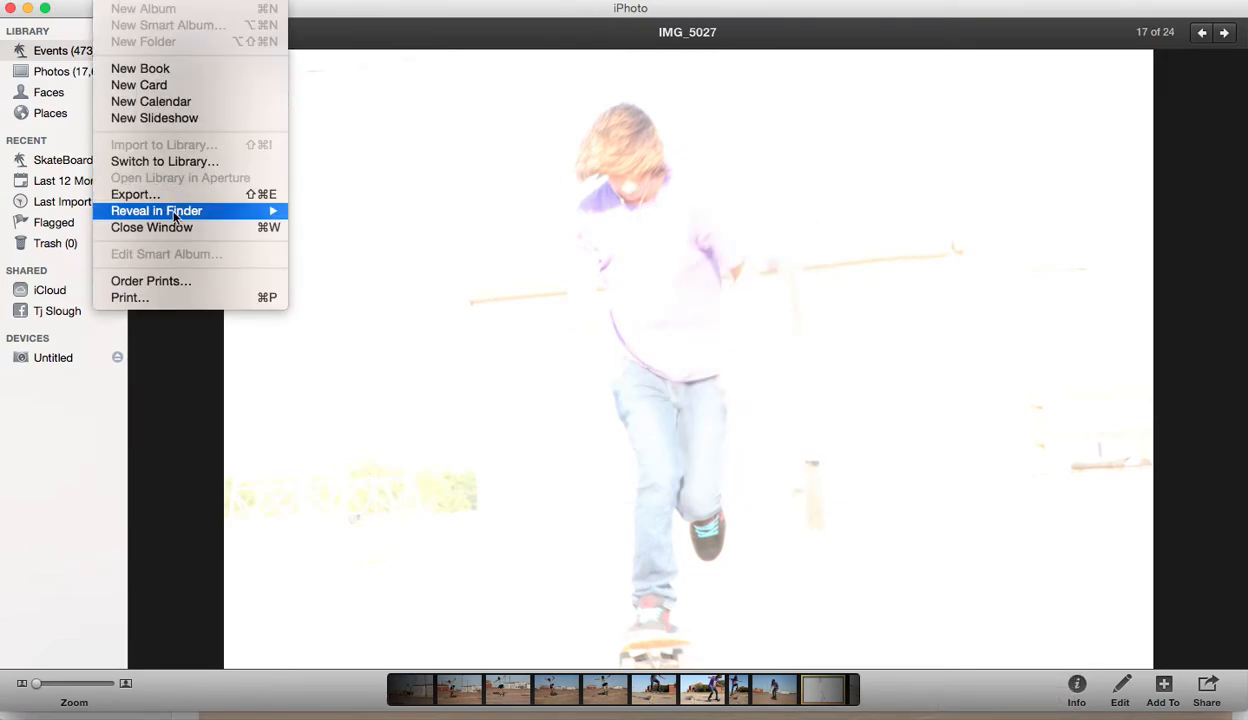
mouse_move(156, 210)
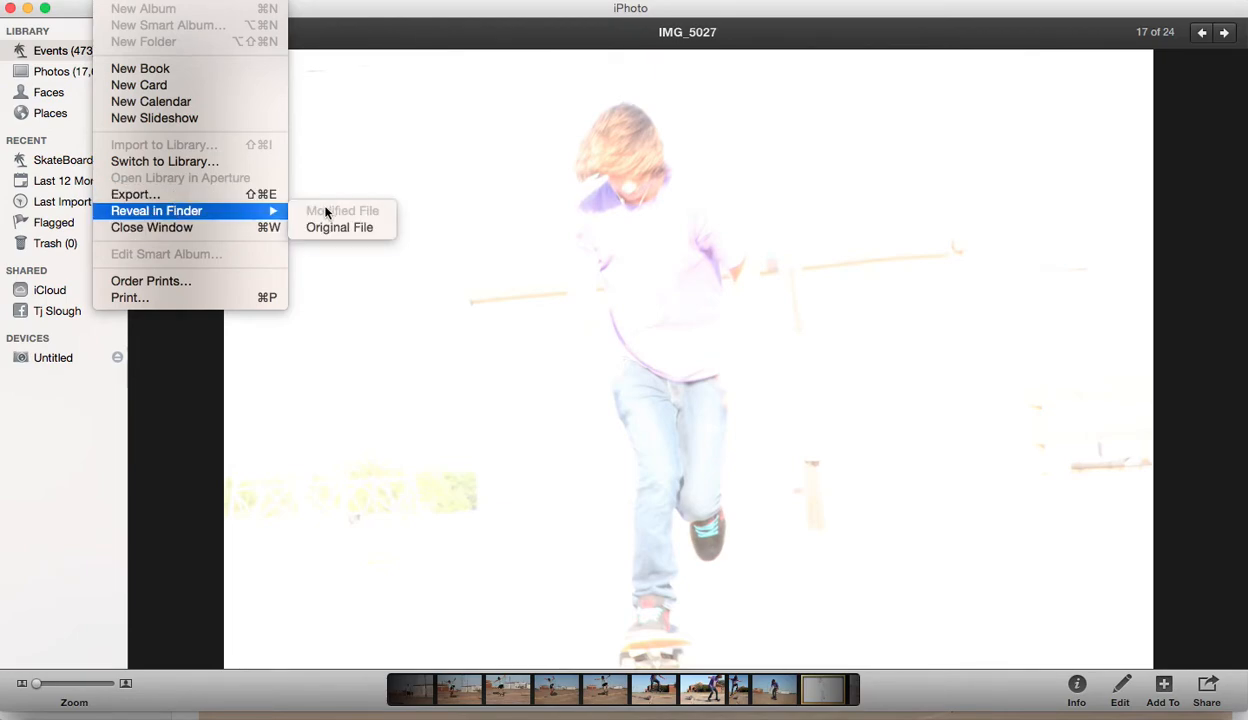
click(340, 228)
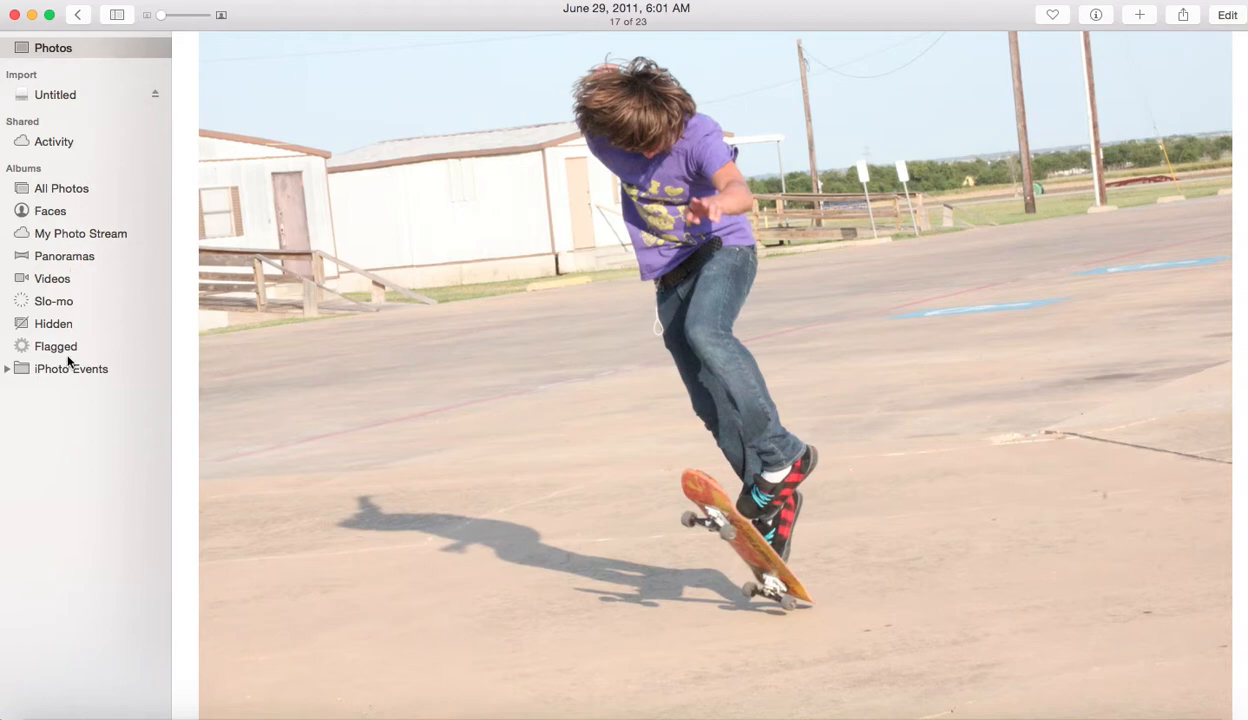
mouse_move(10, 376)
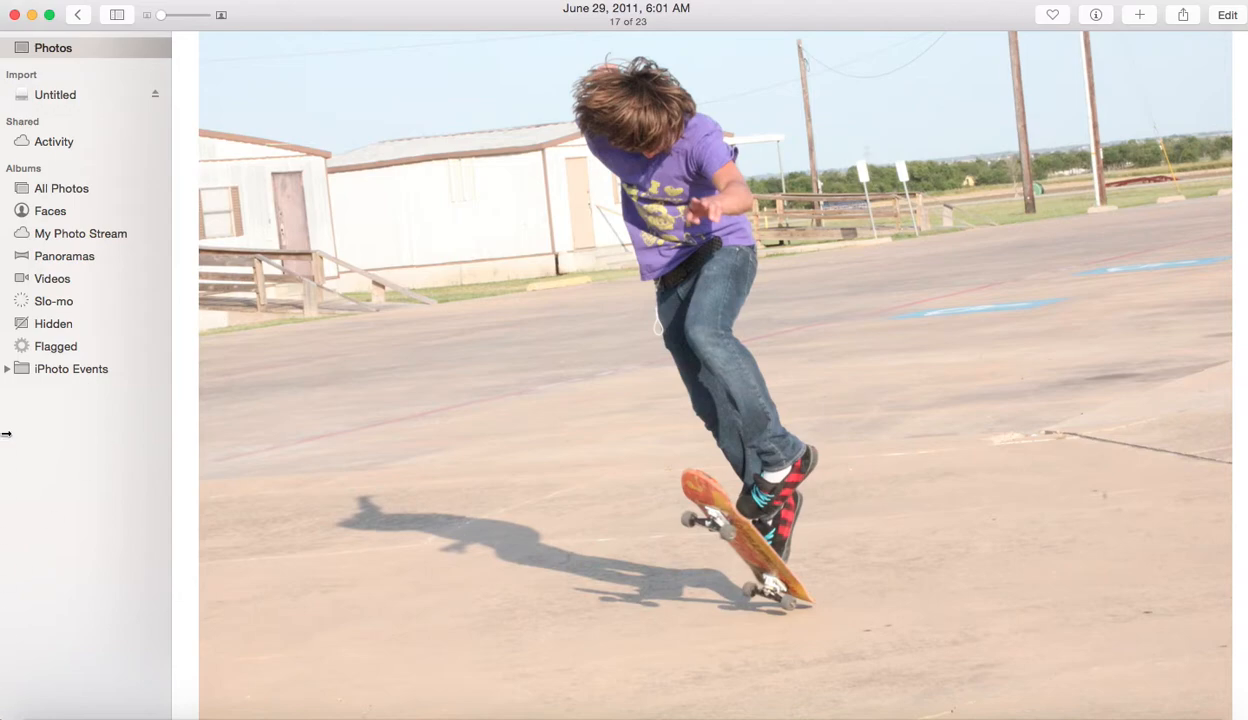
mouse_move(268, 402)
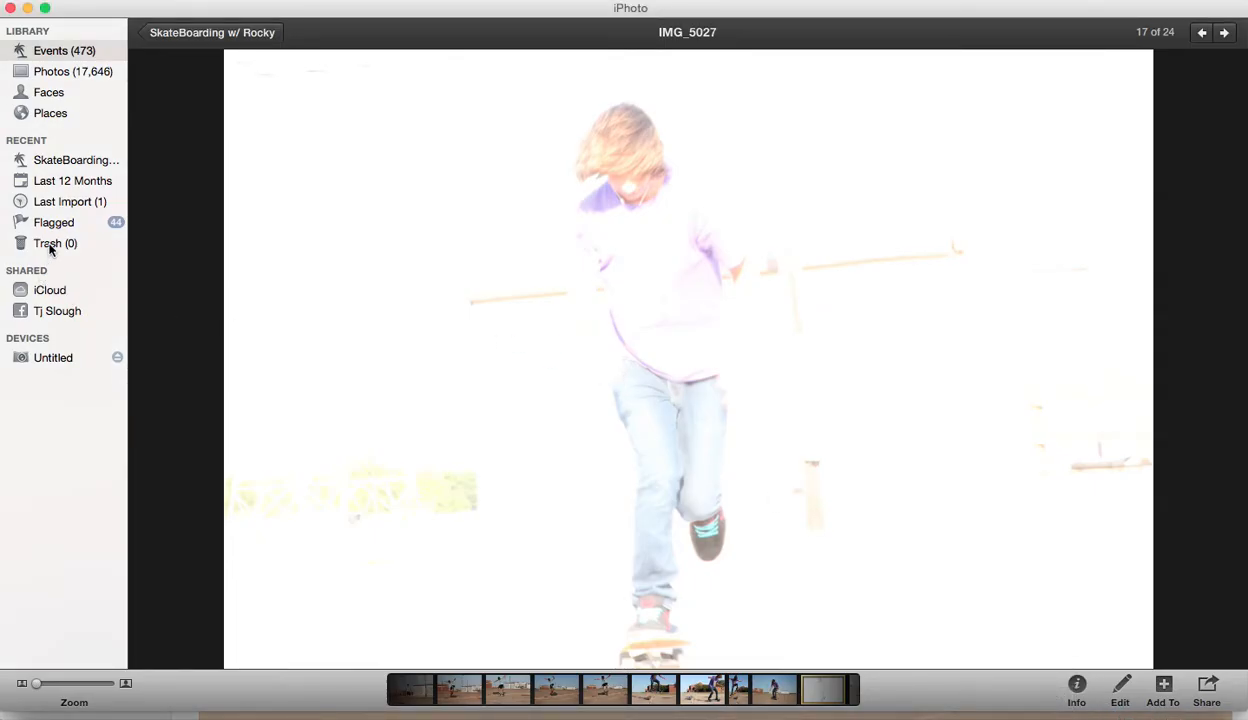
Check iPhoto's Trash, find it empty, and return to Events
click(48, 244)
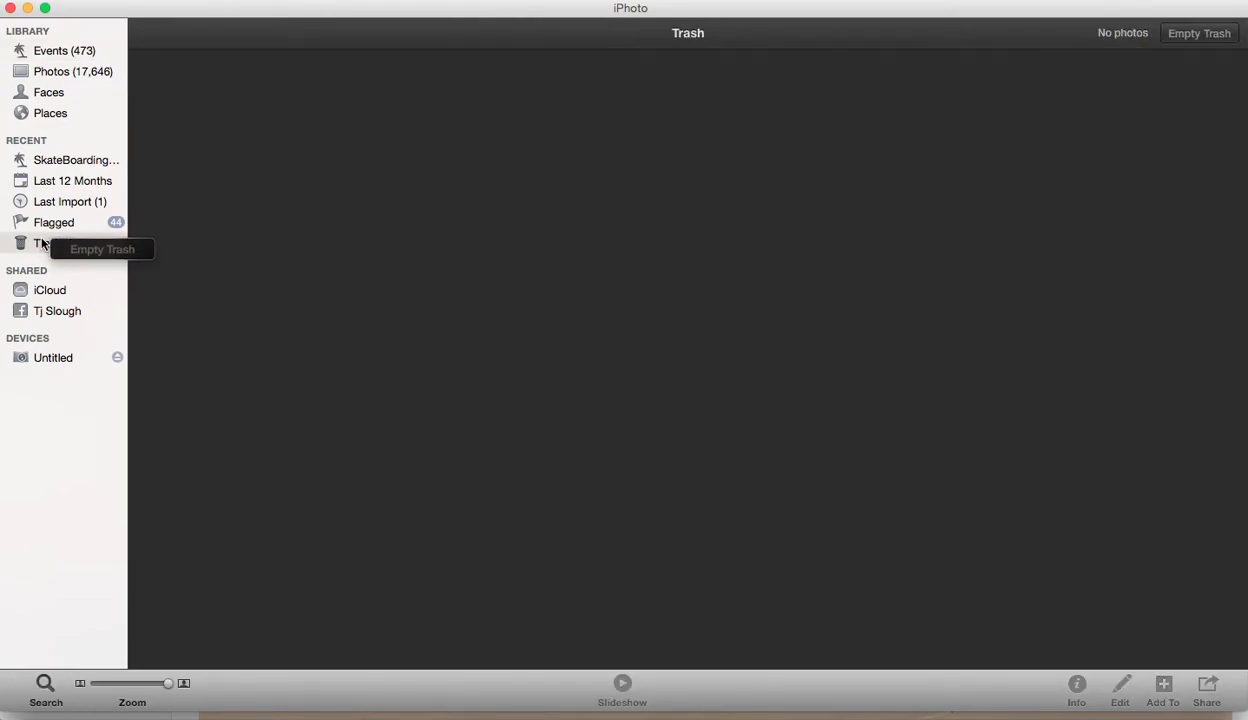
mouse_move(310, 260)
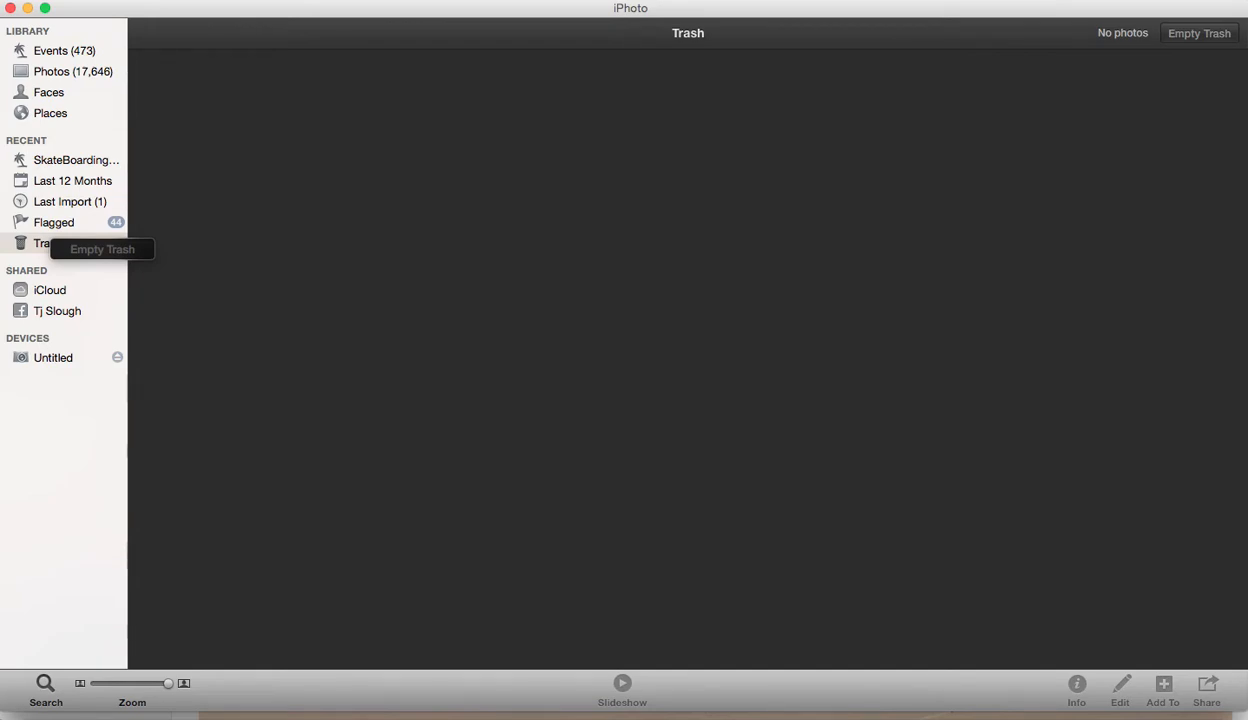
mouse_move(392, 184)
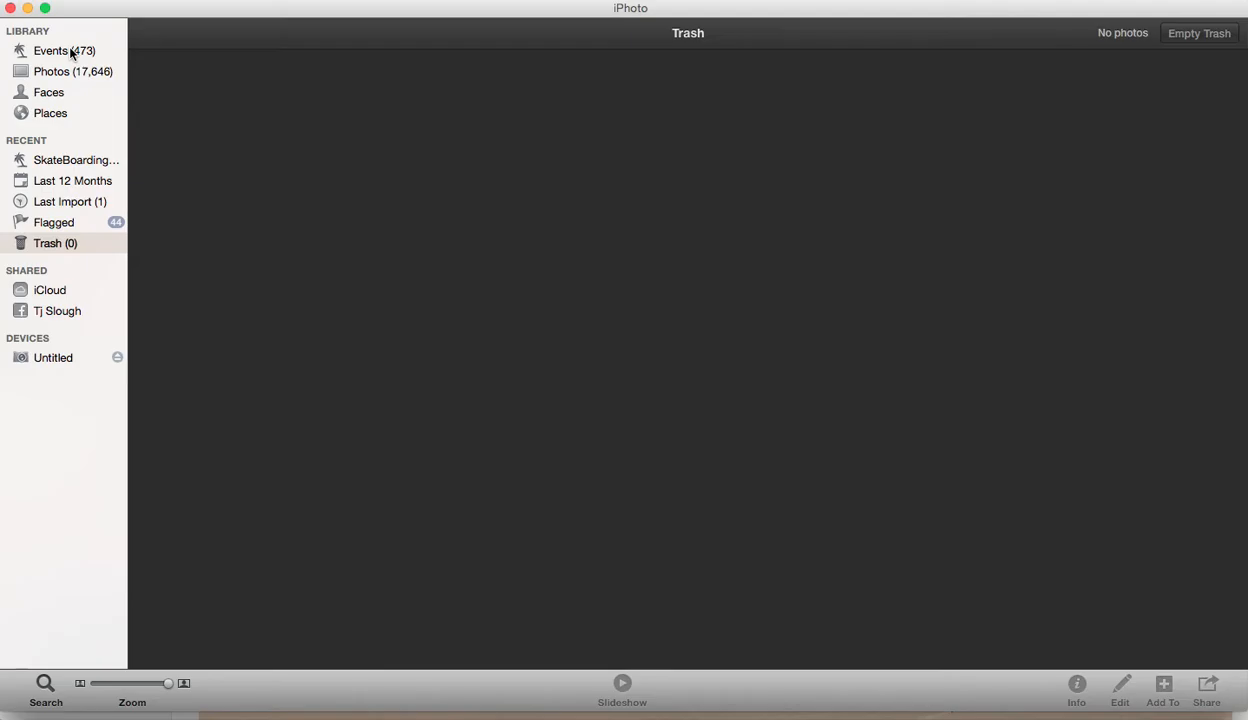
click(76, 160)
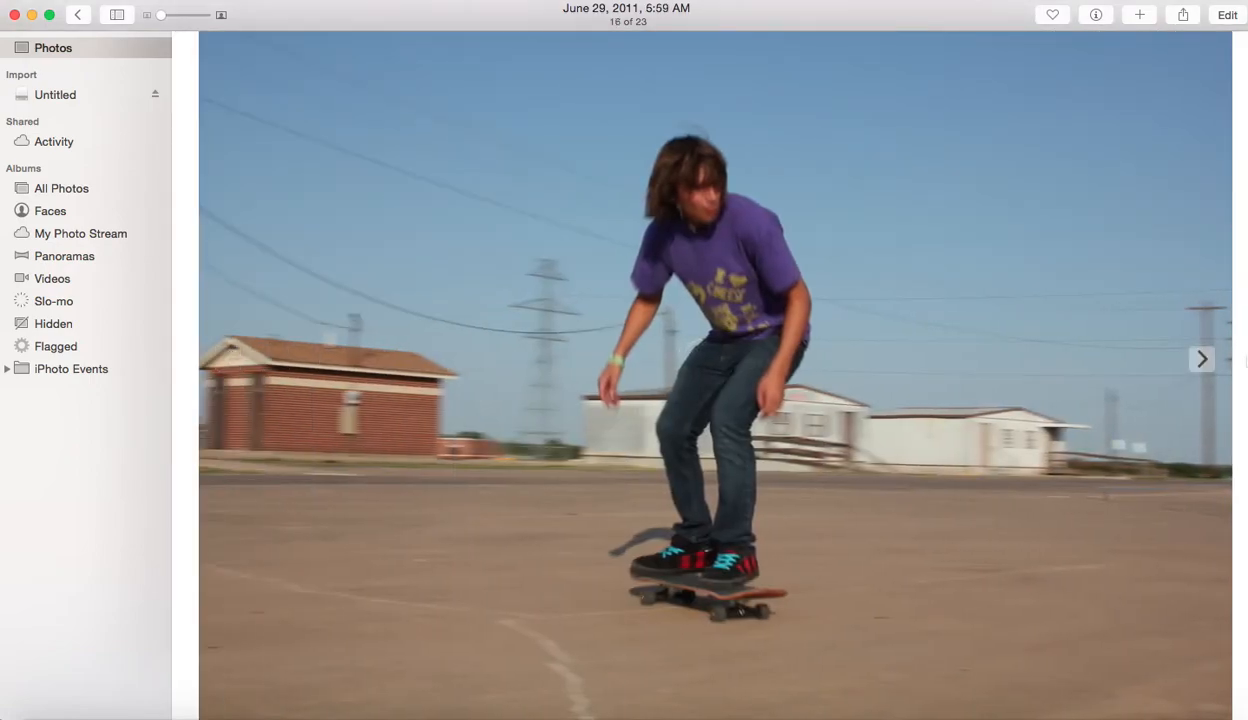
Advance to skateboarding photo 17 of 23 and bring up its file commands
click(1200, 360)
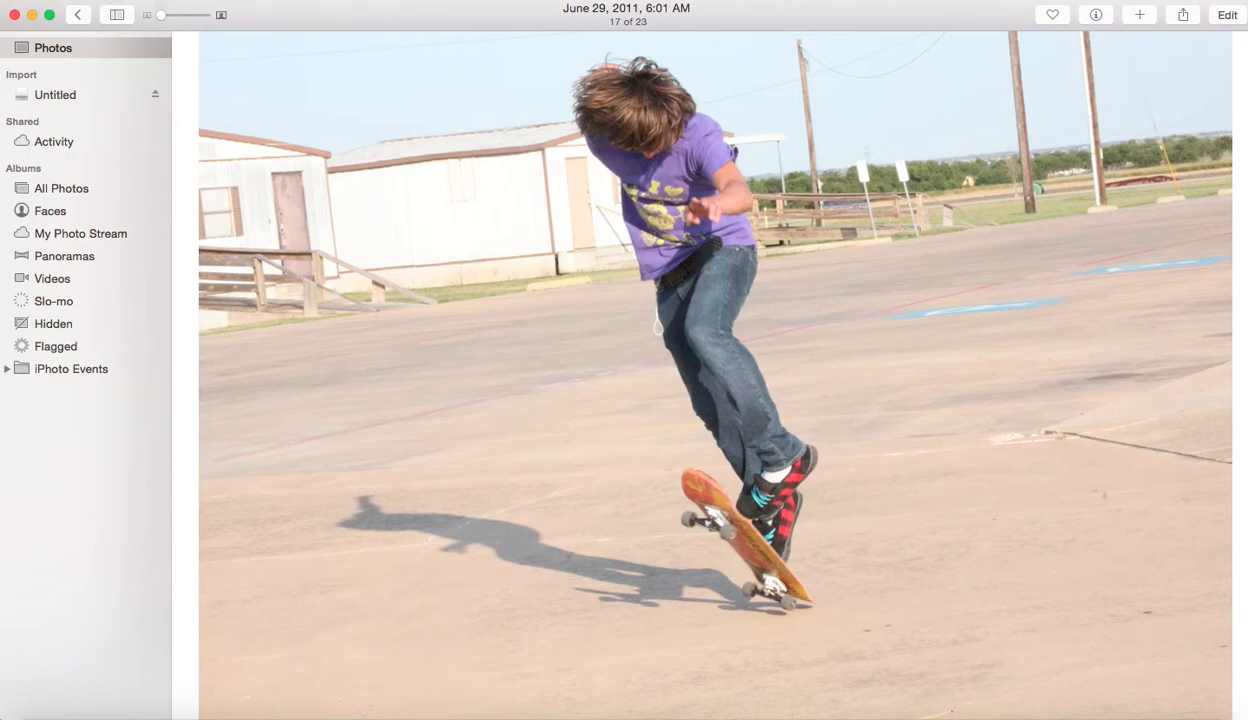
click(130, 8)
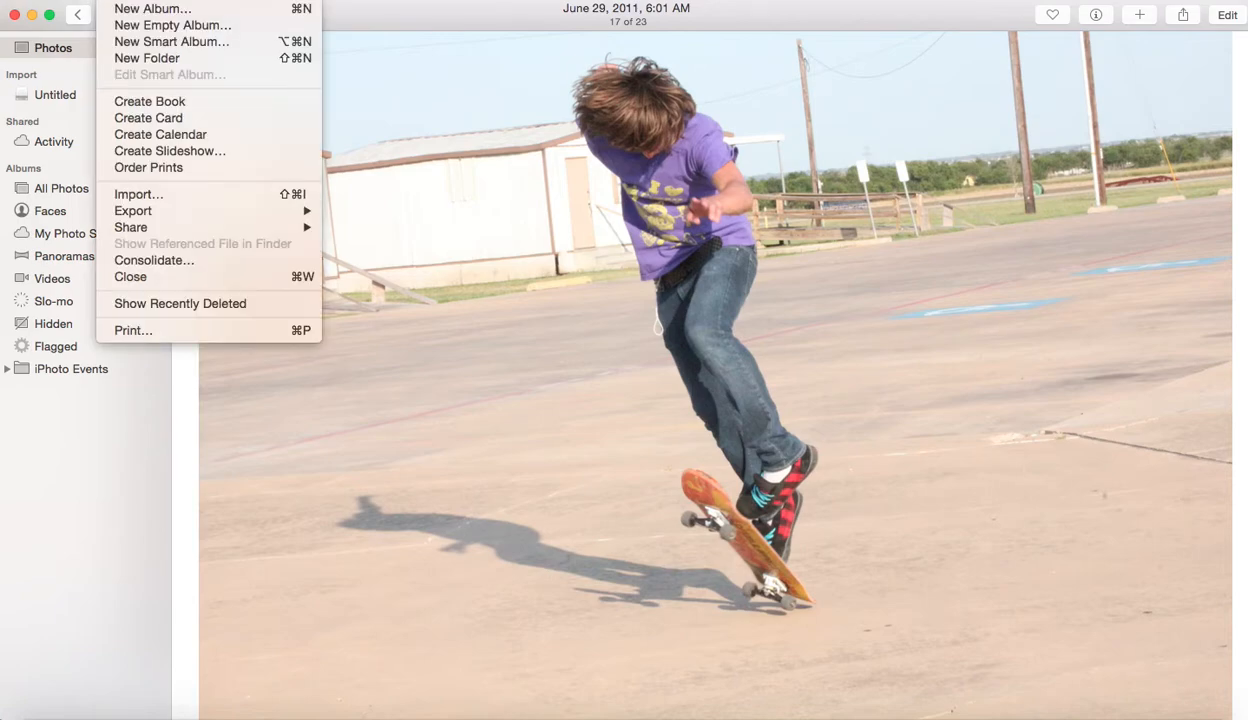
mouse_move(148, 58)
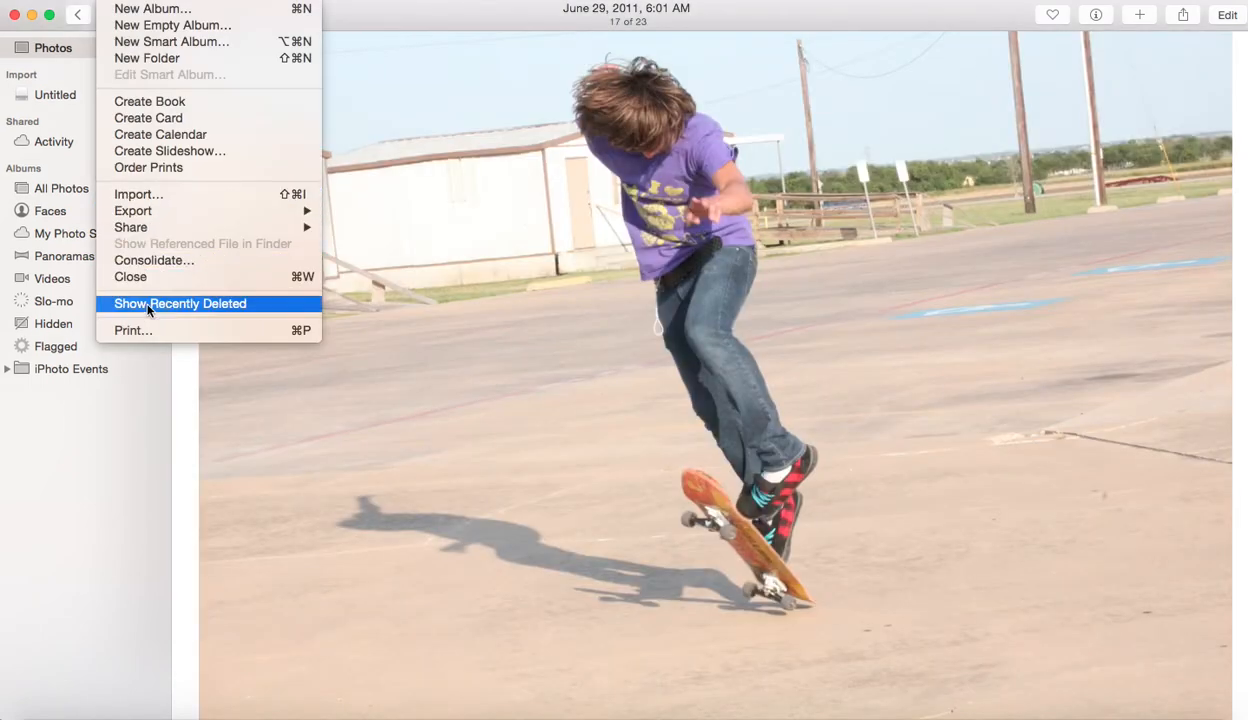
Permanently delete the one item in Recently Deleted and confirm, leaving it empty
click(180, 304)
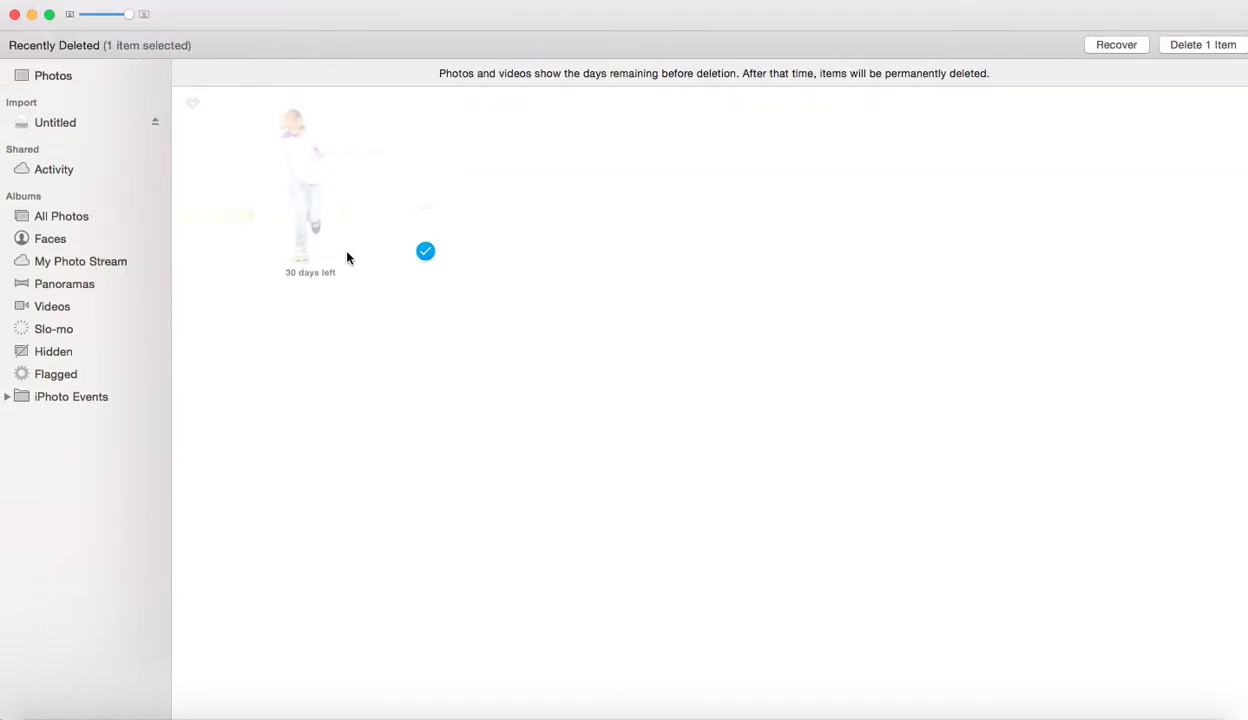
mouse_move(478, 88)
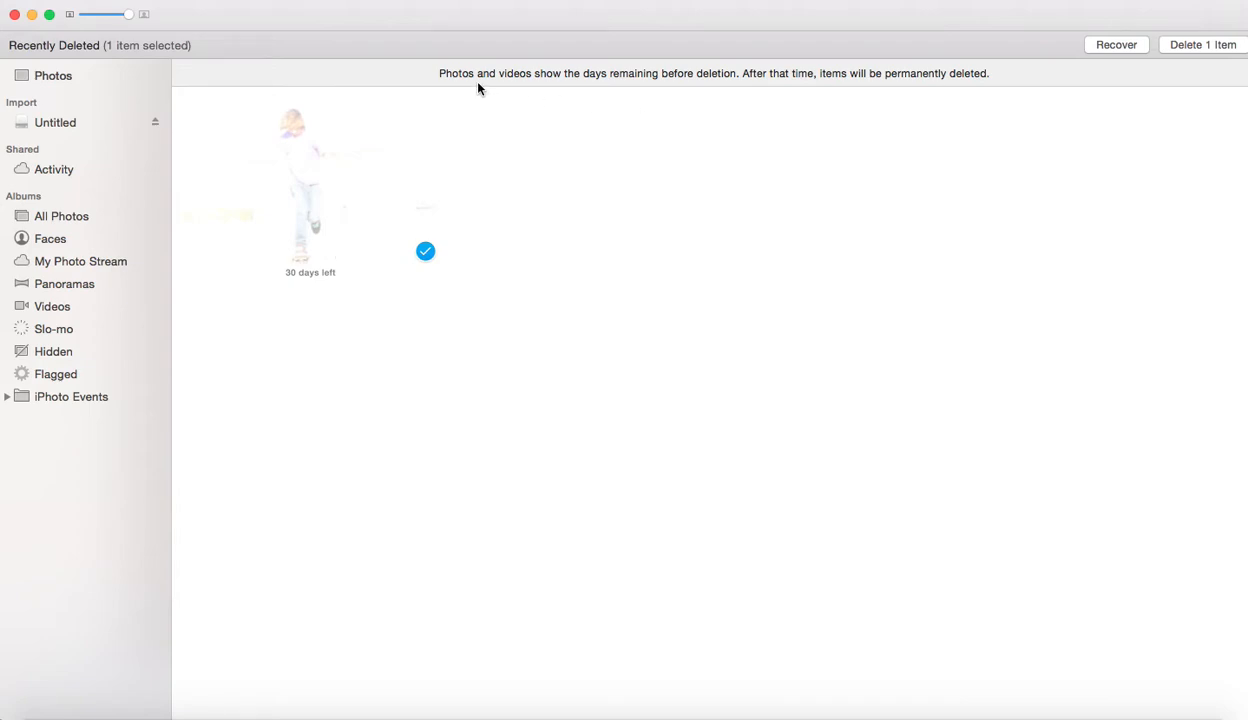
mouse_move(724, 84)
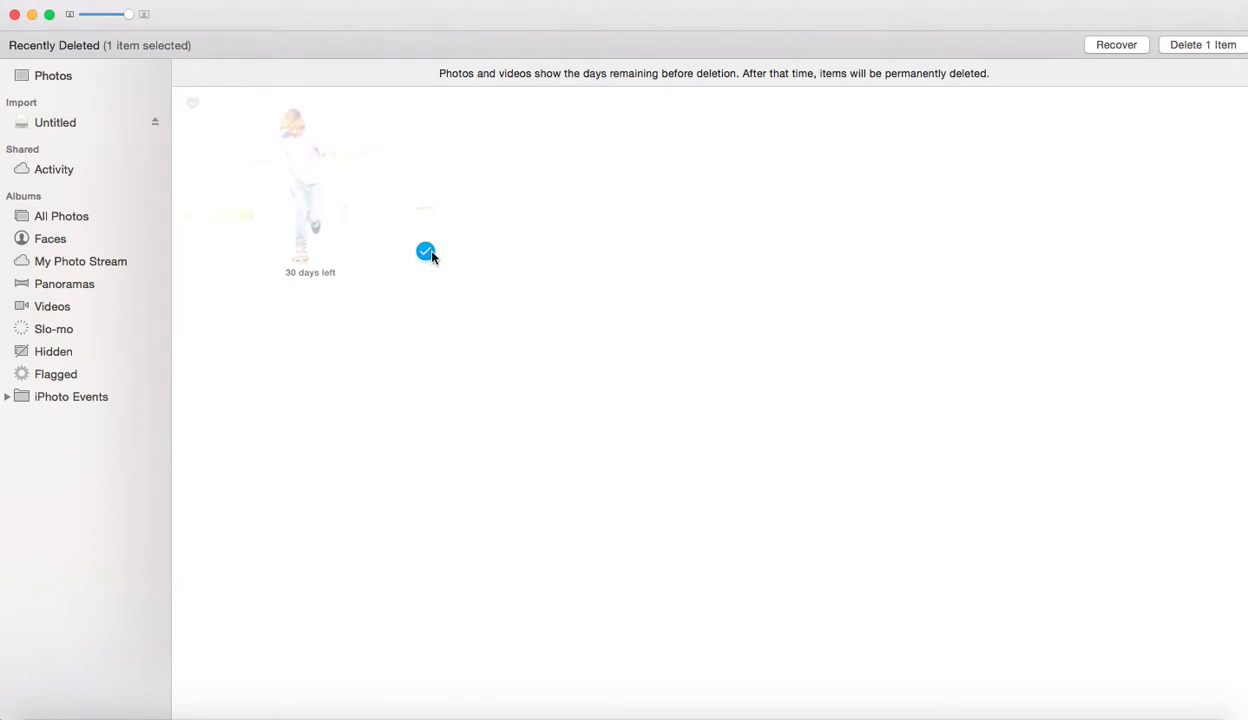
mouse_move(504, 268)
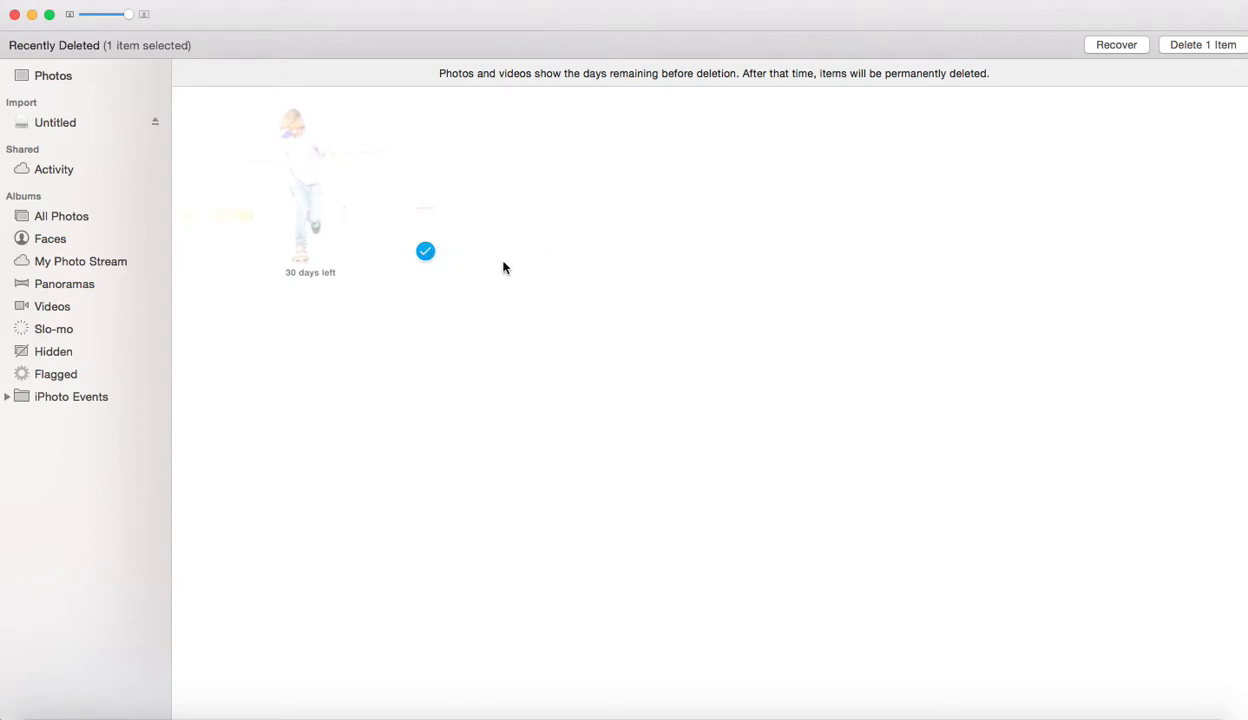
mouse_move(1106, 140)
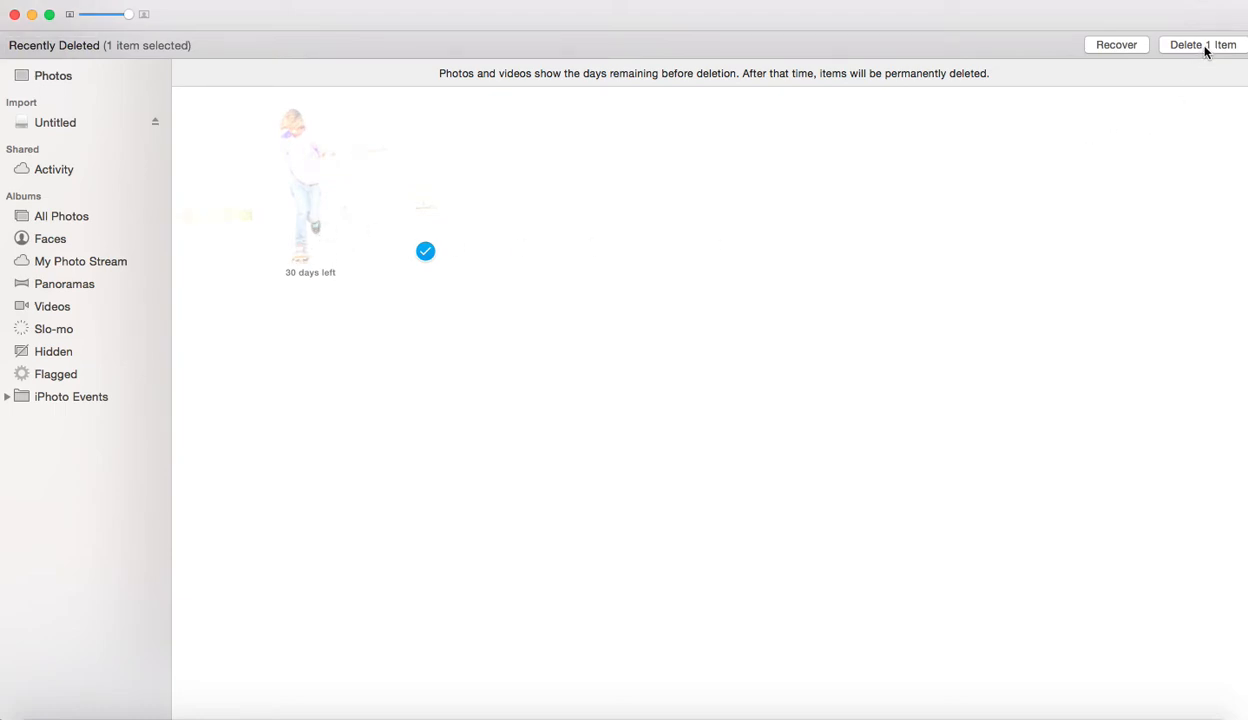
click(1200, 44)
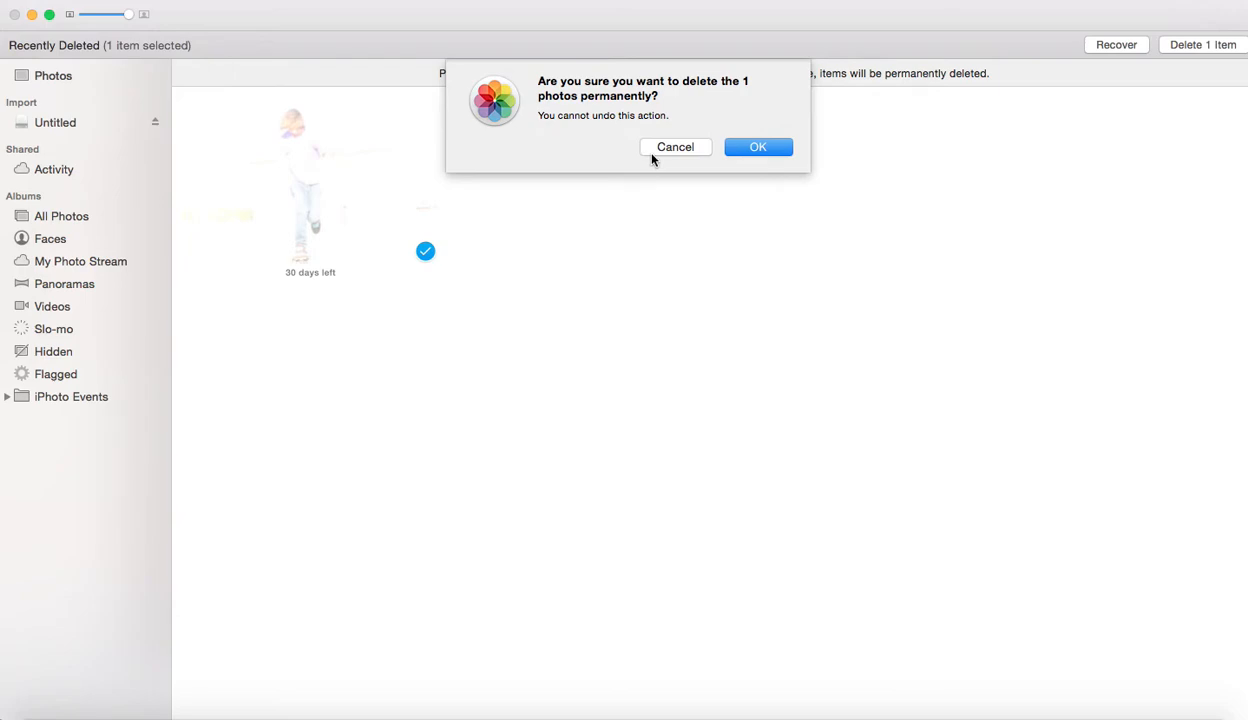
click(756, 146)
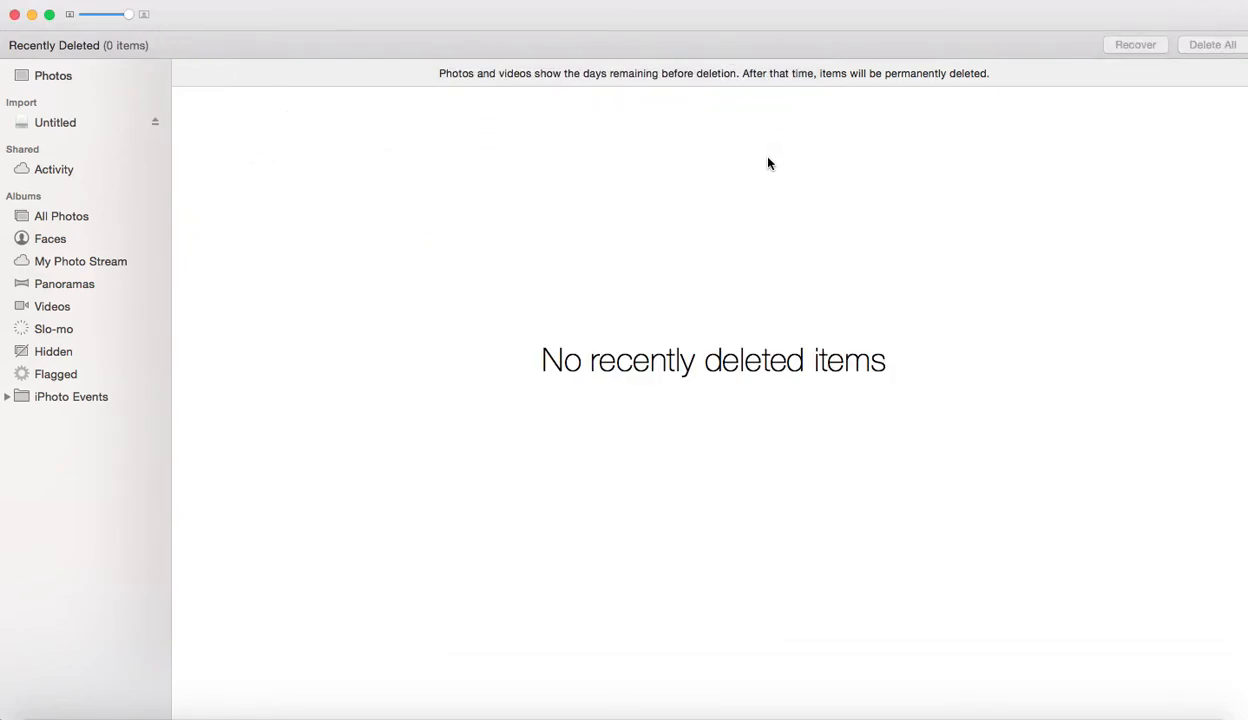
mouse_move(530, 414)
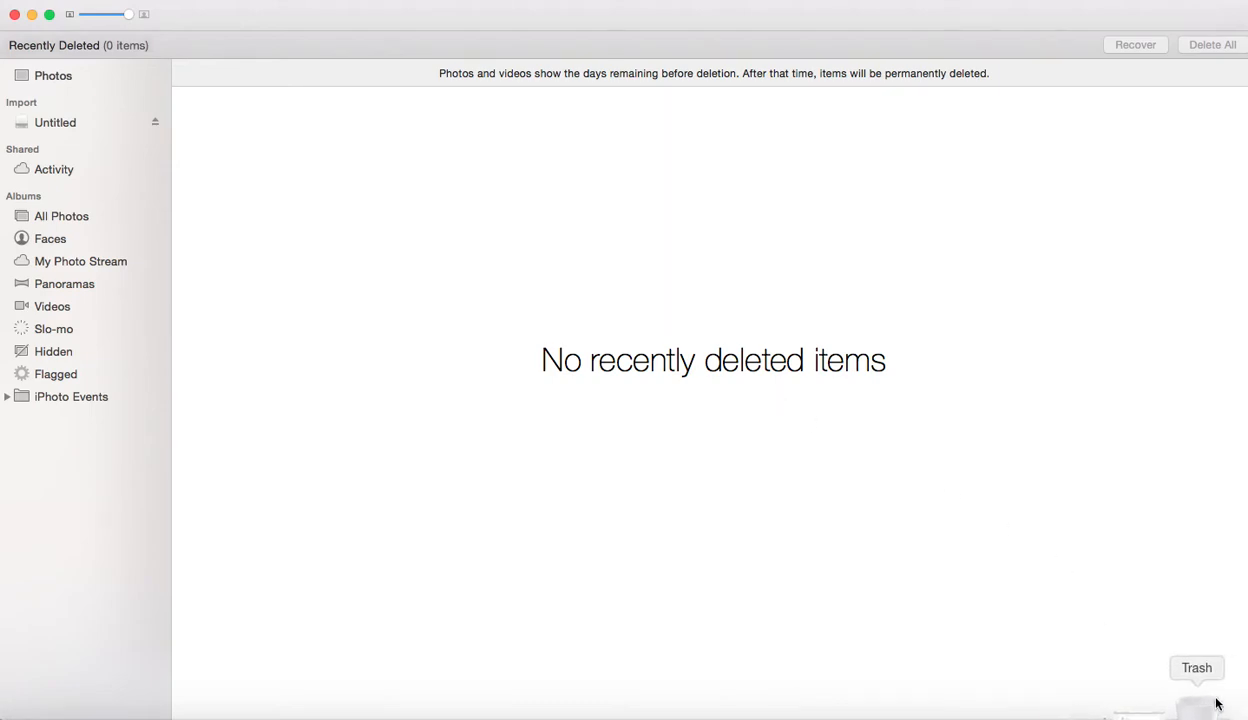
mouse_move(1208, 704)
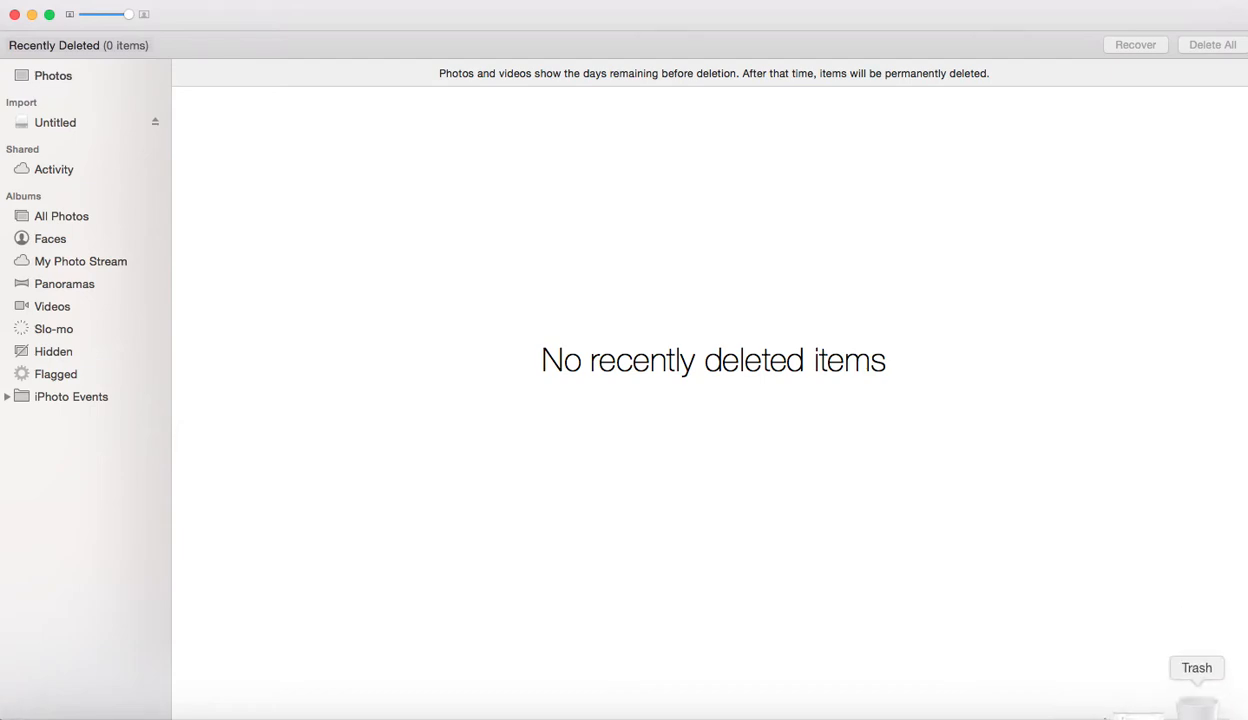
mouse_move(1204, 704)
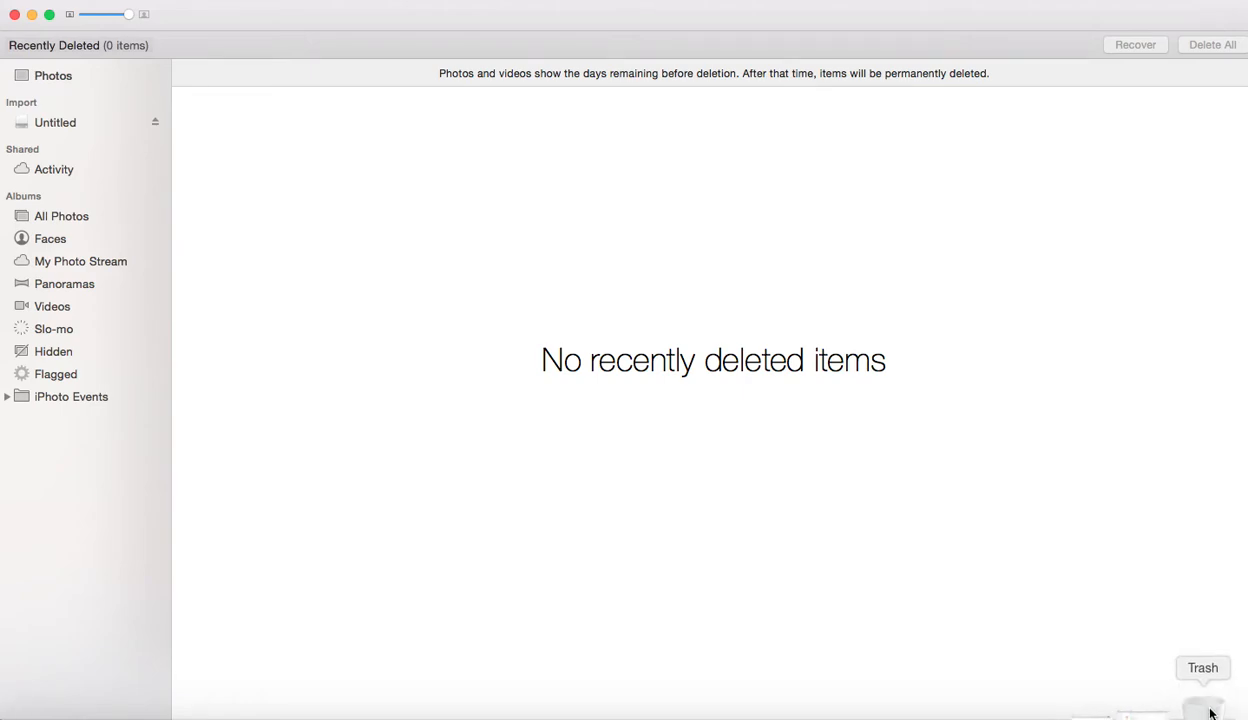
mouse_move(546, 708)
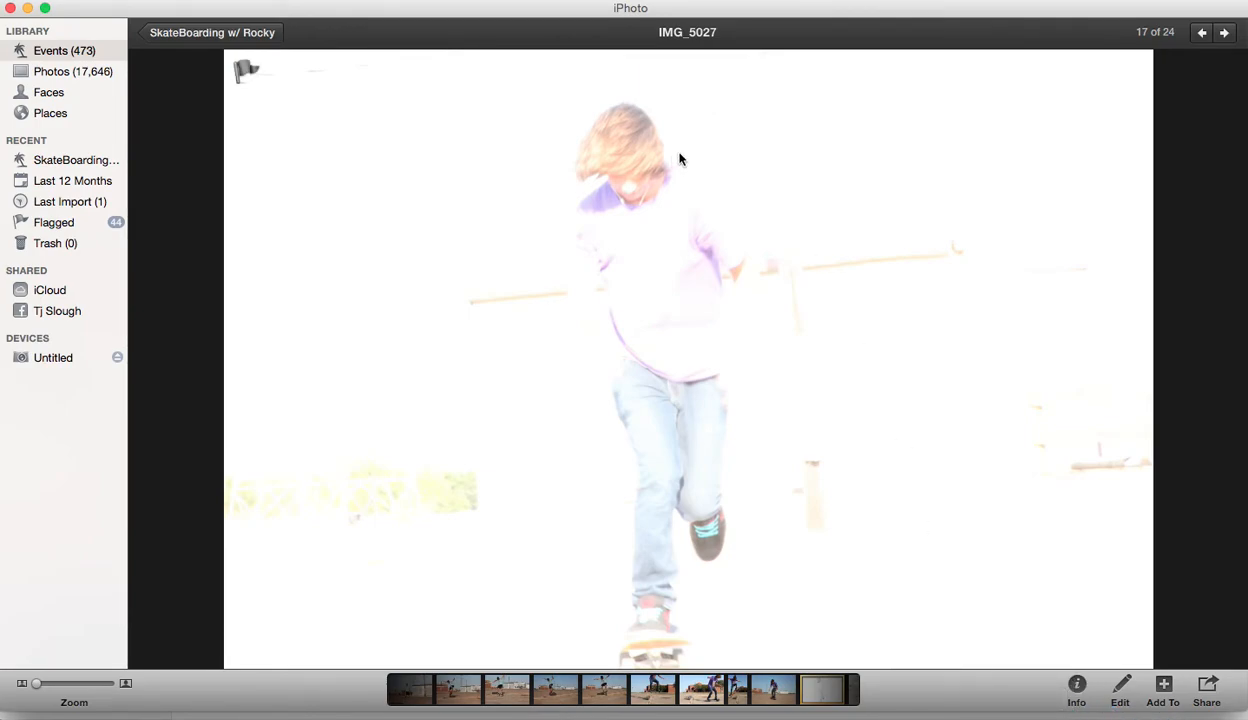
Reveal IMG_5027.JPG in iPhoto's masters folder and open the file in Preview
right_click(680, 160)
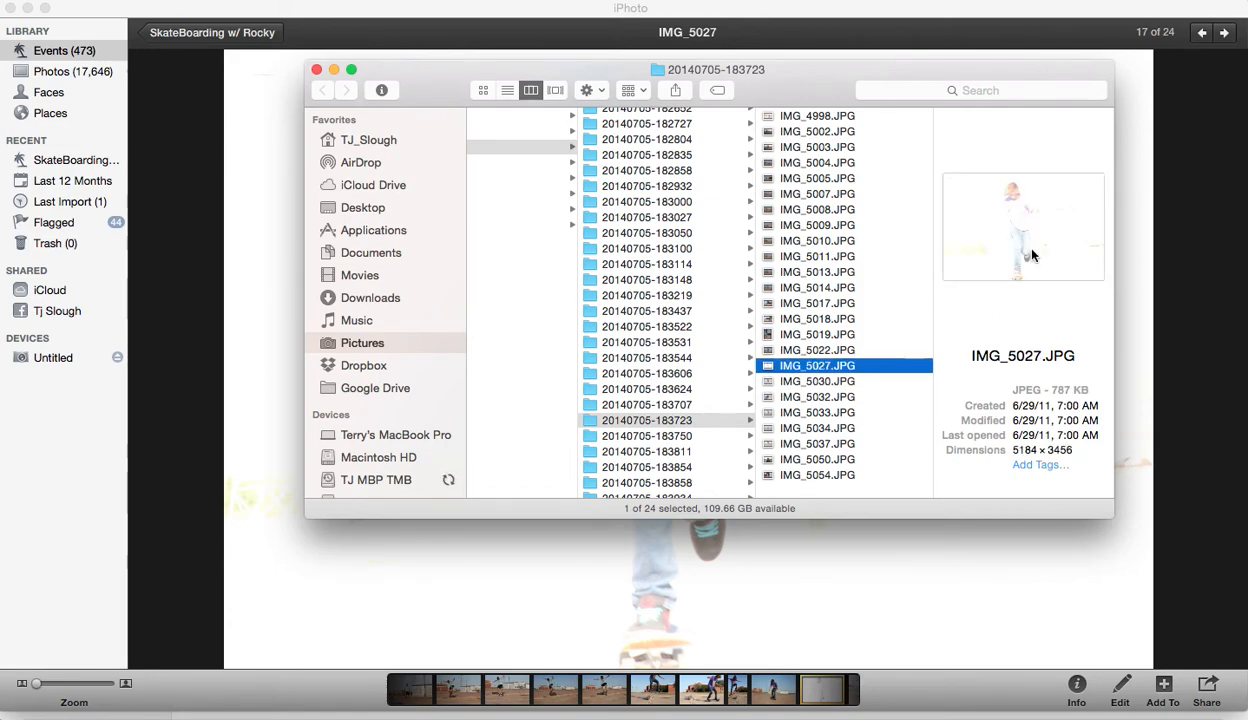
mouse_move(848, 396)
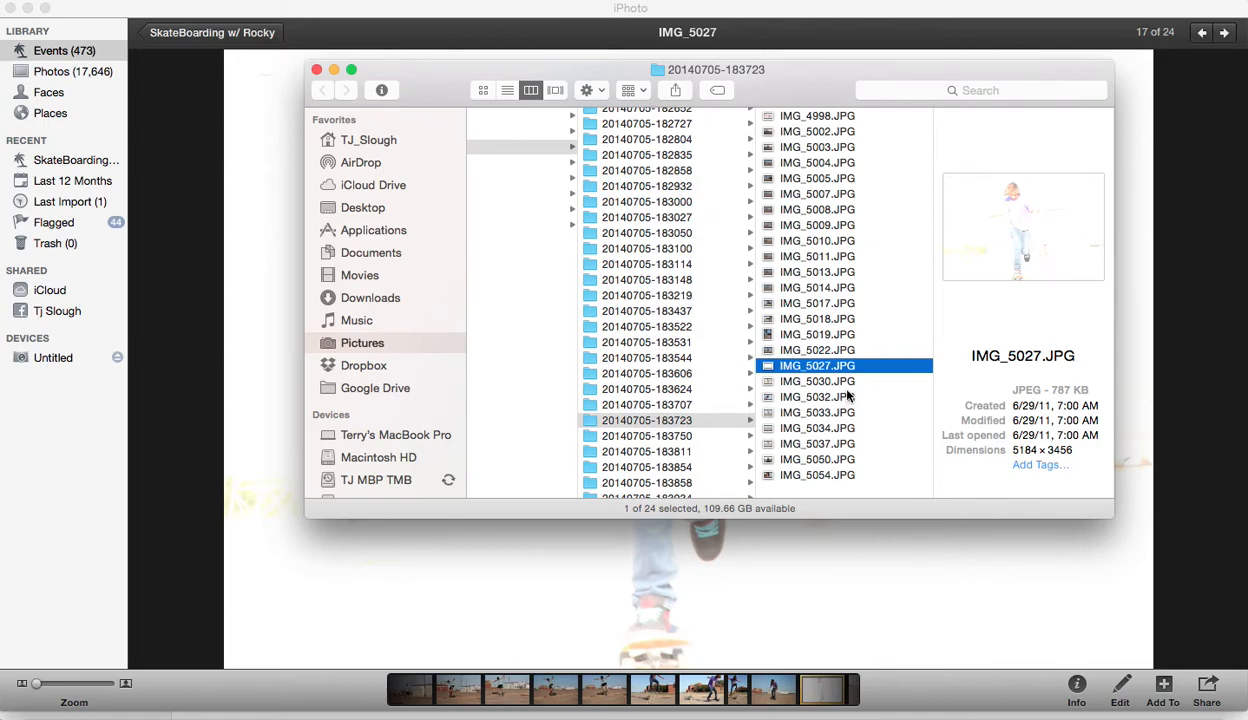
right_click(816, 364)
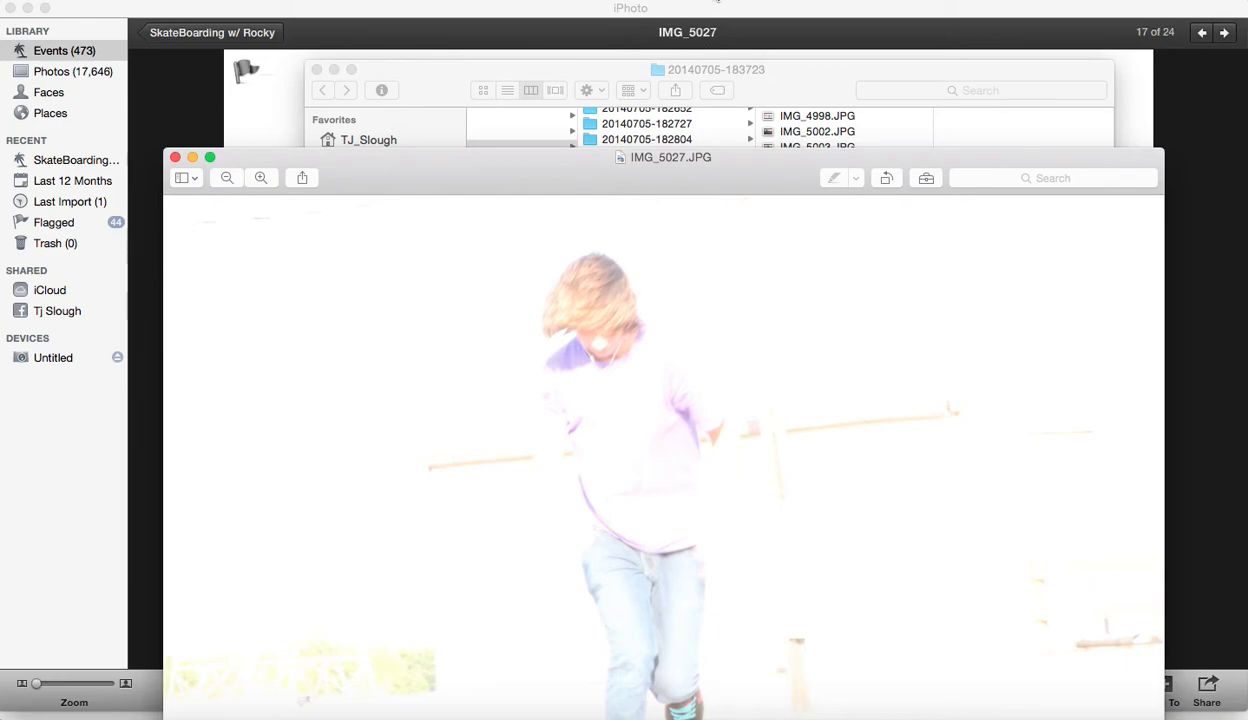
click(176, 158)
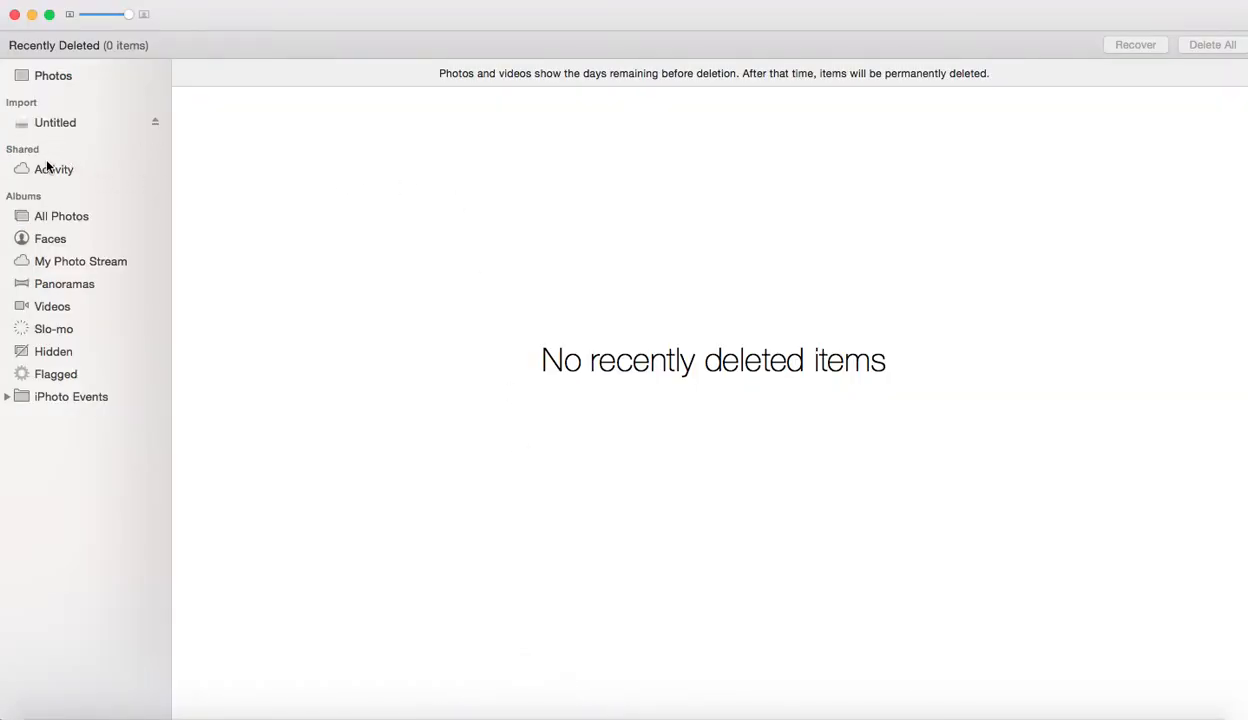
Return to the Moments grid of June 29, 2011 skateboarding photos
click(52, 76)
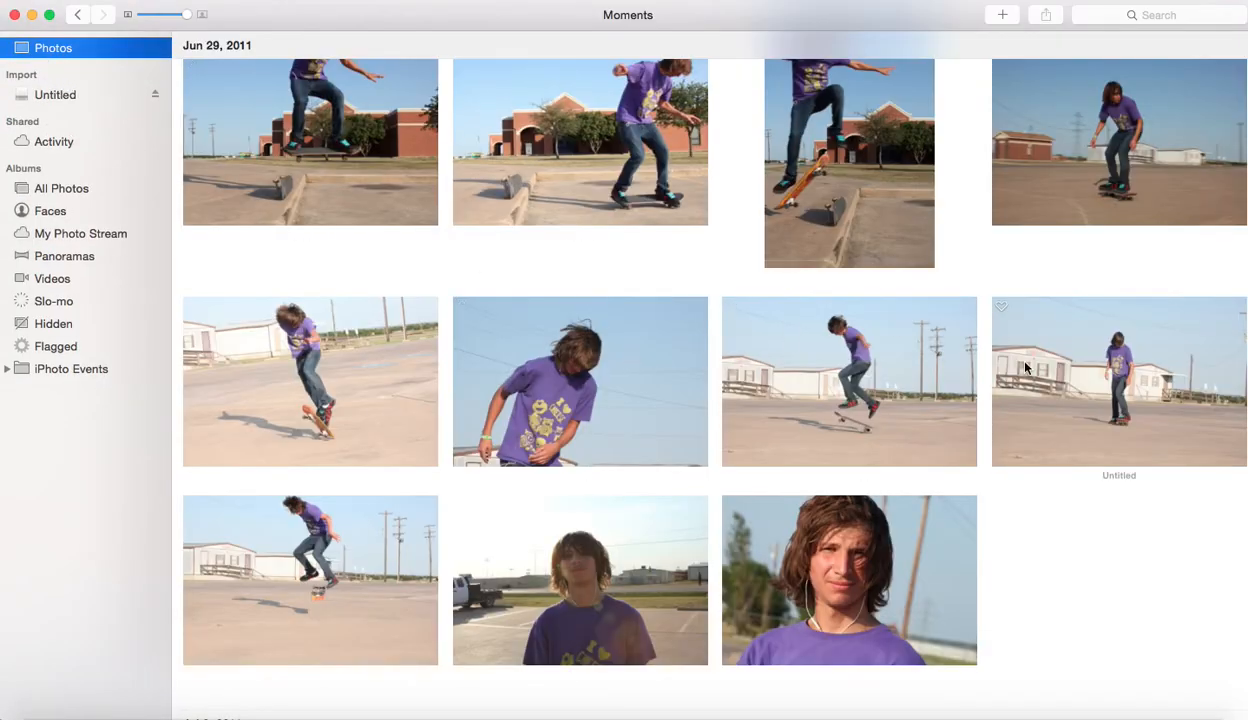
mouse_move(388, 382)
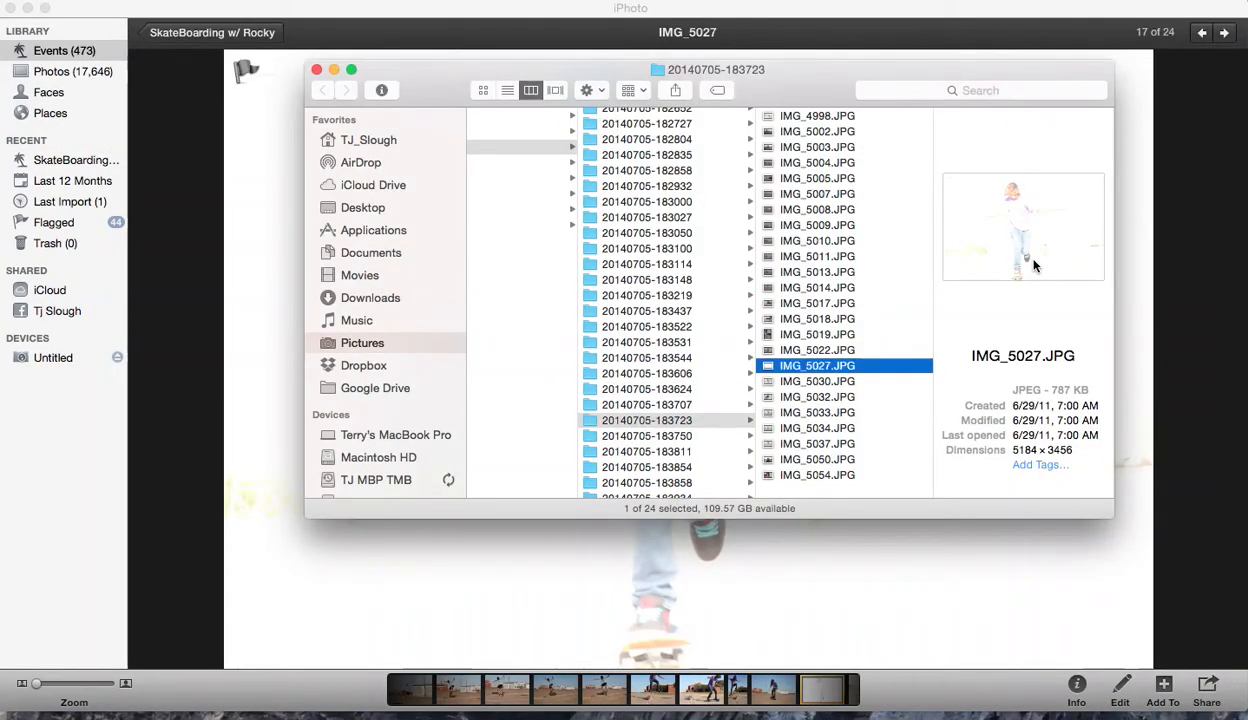
mouse_move(1004, 238)
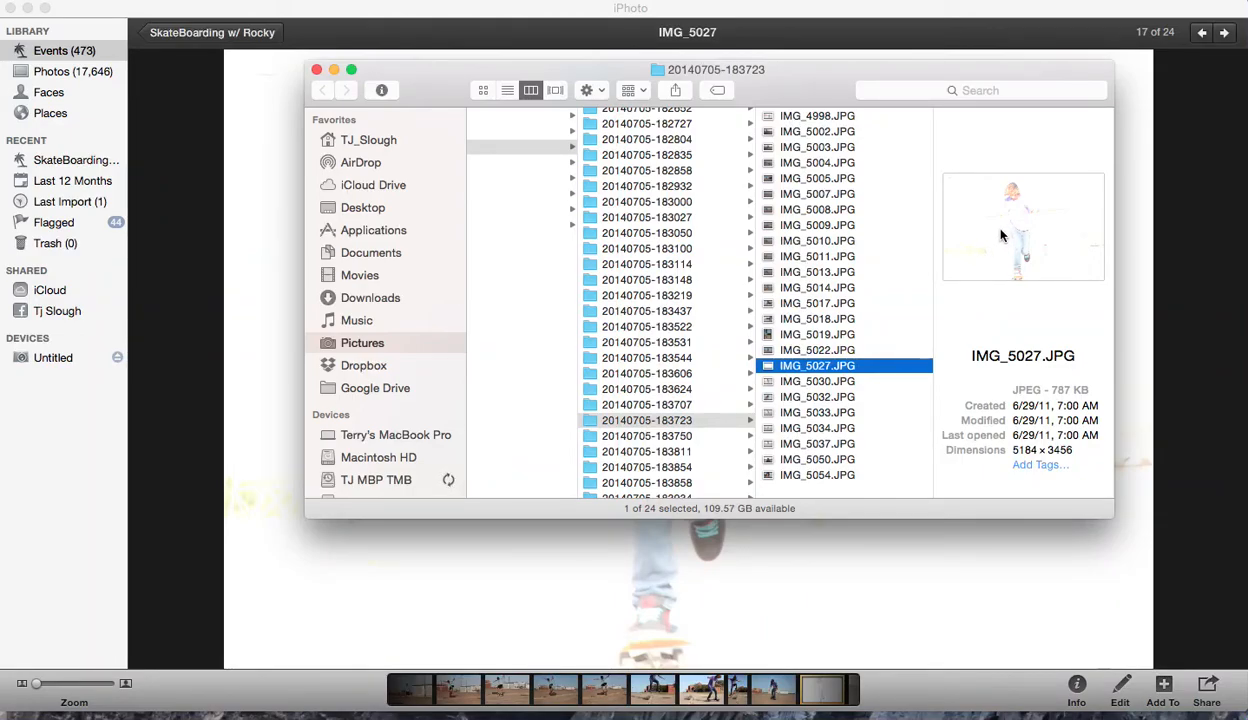
mouse_move(1012, 228)
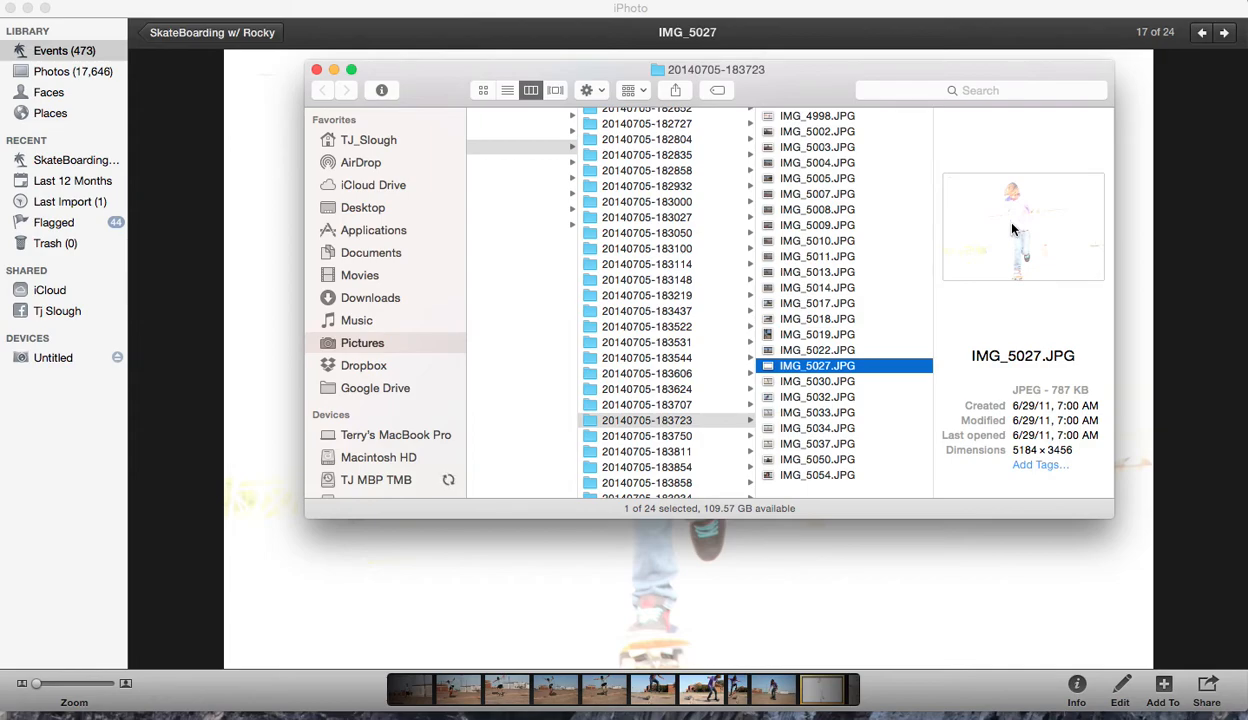
mouse_move(978, 232)
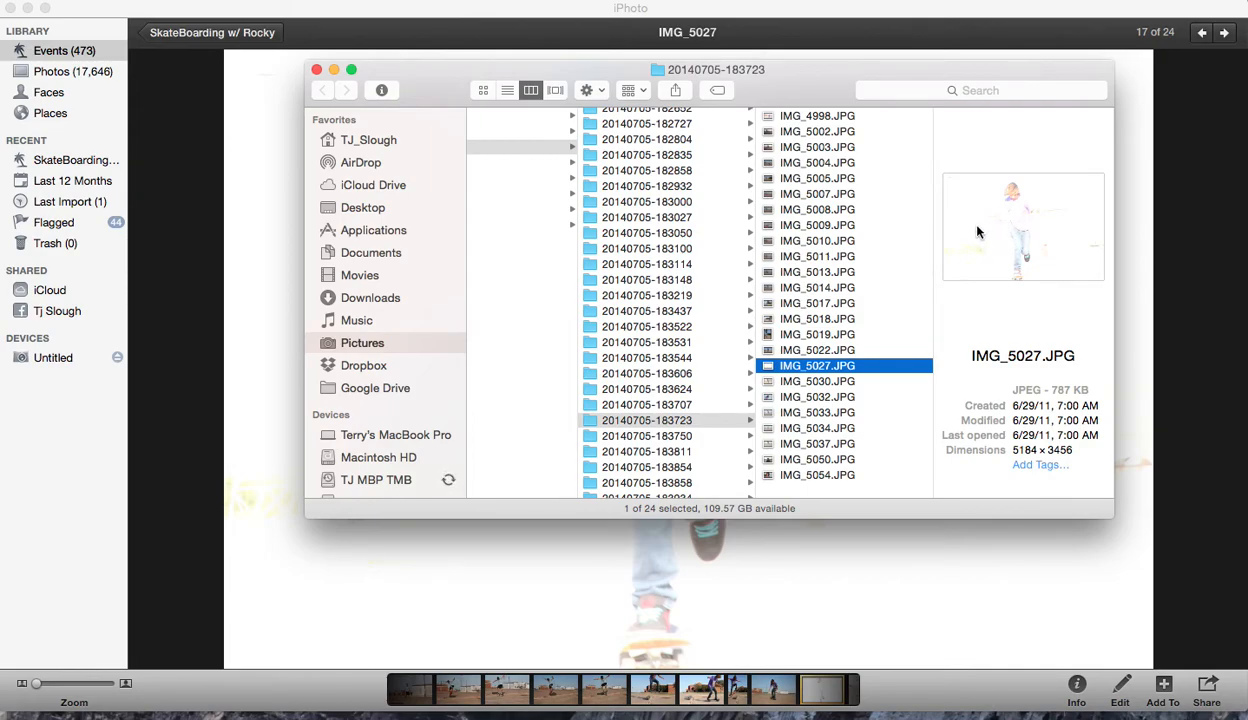
mouse_move(908, 264)
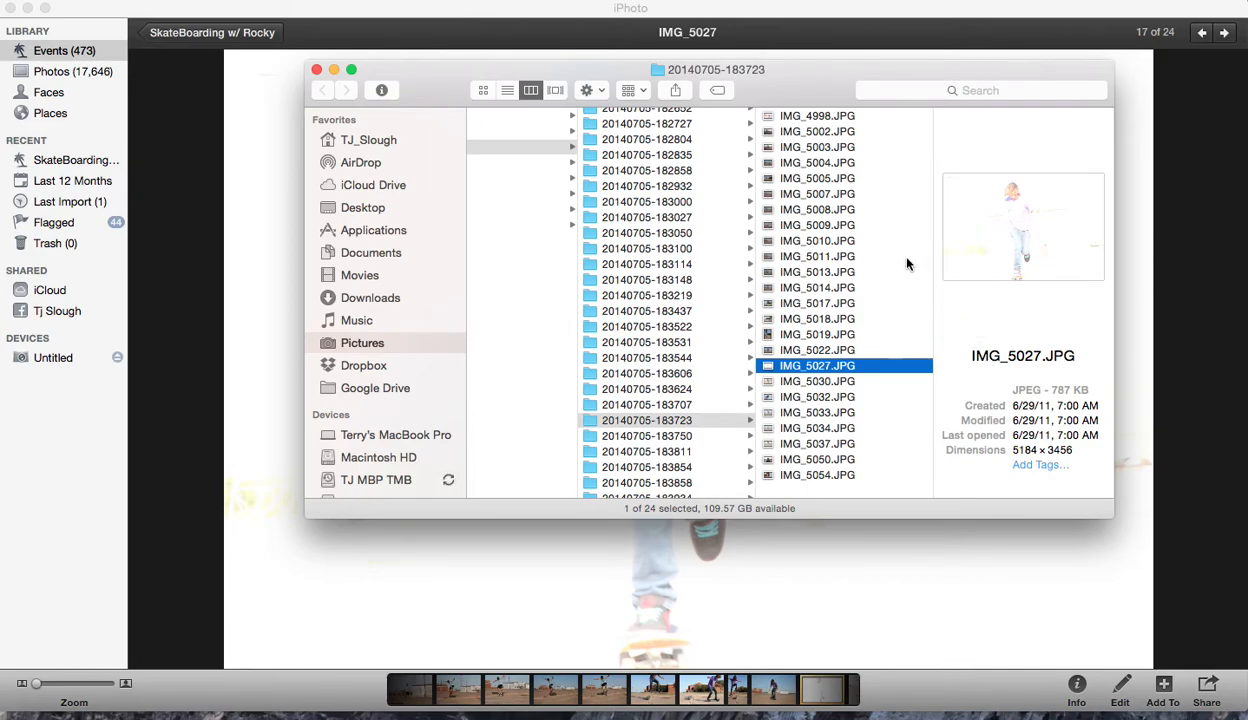
mouse_move(866, 204)
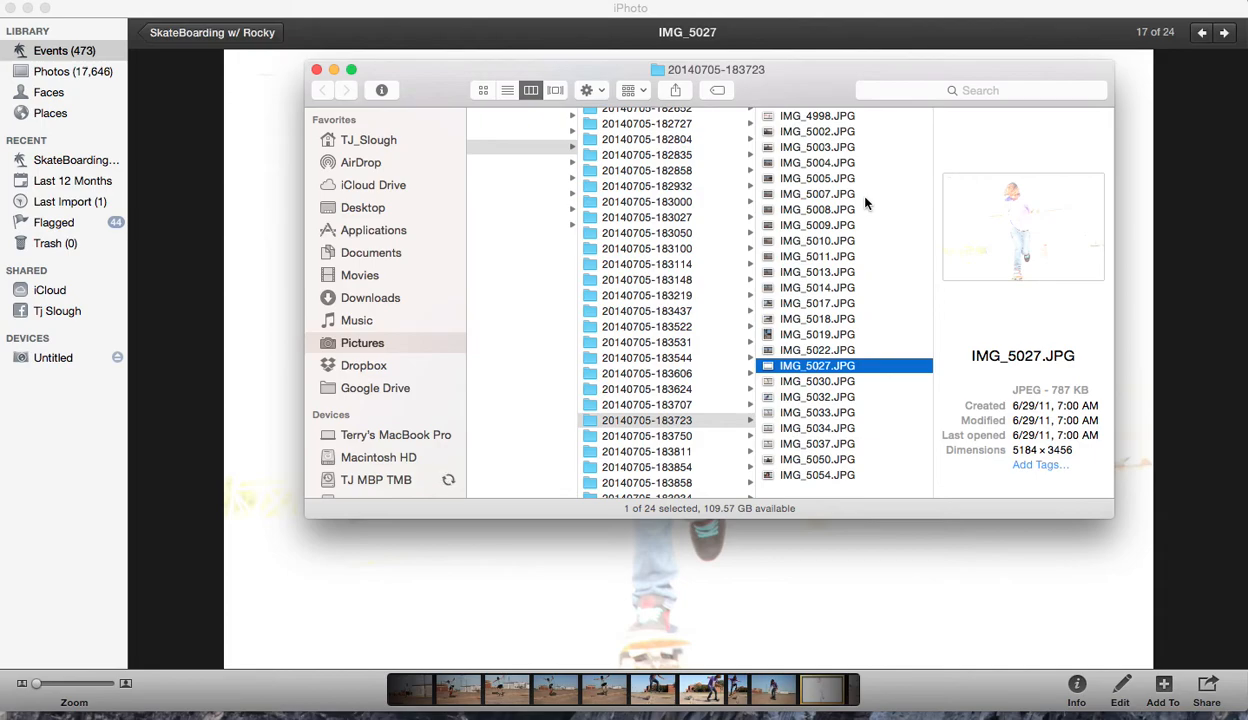
mouse_move(650, 104)
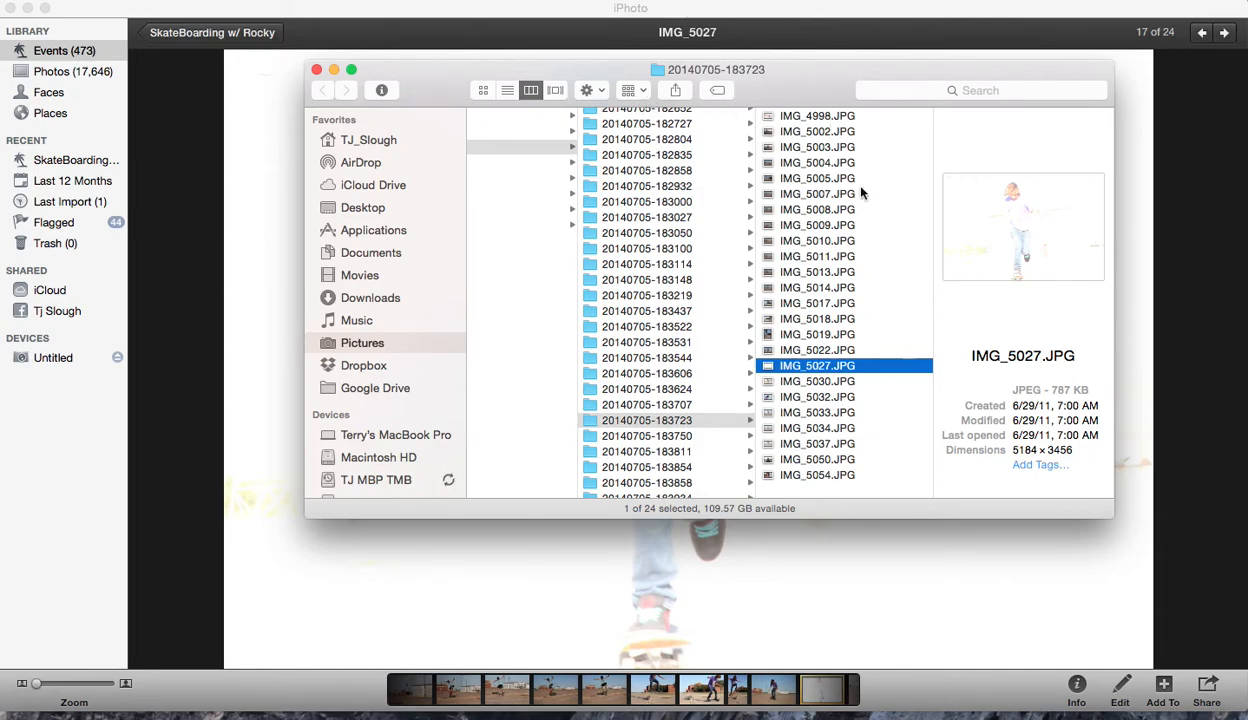
mouse_move(896, 452)
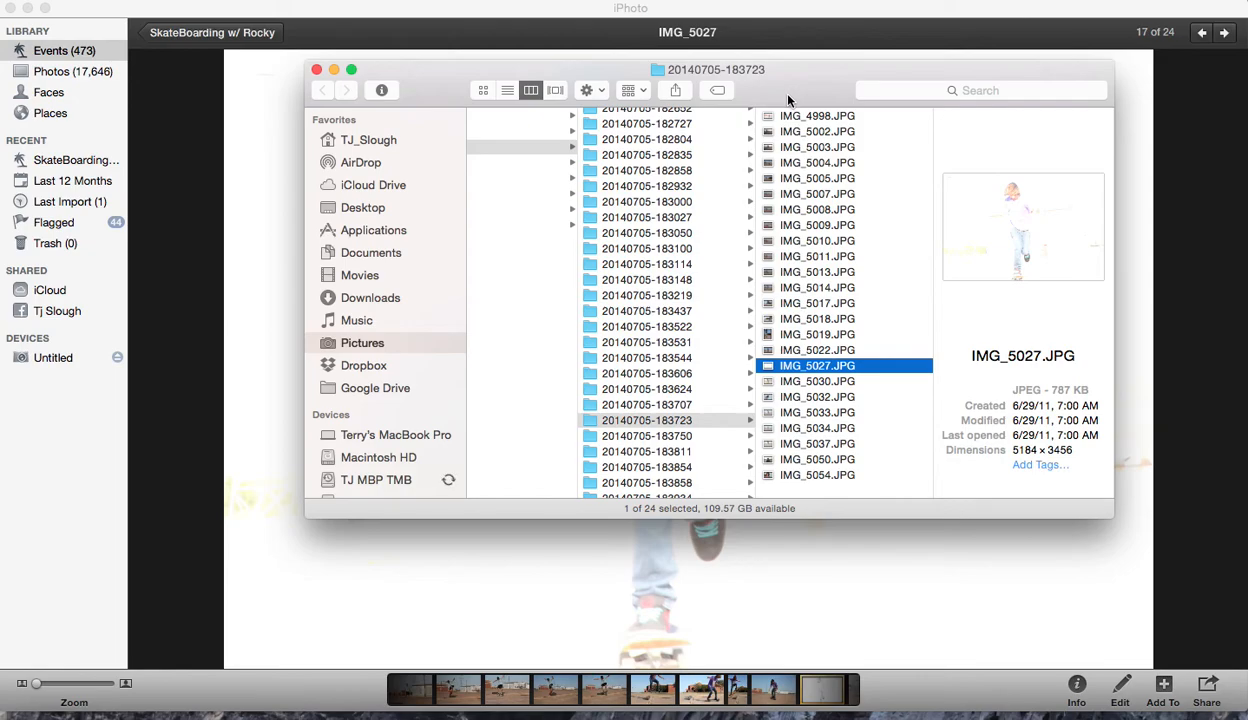
mouse_move(868, 408)
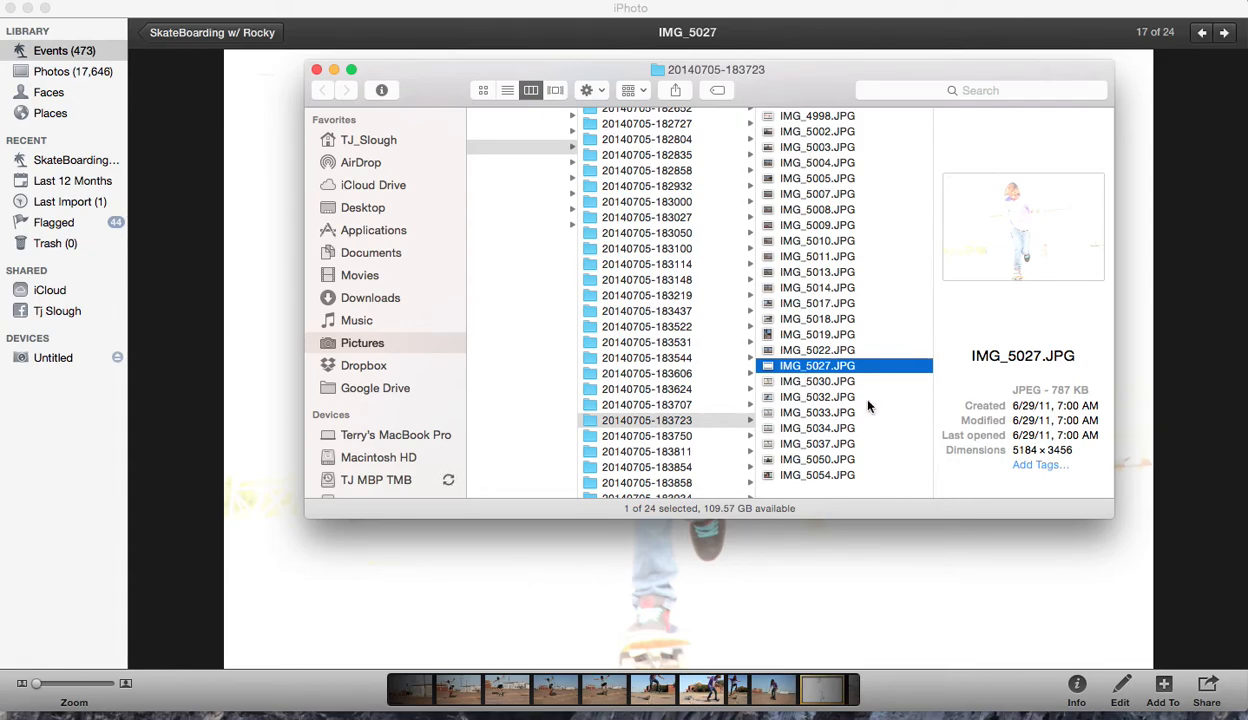
mouse_move(772, 270)
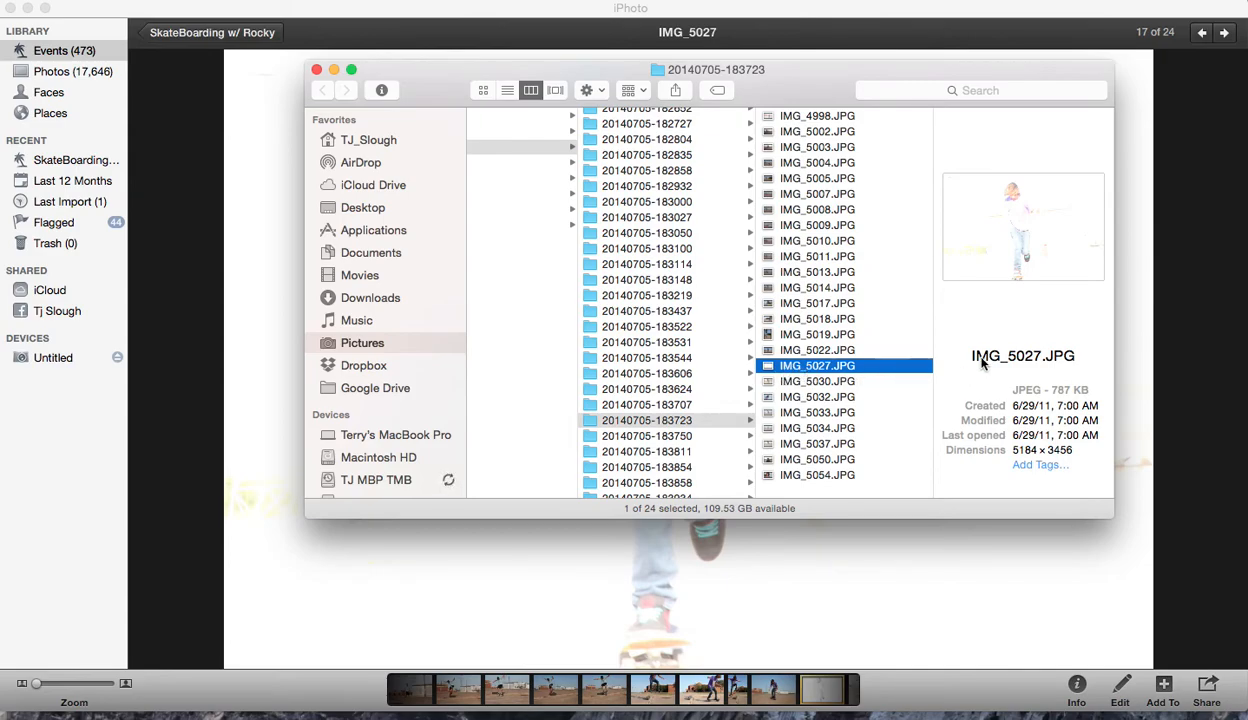
mouse_move(972, 372)
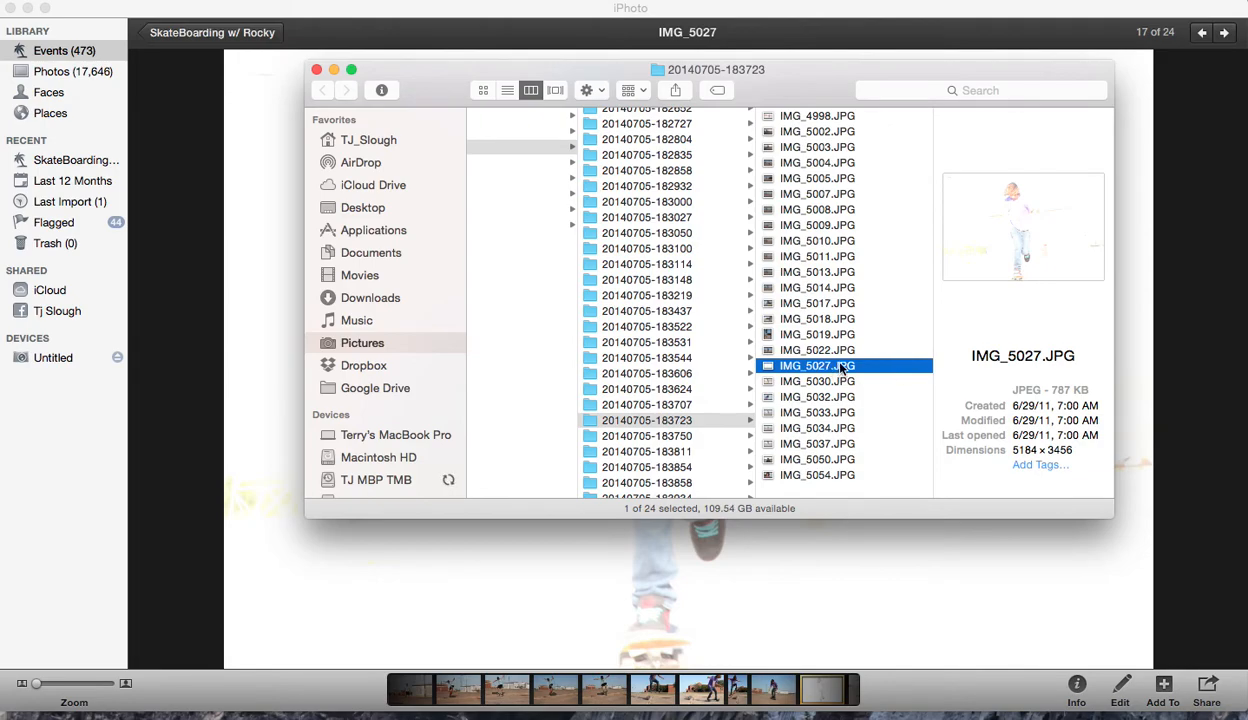
View Get Info for IMG_5027.JPG, then browse iPhoto Library_2012 Masters to 2014, month 07
right_click(816, 364)
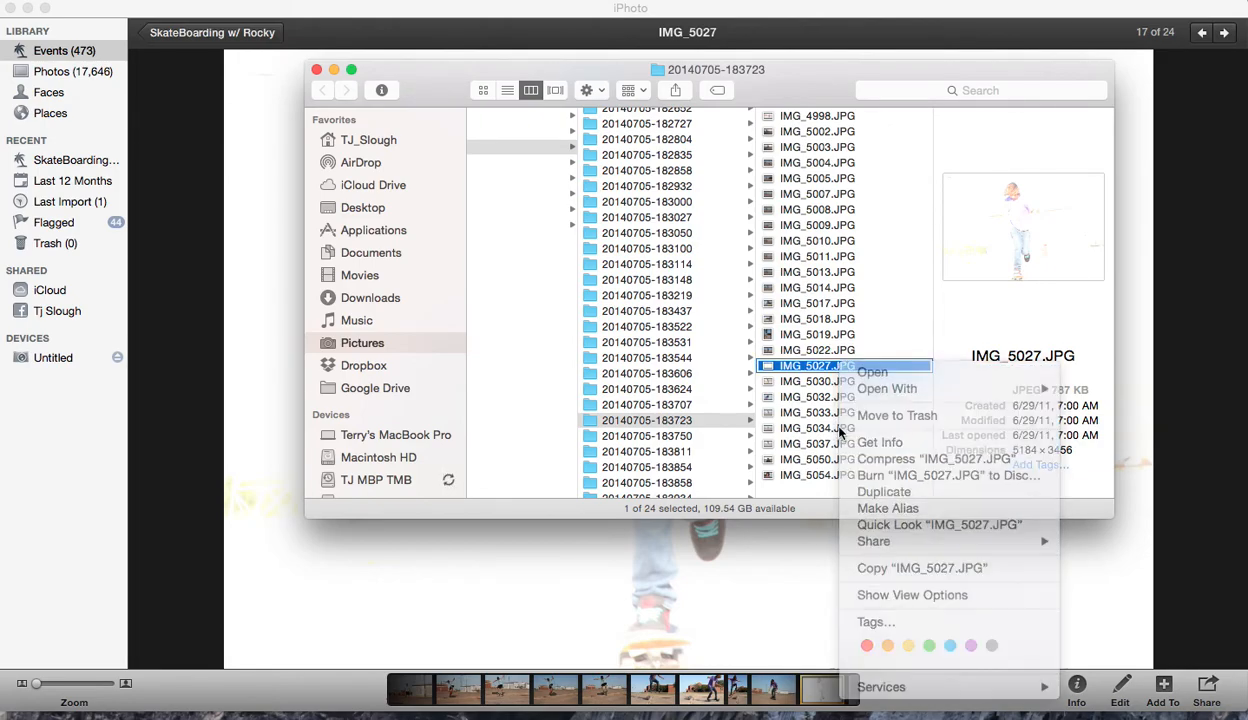
click(882, 442)
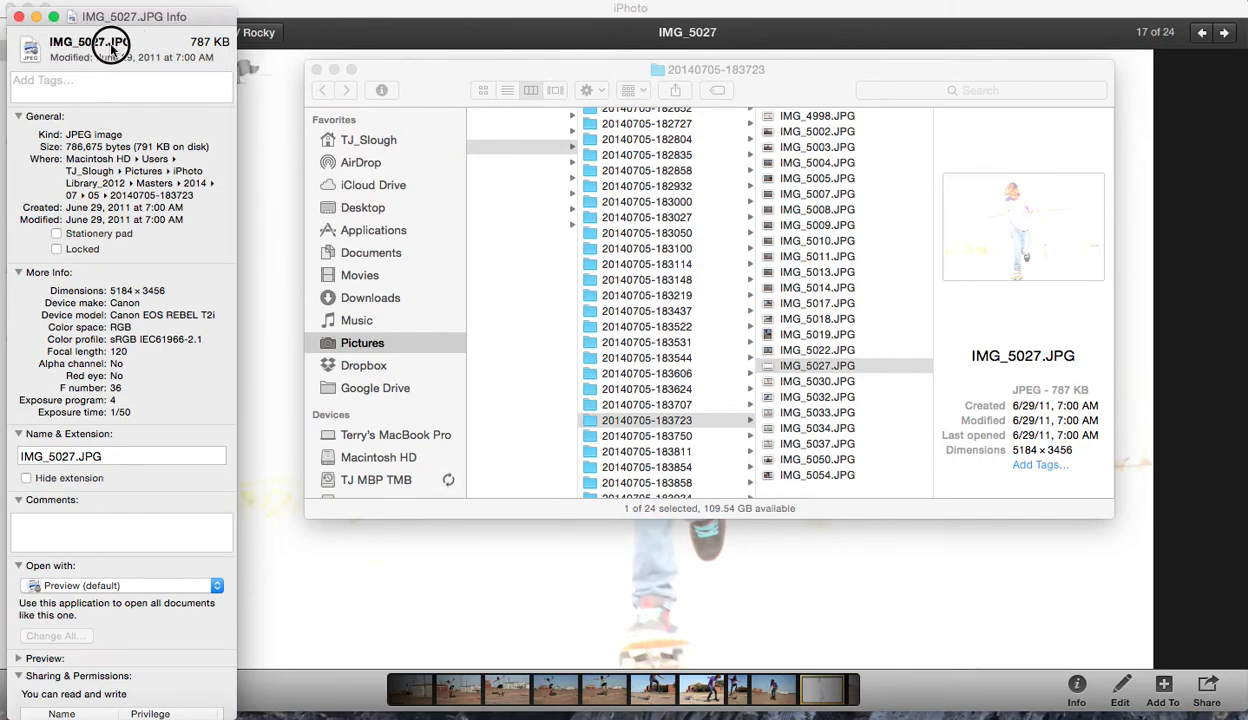
click(120, 456)
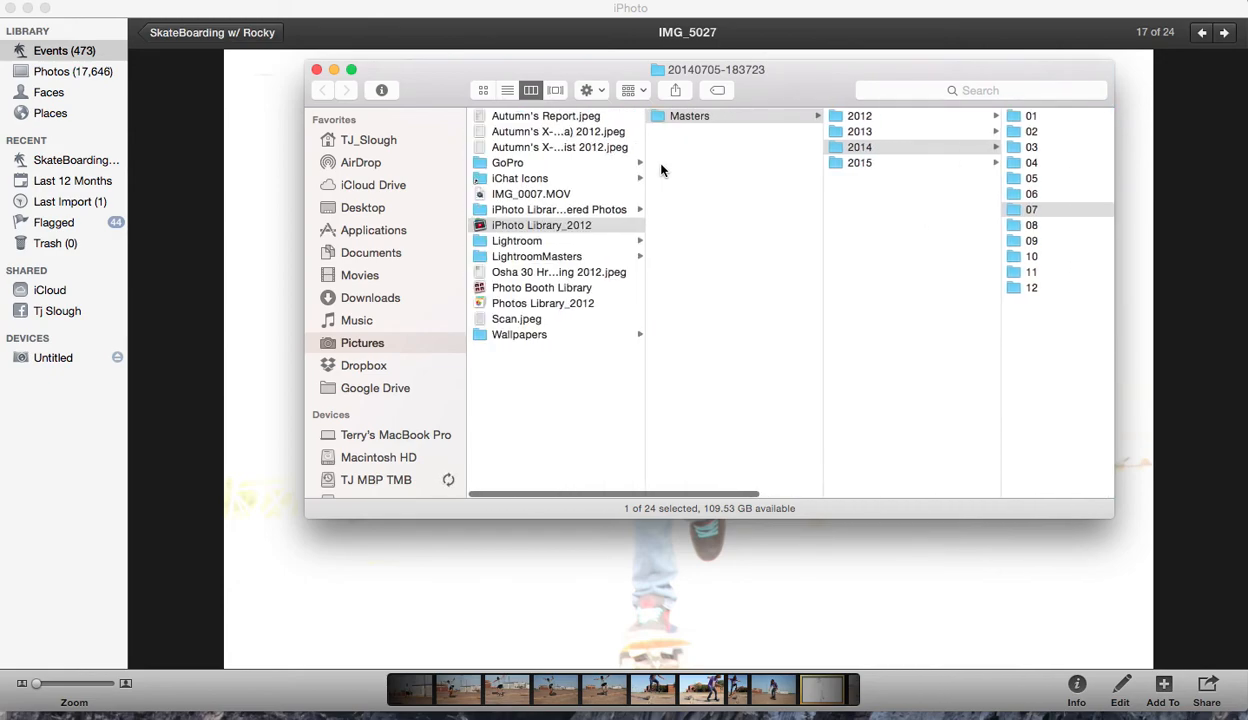
Browse into iPhoto Library_2012 > Masters, peek at the 2014 folder, and return to the year list
click(540, 224)
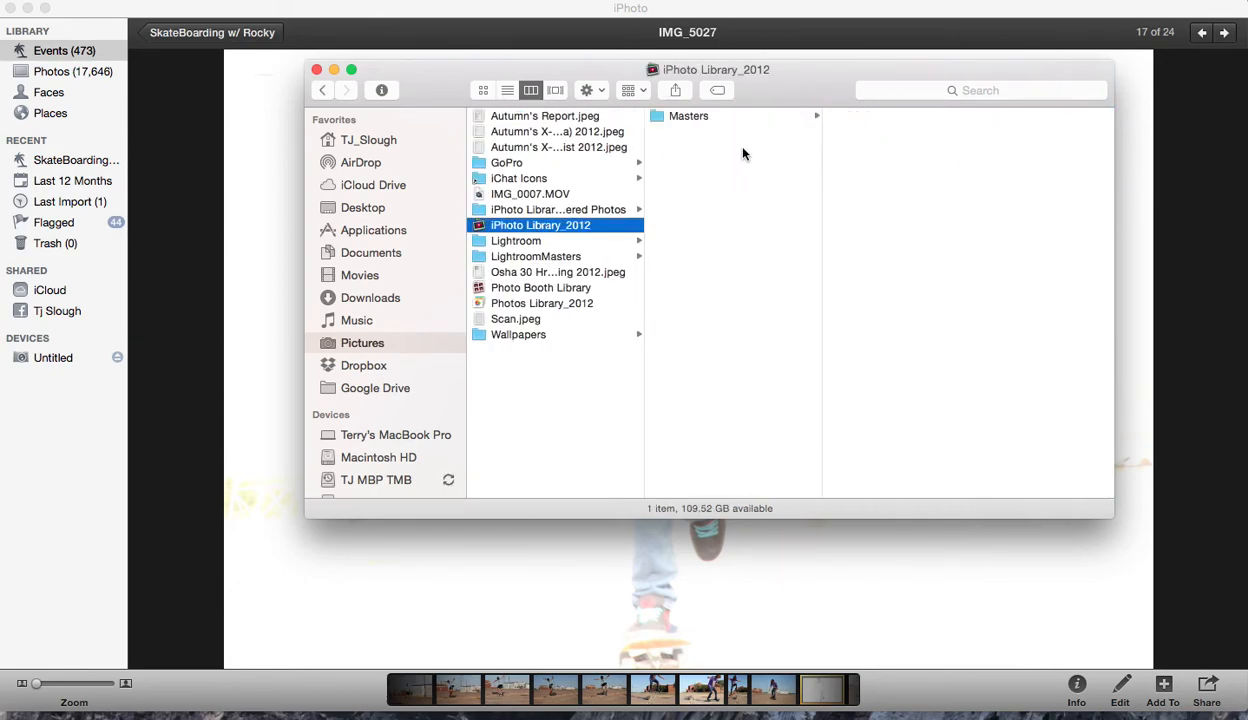
click(688, 114)
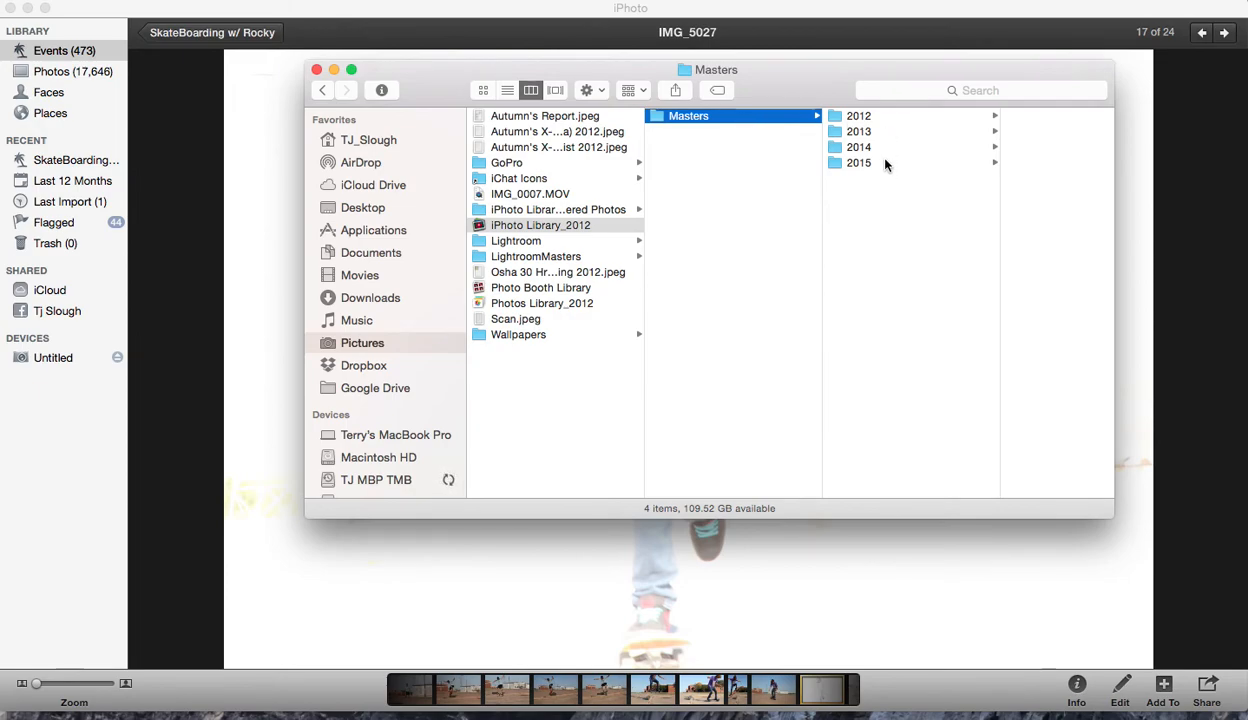
click(858, 148)
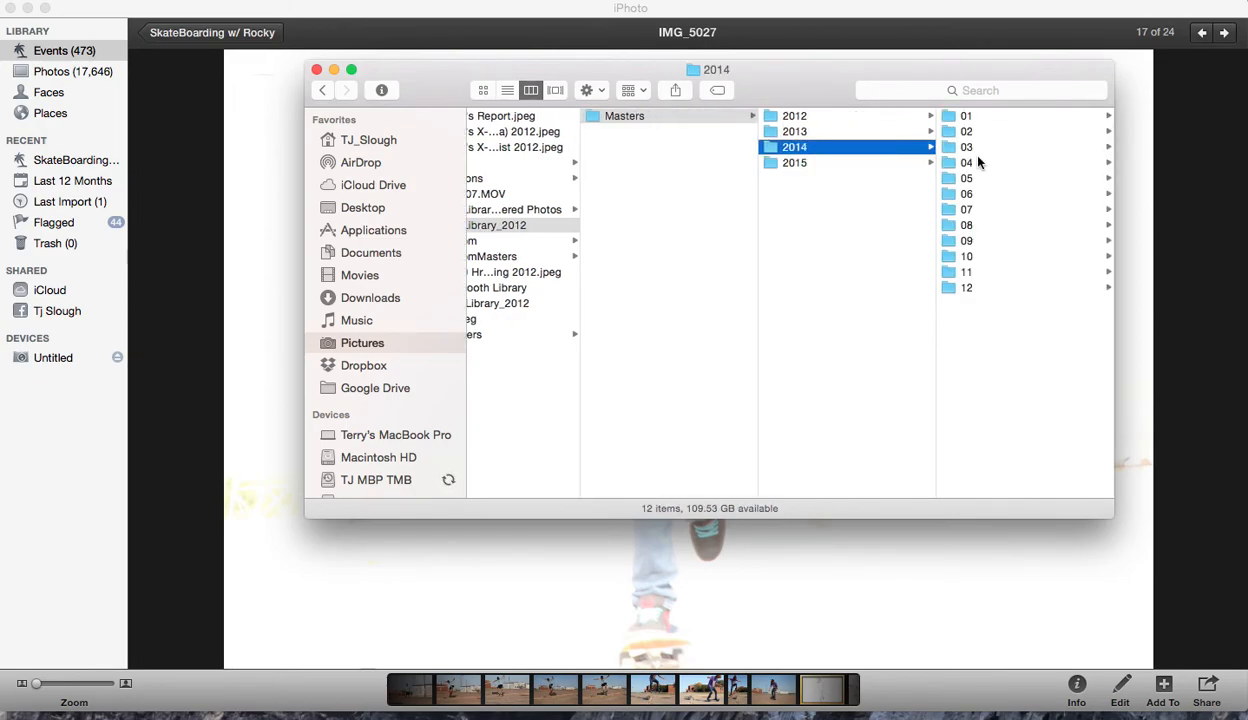
click(624, 114)
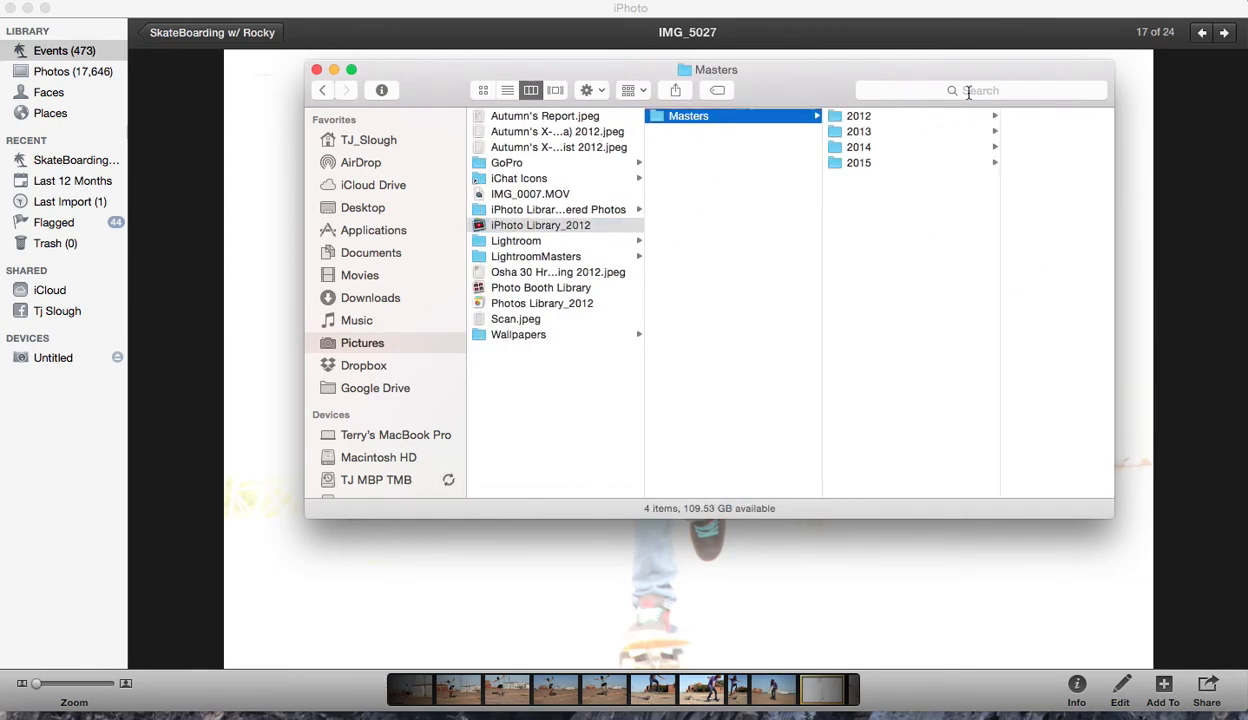
Start a Finder search for IMG_5027.JPG
text(IMG_5027.JPG)
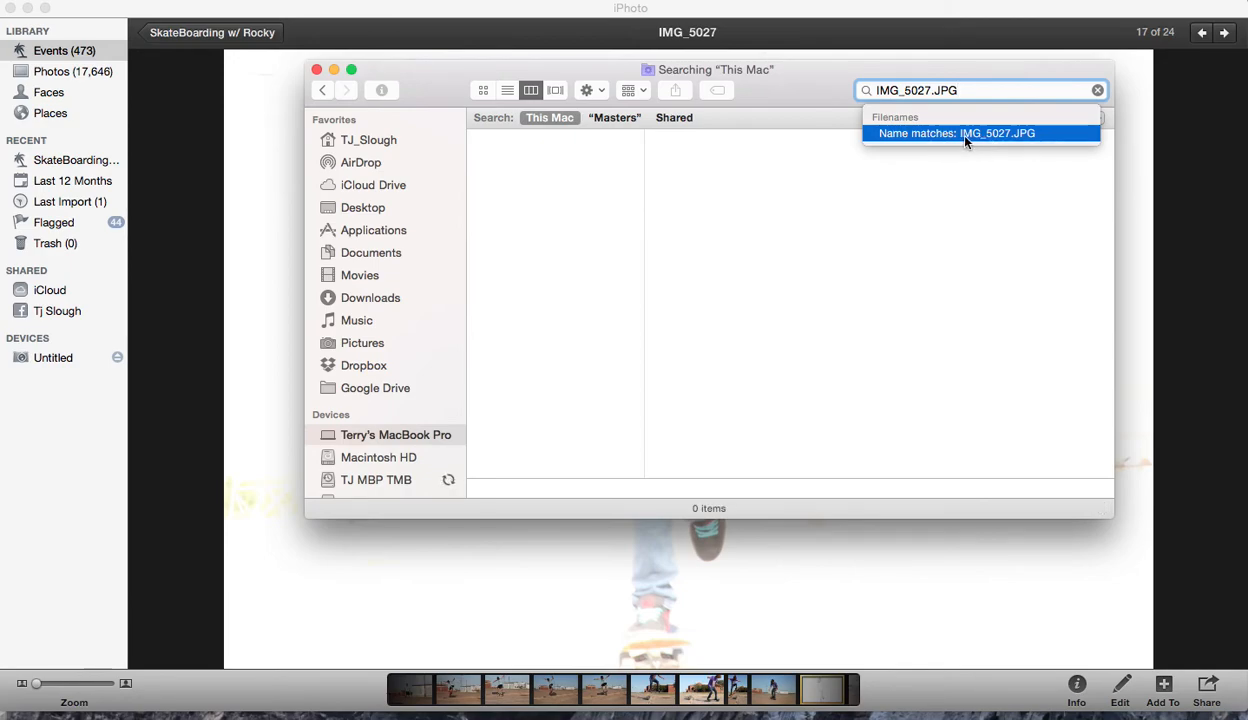
Search by file name IMG_5027.JPG in Masters, then across This Mac, finding 0 items
click(958, 132)
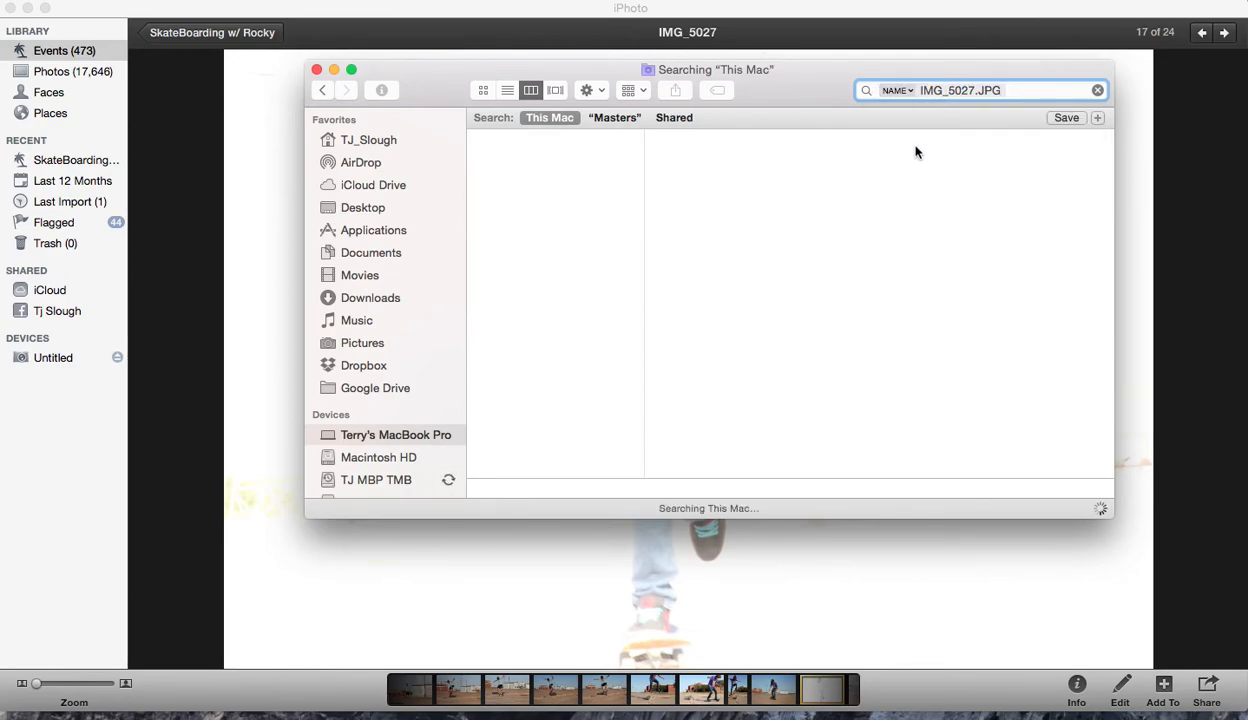
click(616, 116)
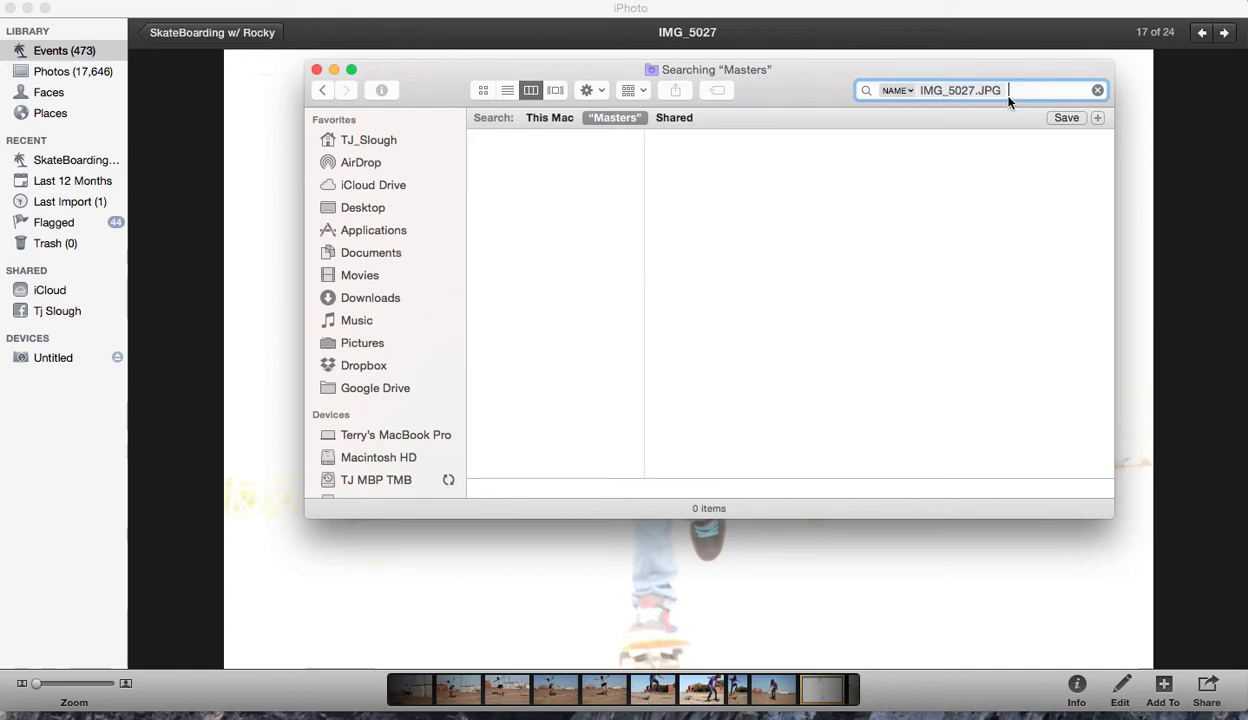
click(548, 116)
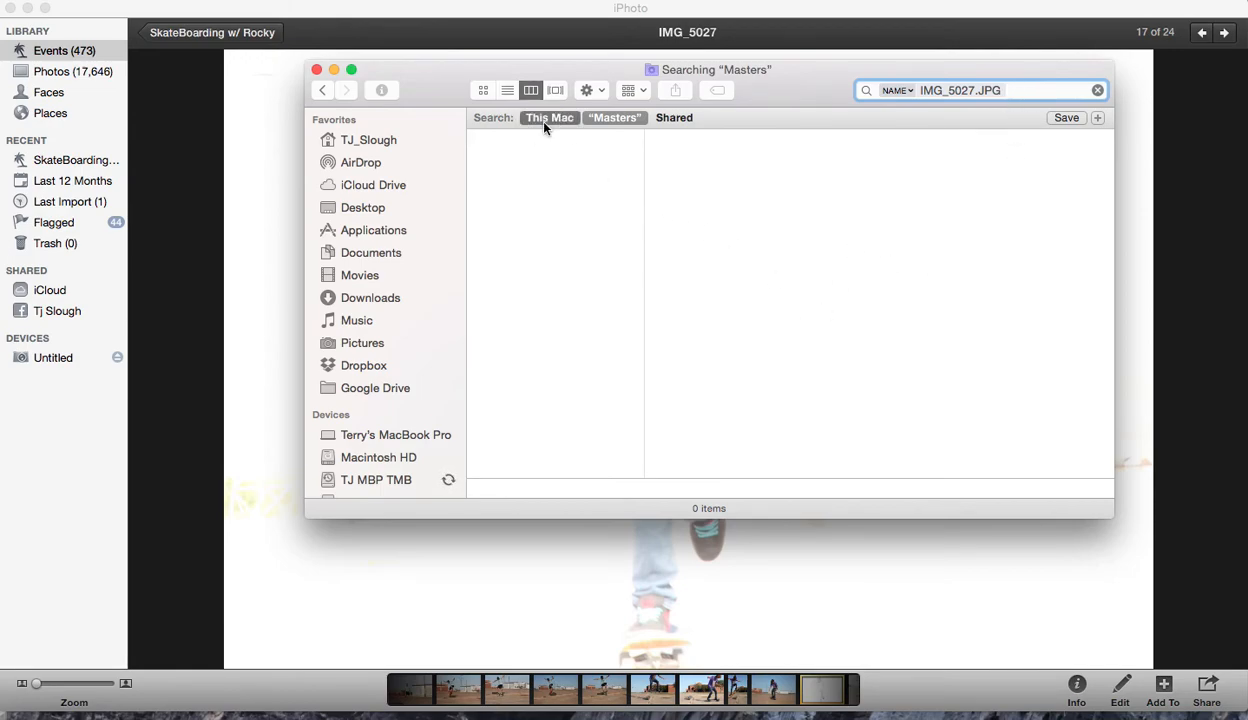
click(548, 116)
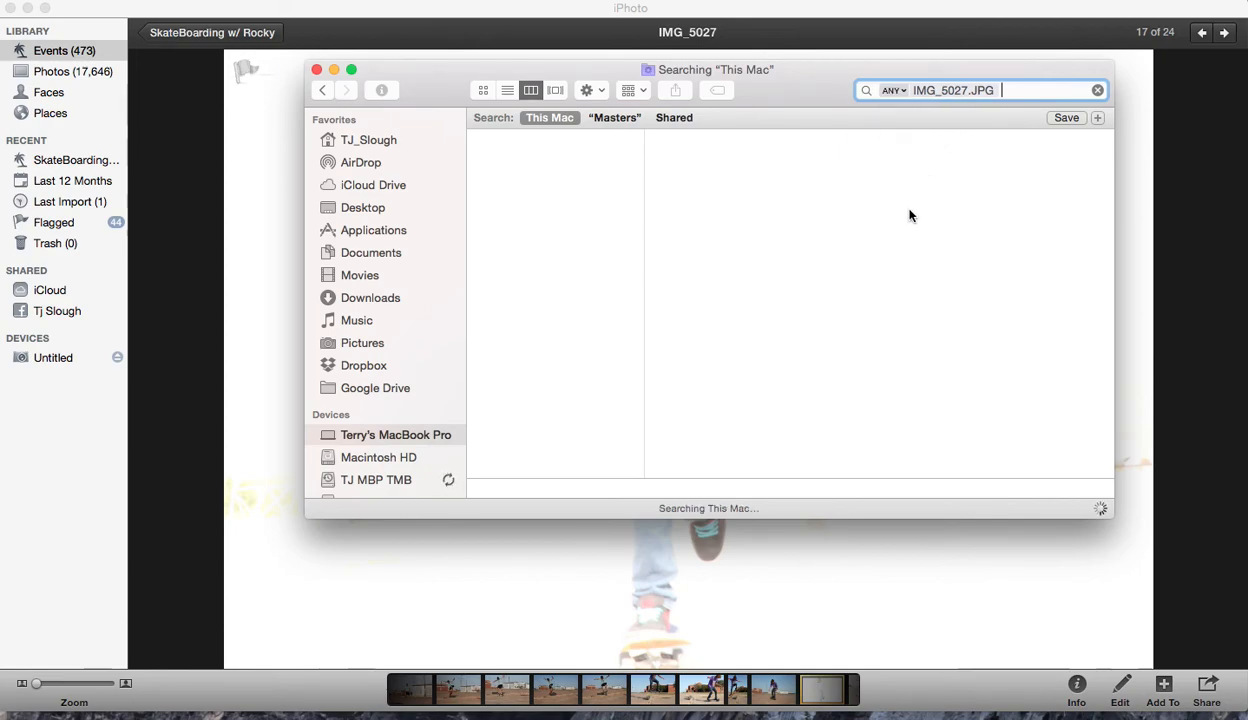
Switch the search scope back to Masters and again to This Mac, still 0 items
click(614, 116)
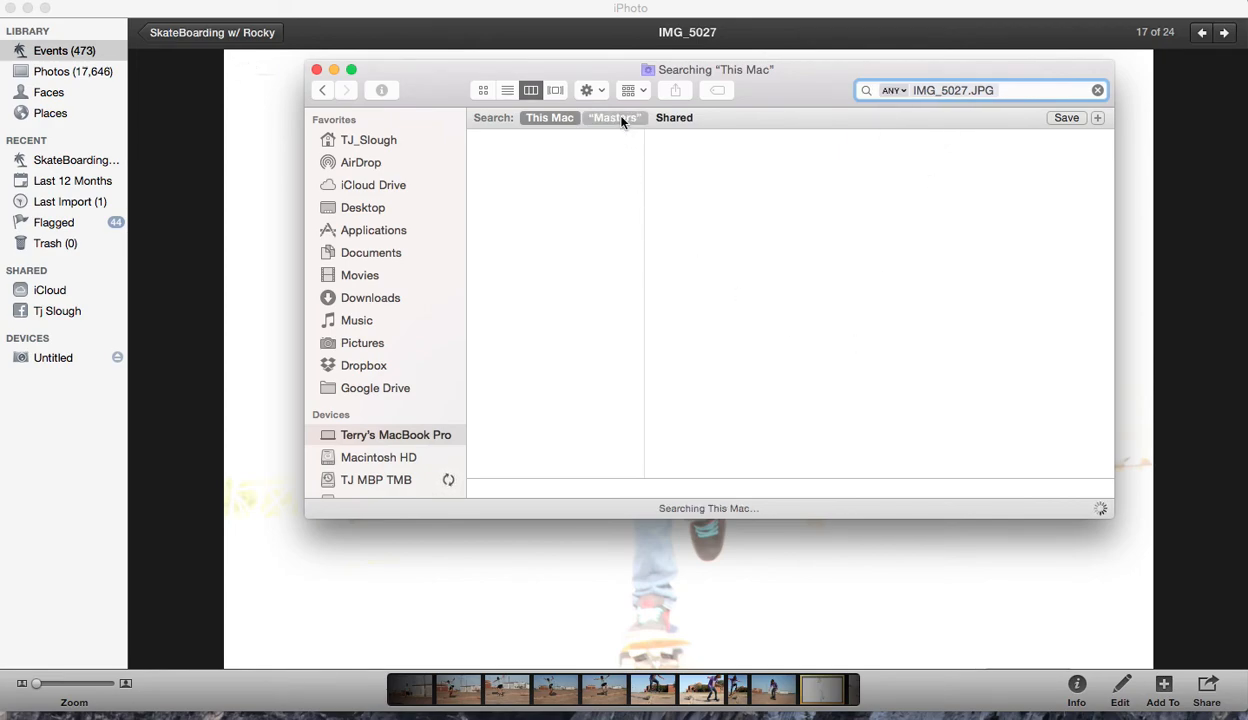
click(614, 116)
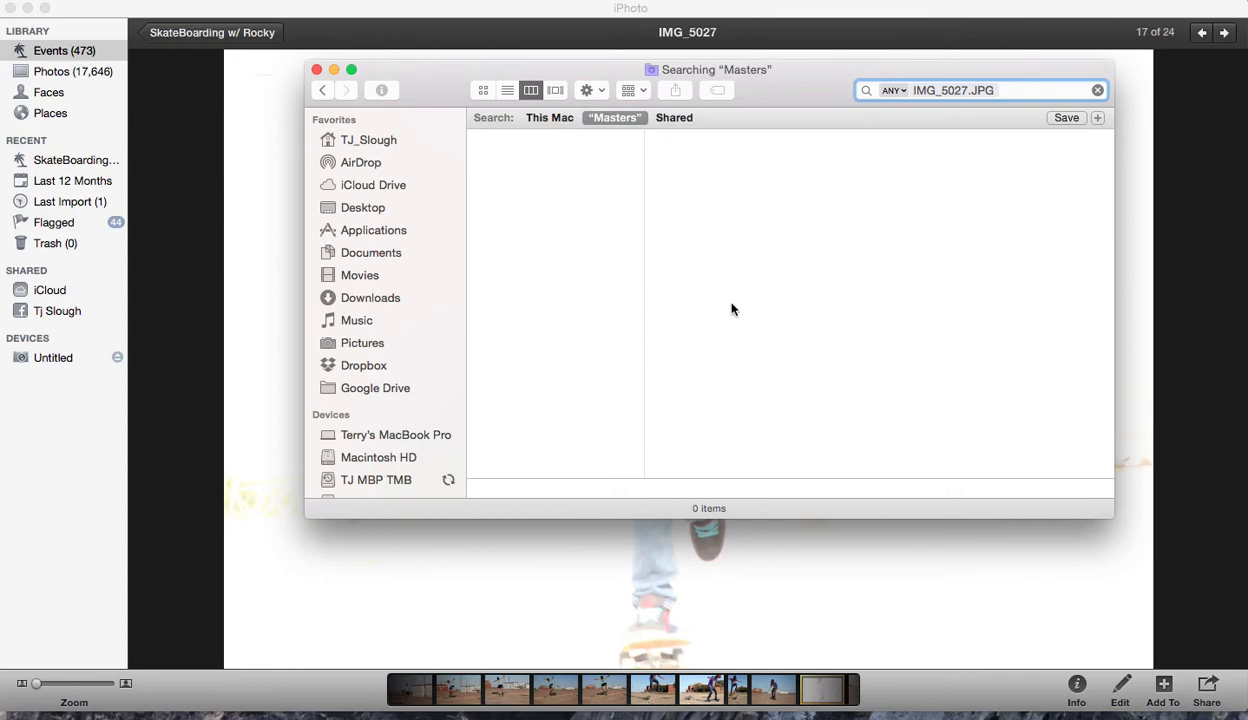
mouse_move(728, 456)
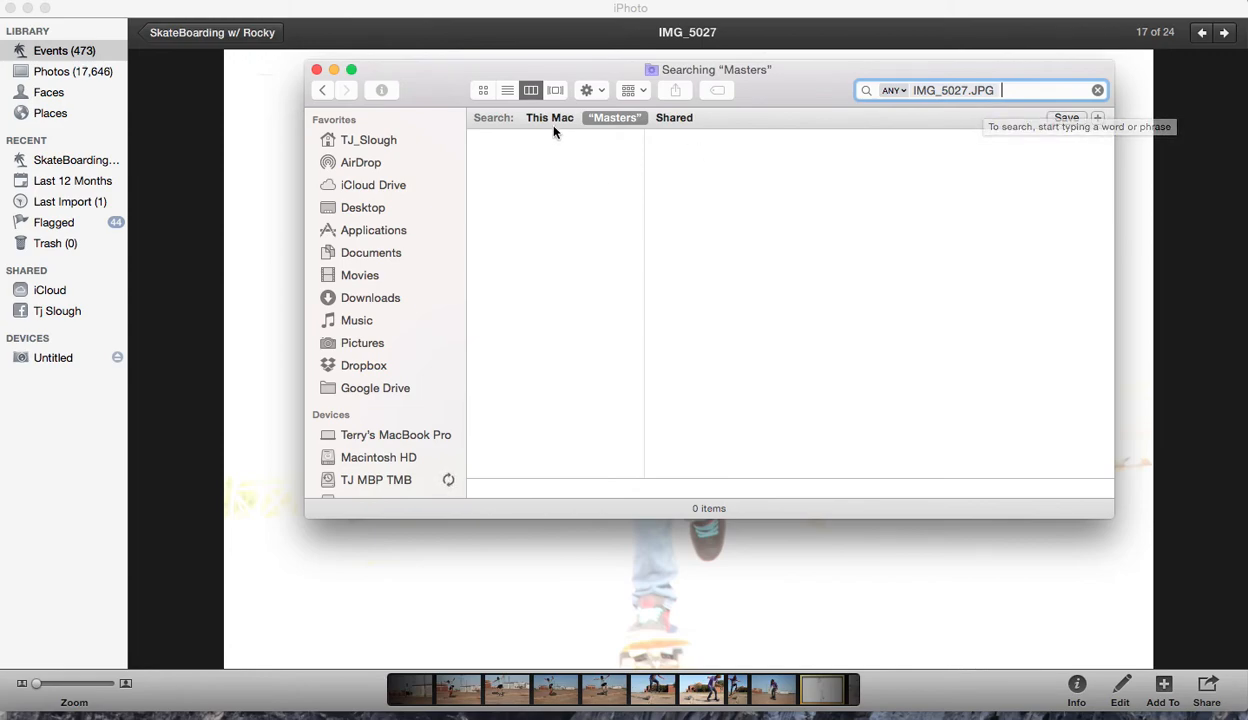
click(548, 116)
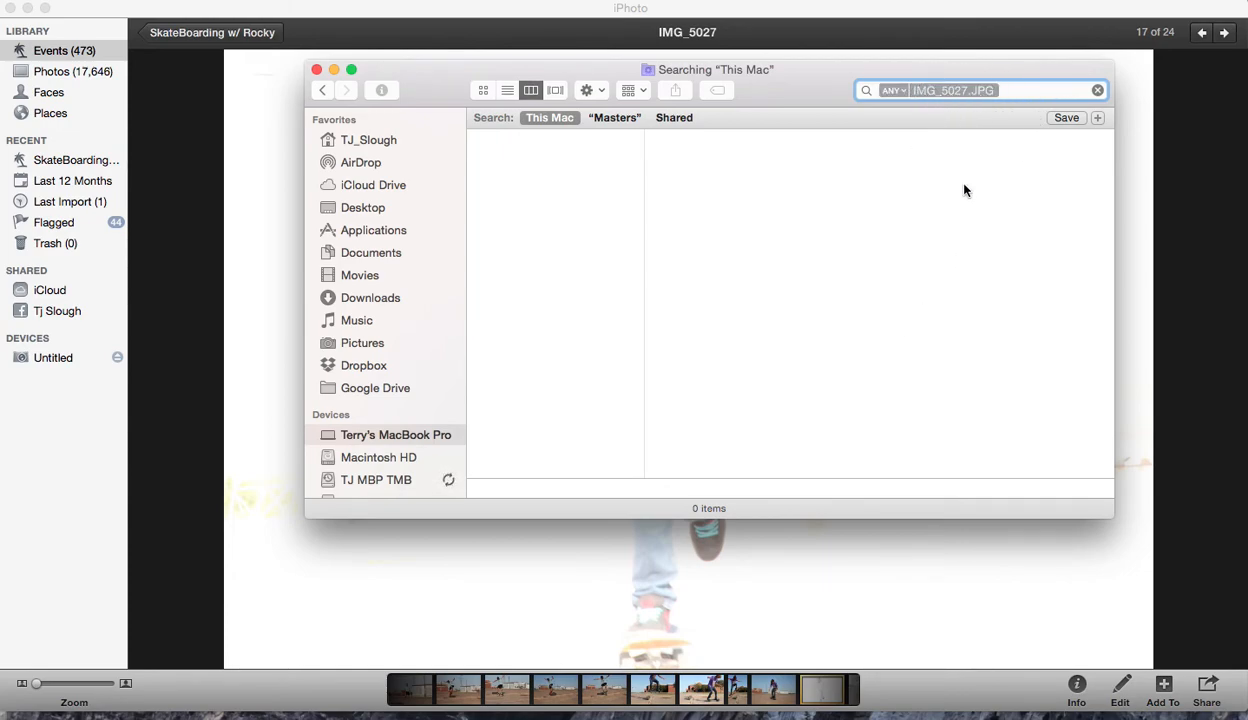
mouse_move(642, 244)
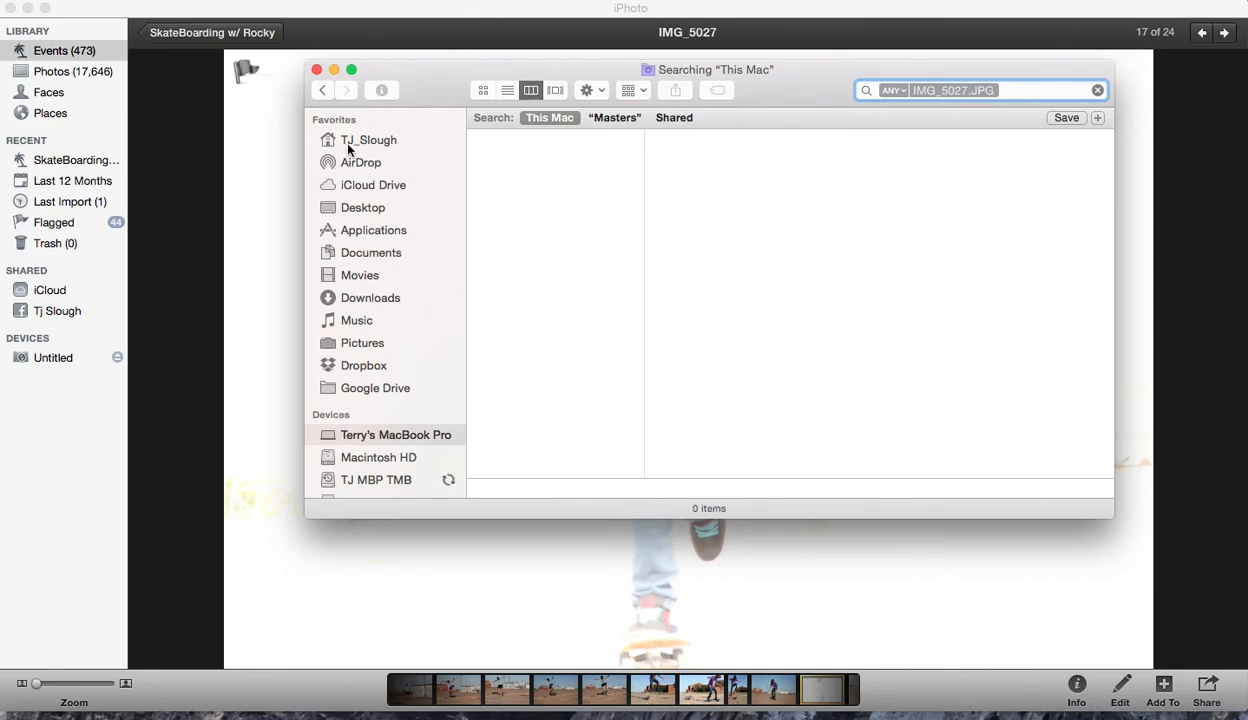
mouse_move(980, 138)
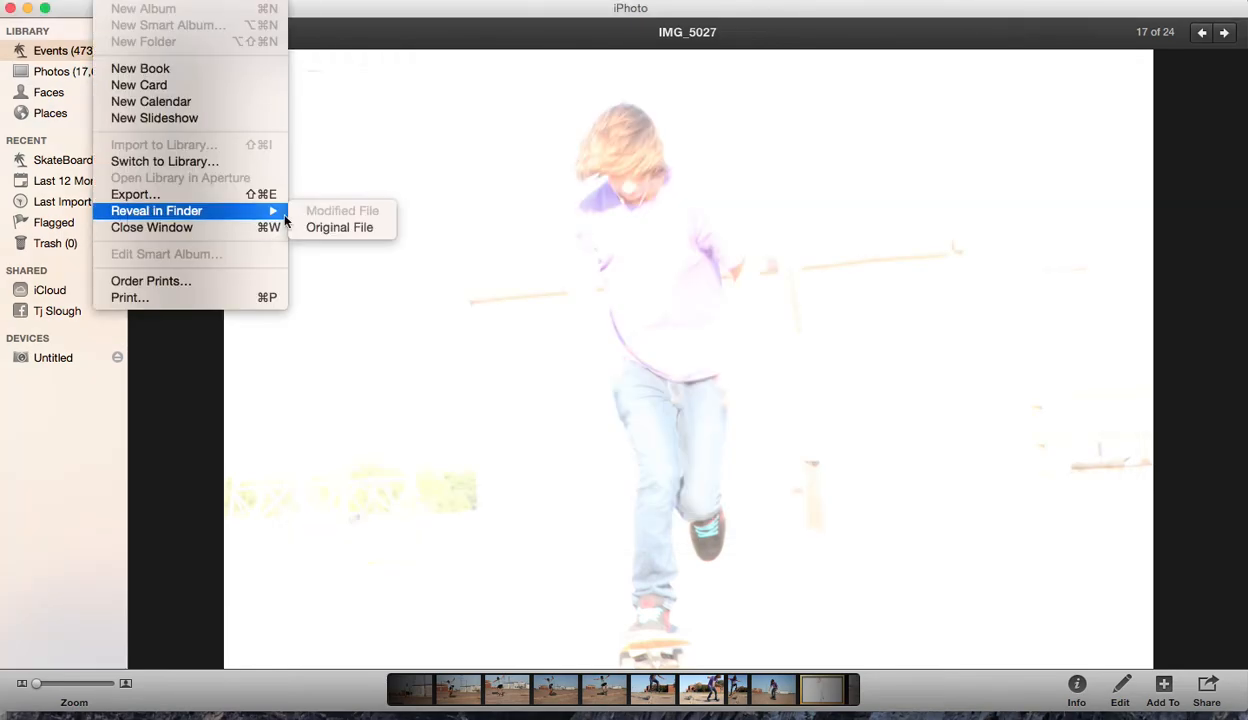
click(340, 228)
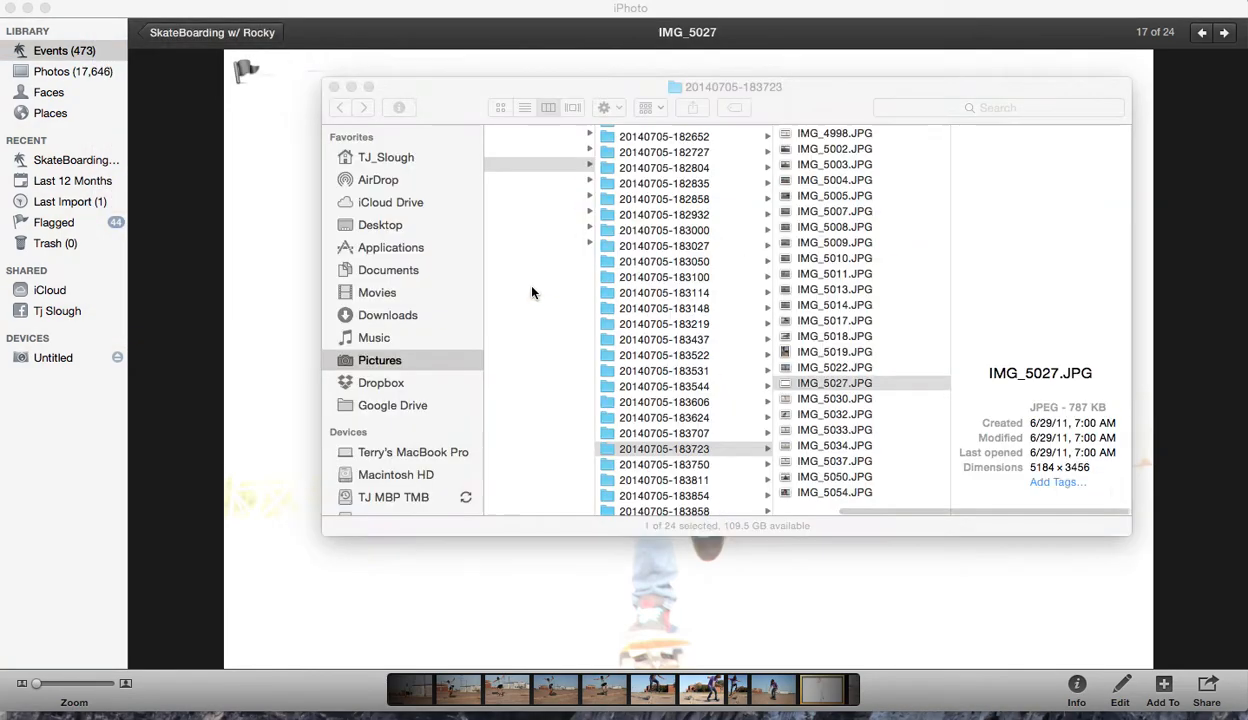
click(834, 384)
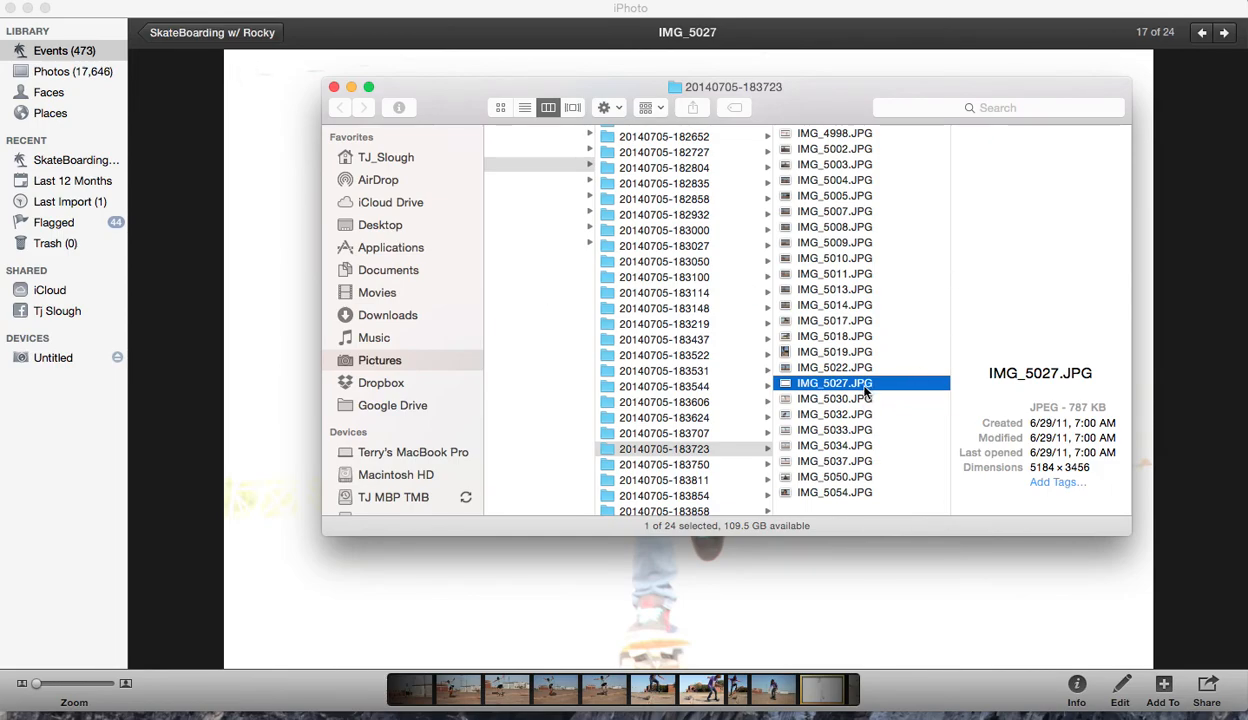
mouse_move(834, 398)
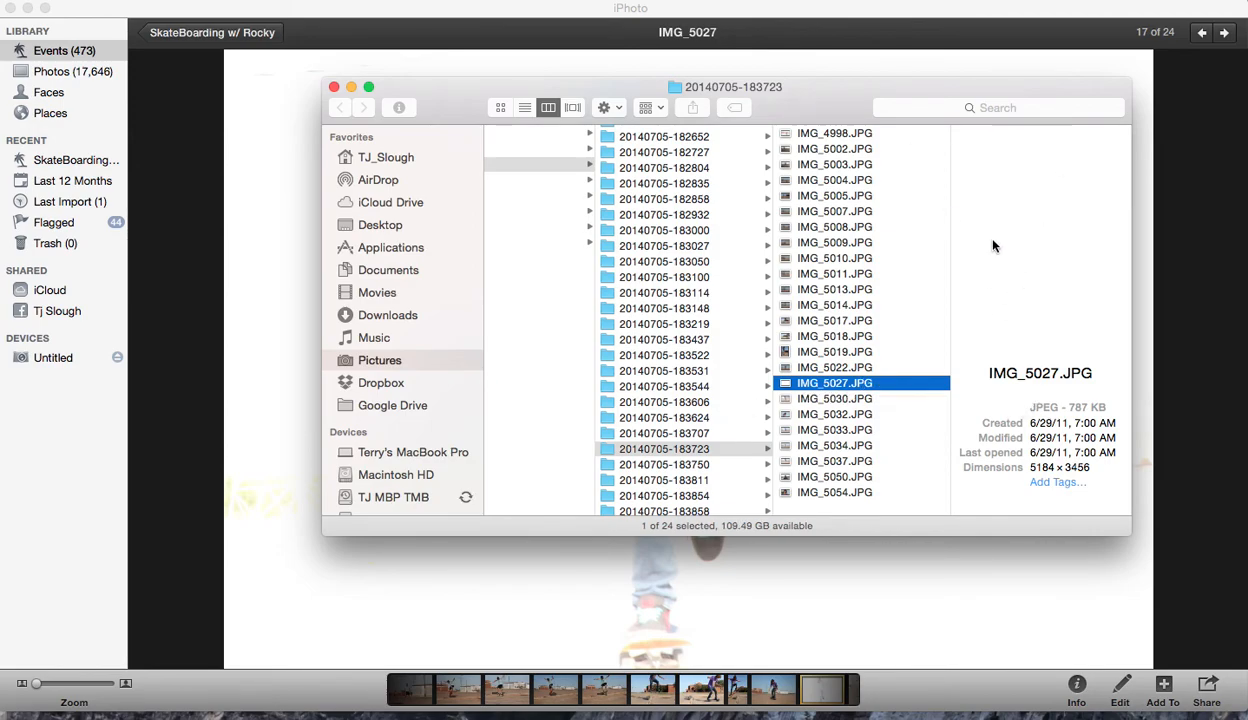
click(834, 398)
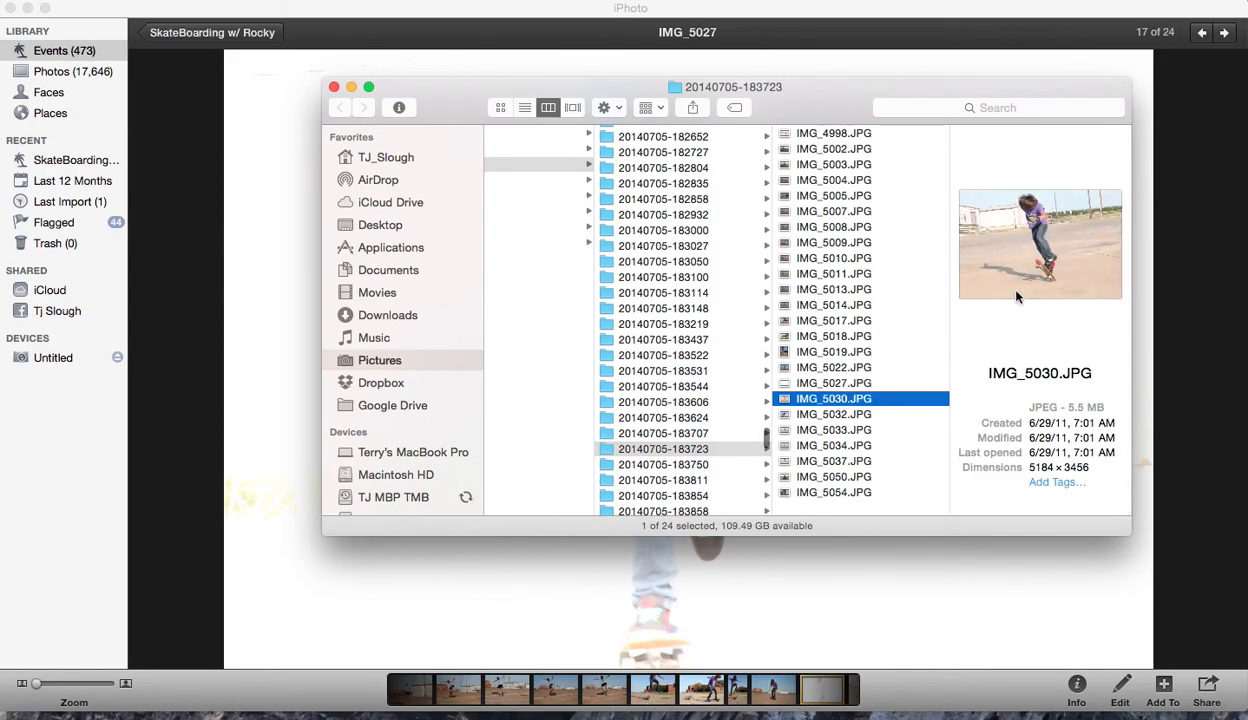
click(832, 384)
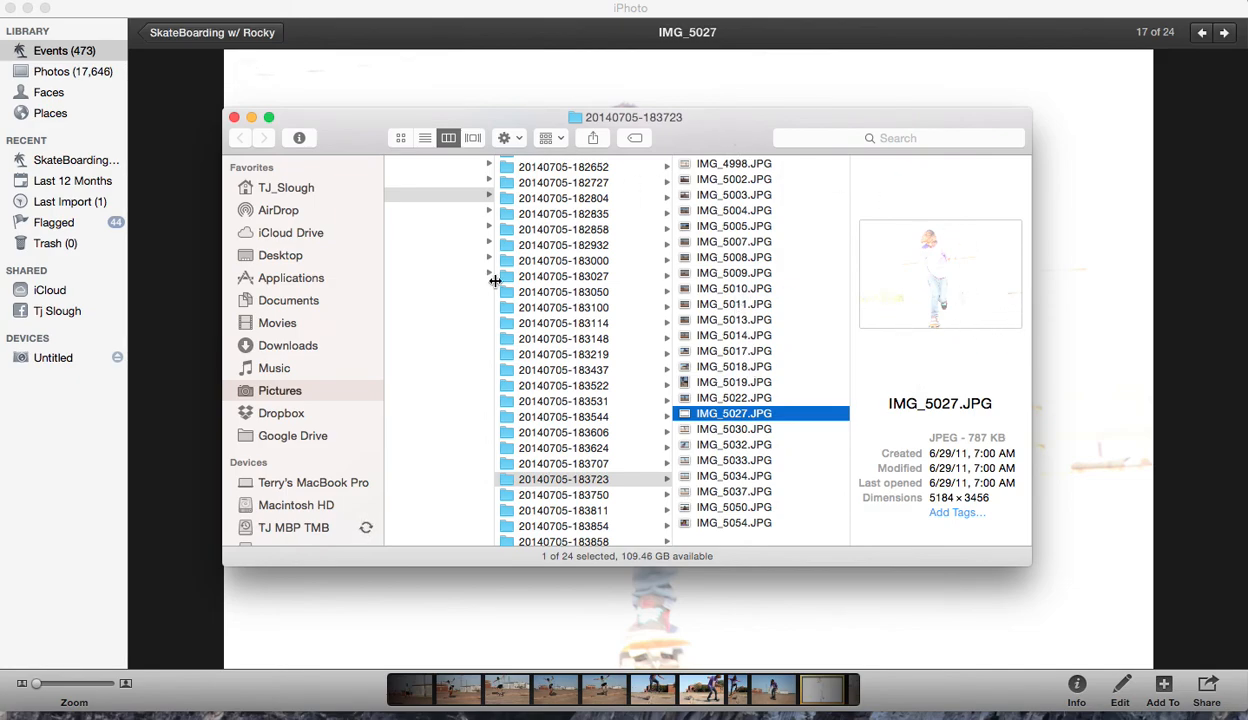
mouse_move(928, 276)
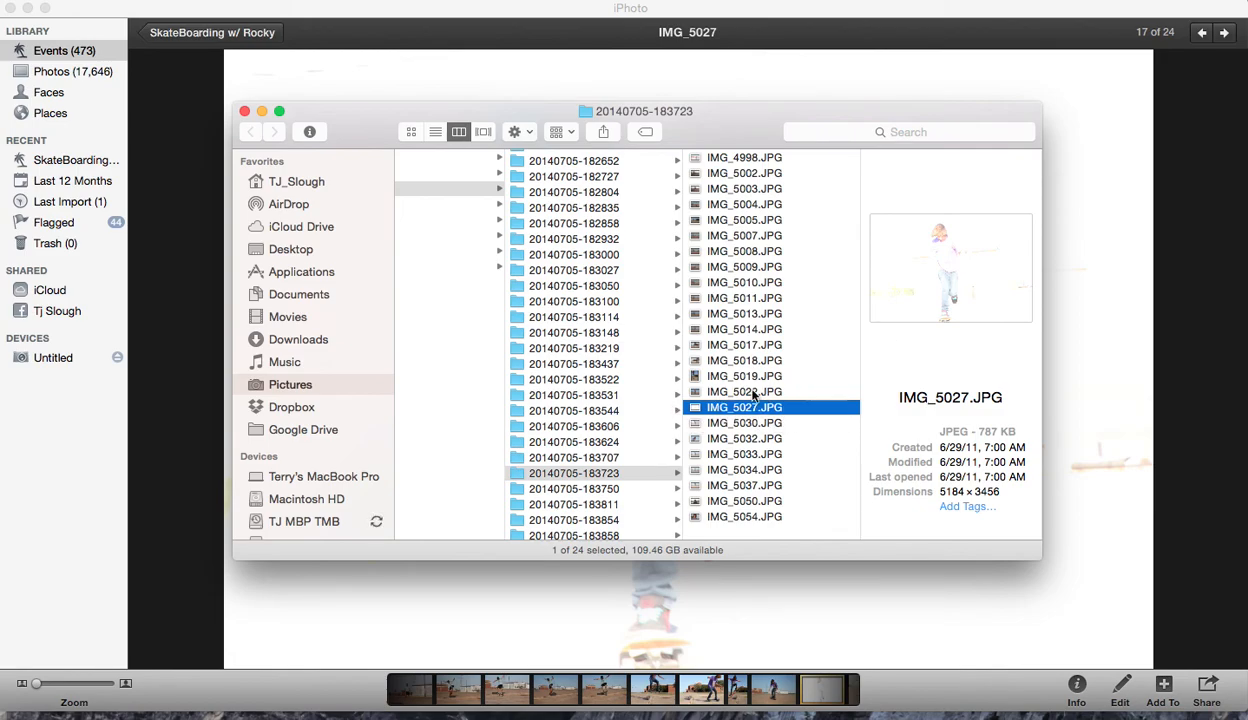
mouse_move(816, 368)
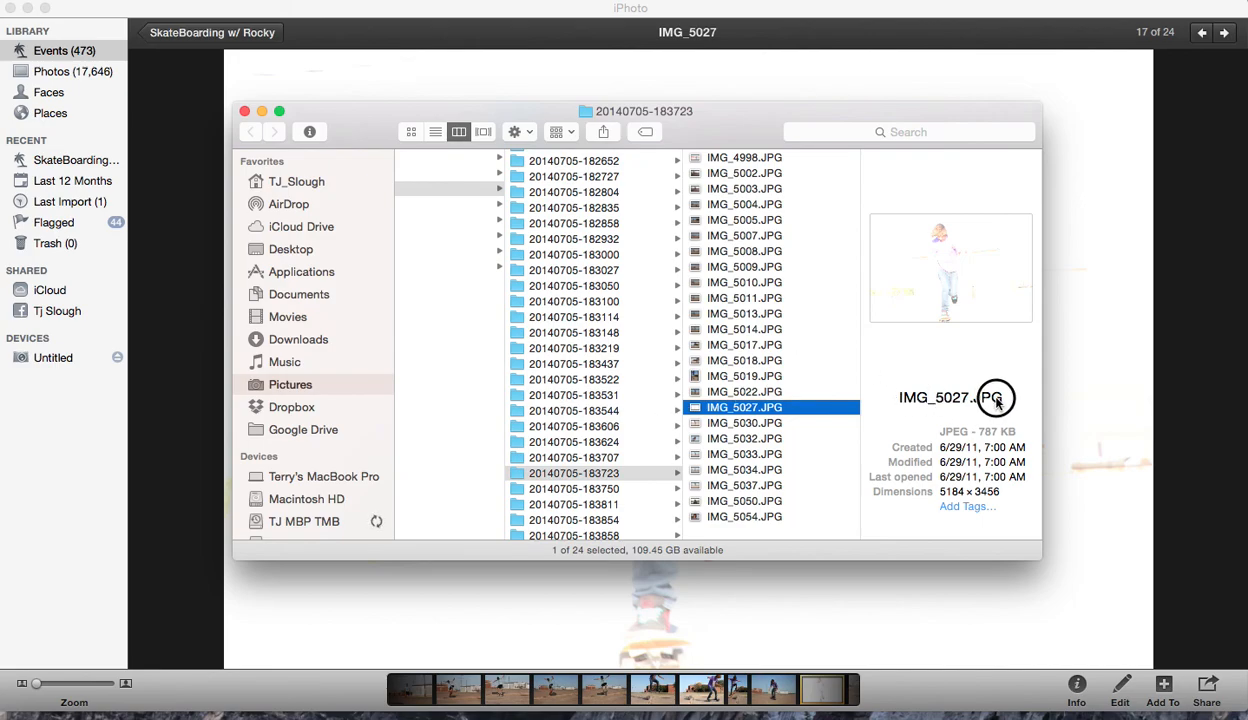
click(908, 132)
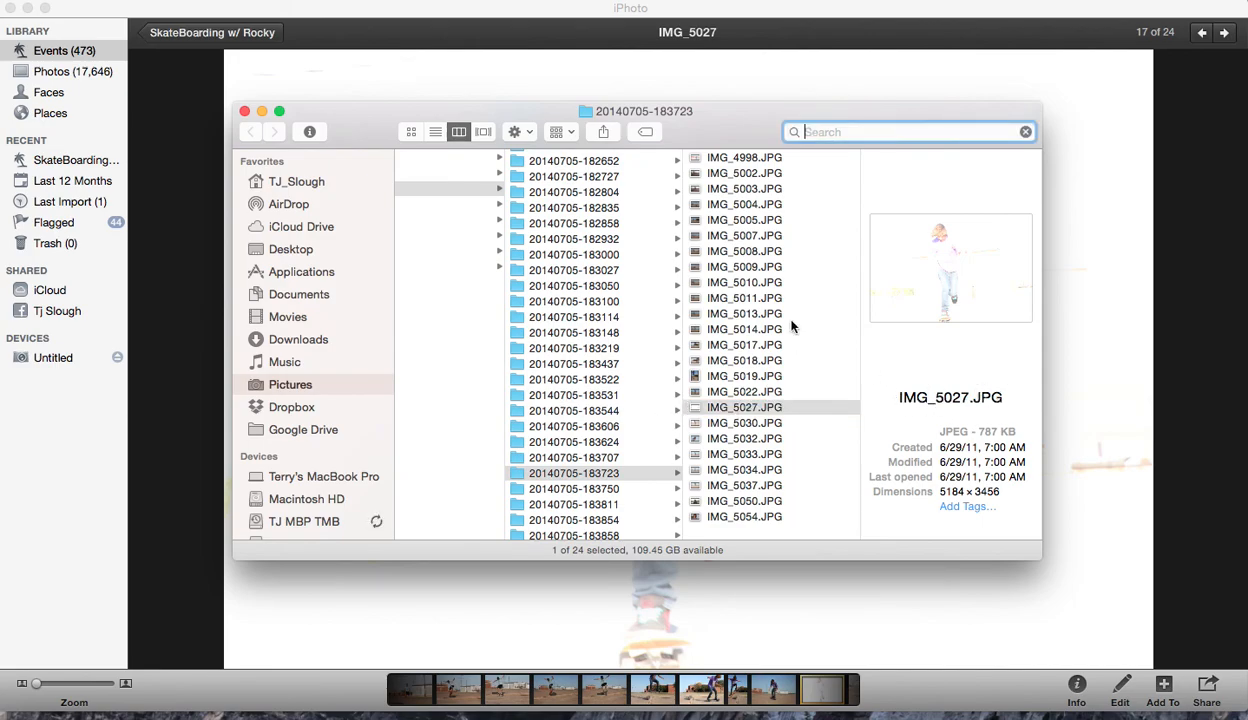
mouse_move(798, 480)
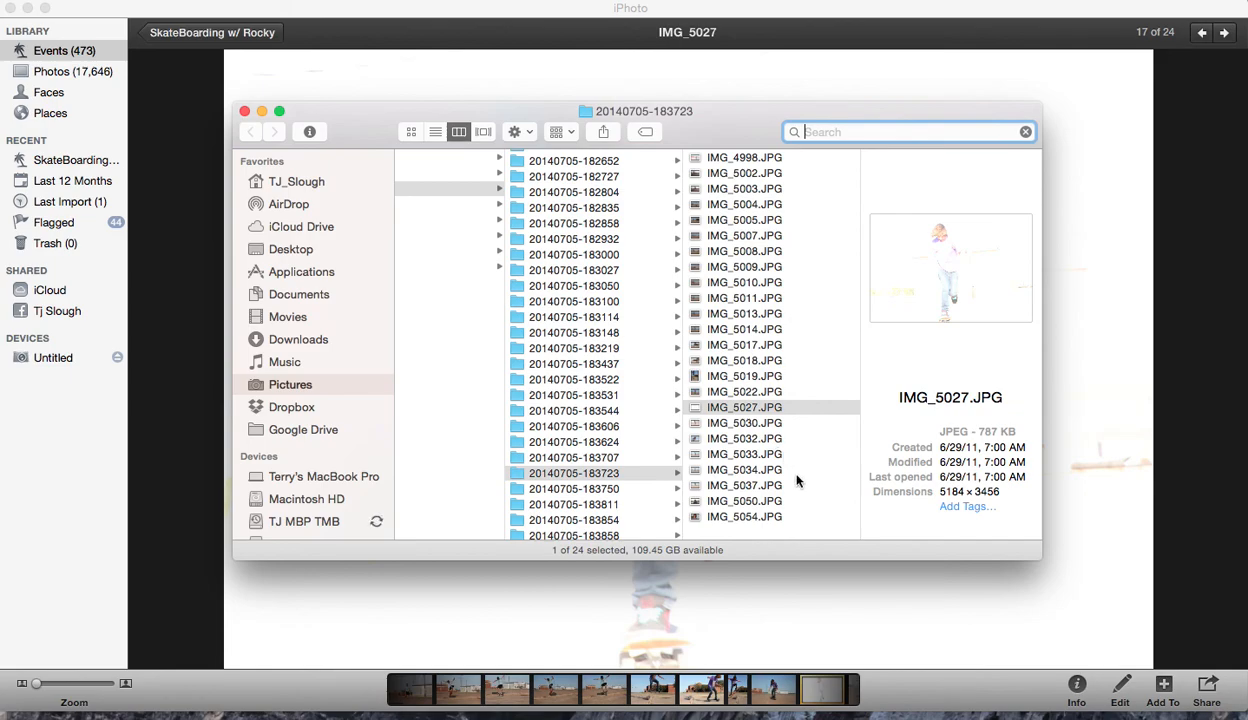